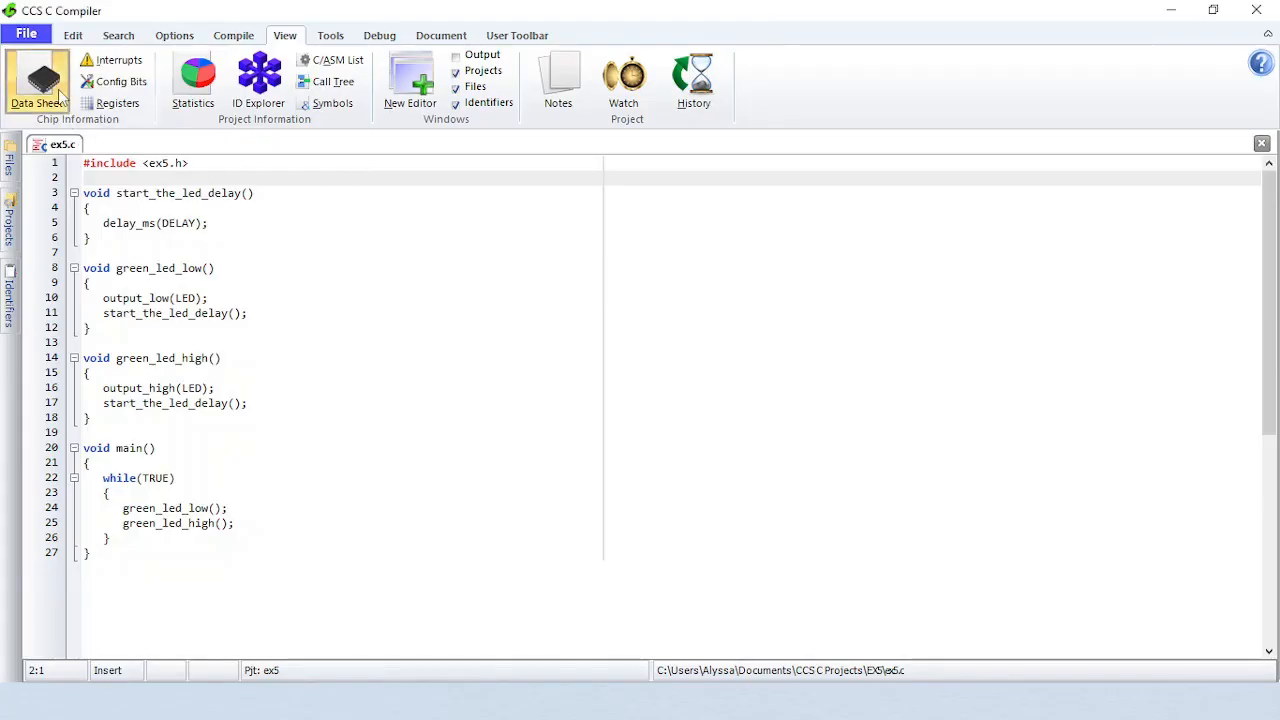
# Open the PIC16F877A data sheet from the Microchip device list
pyautogui.click(37, 80)
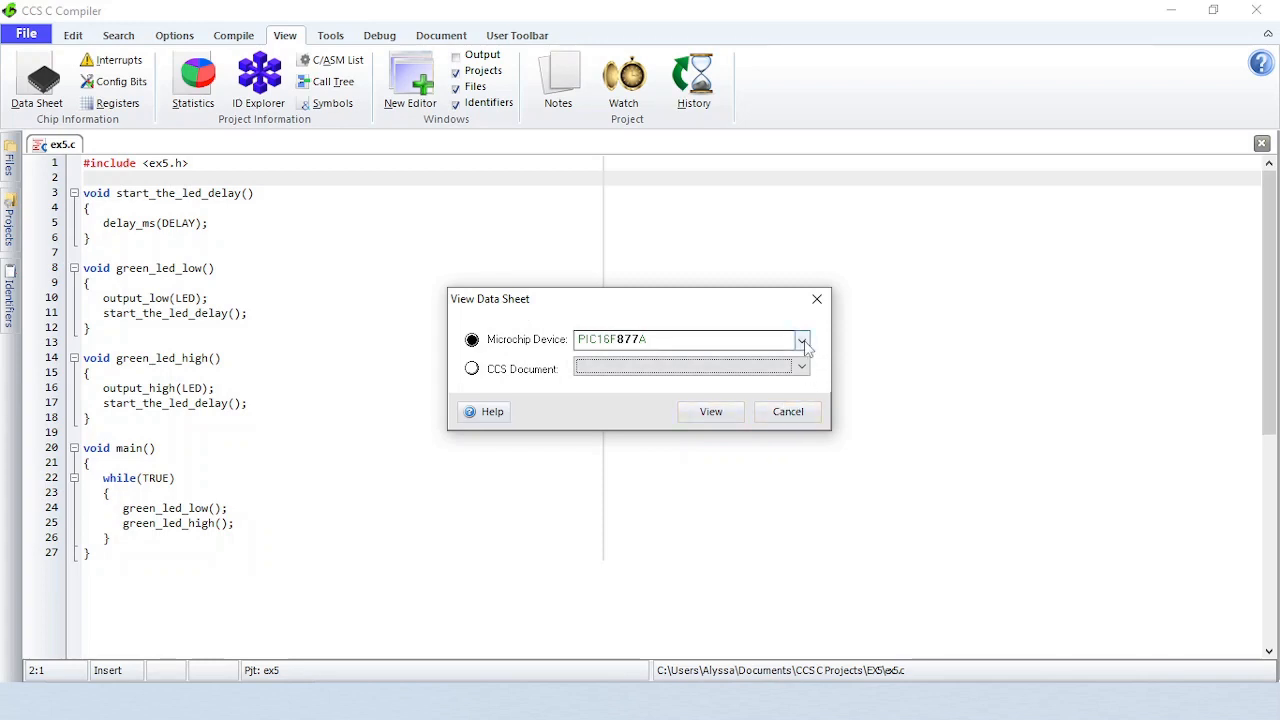
pyautogui.click(801, 339)
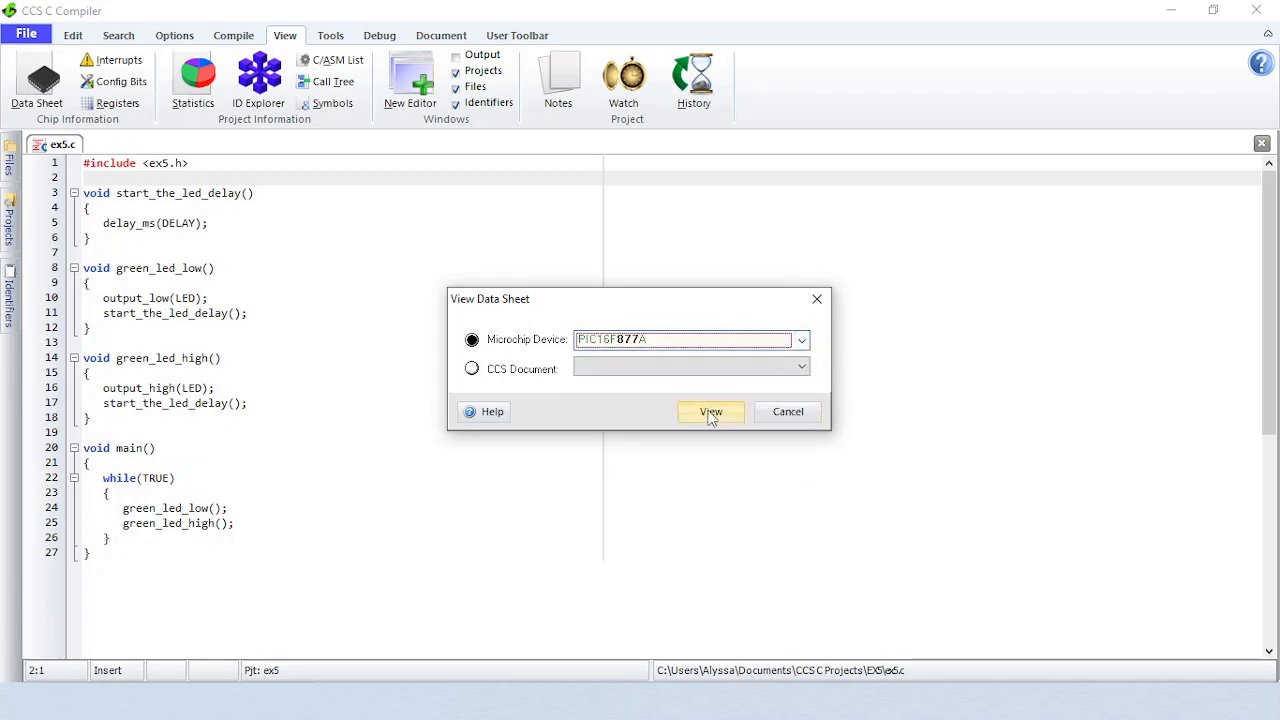
pyautogui.click(710, 411)
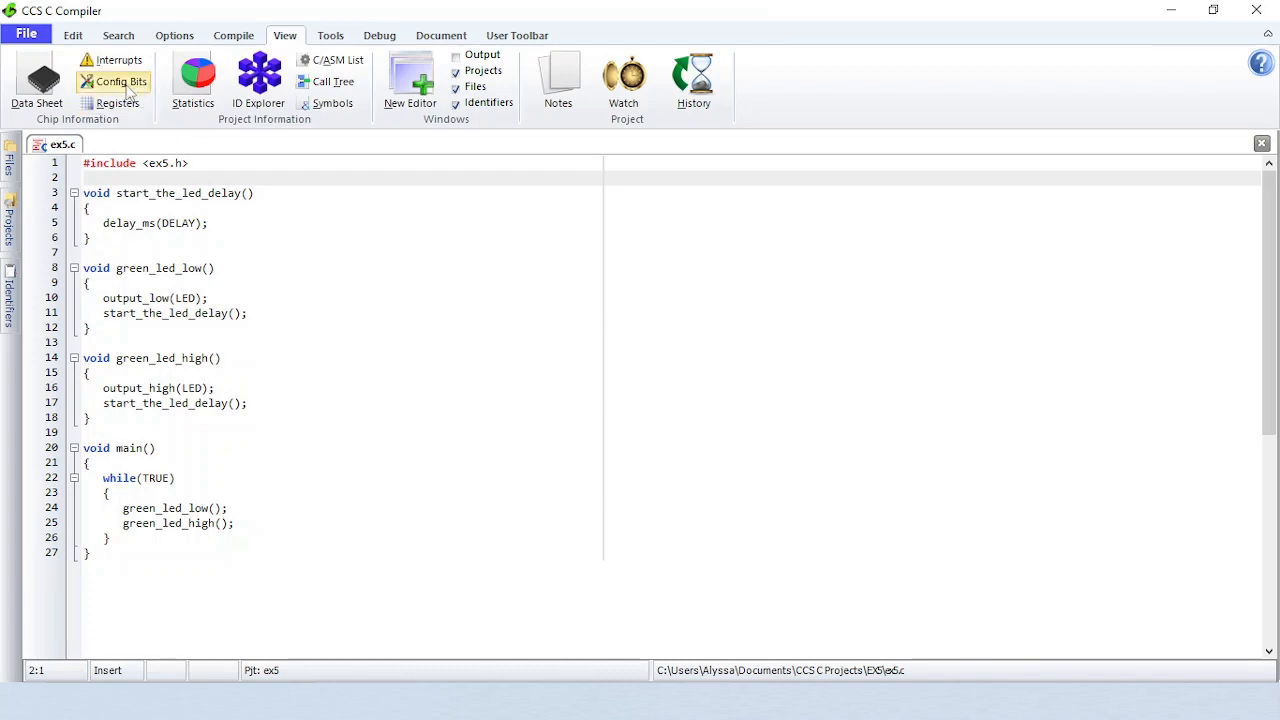
# Show the PIC16F877A's valid interrupt keywords, then scroll through its configuration fuse list
pyautogui.click(113, 81)
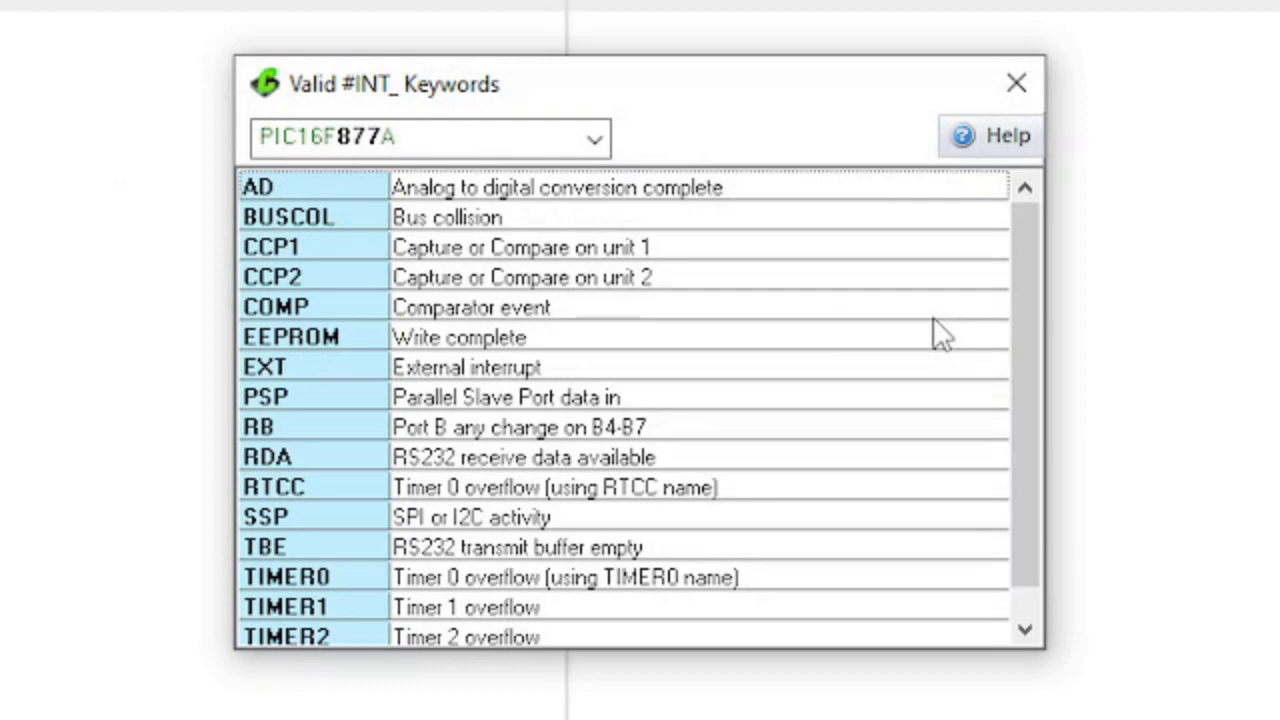
pyautogui.click(1016, 82)
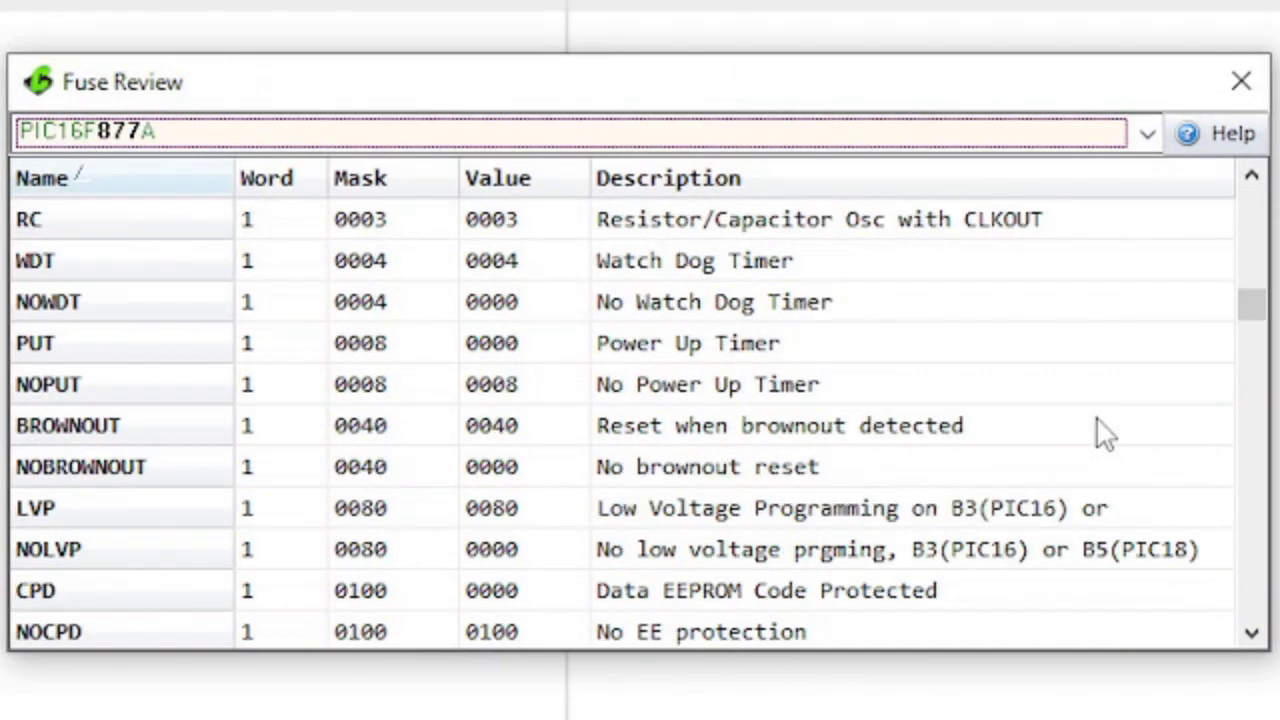
pyautogui.scroll(-3)
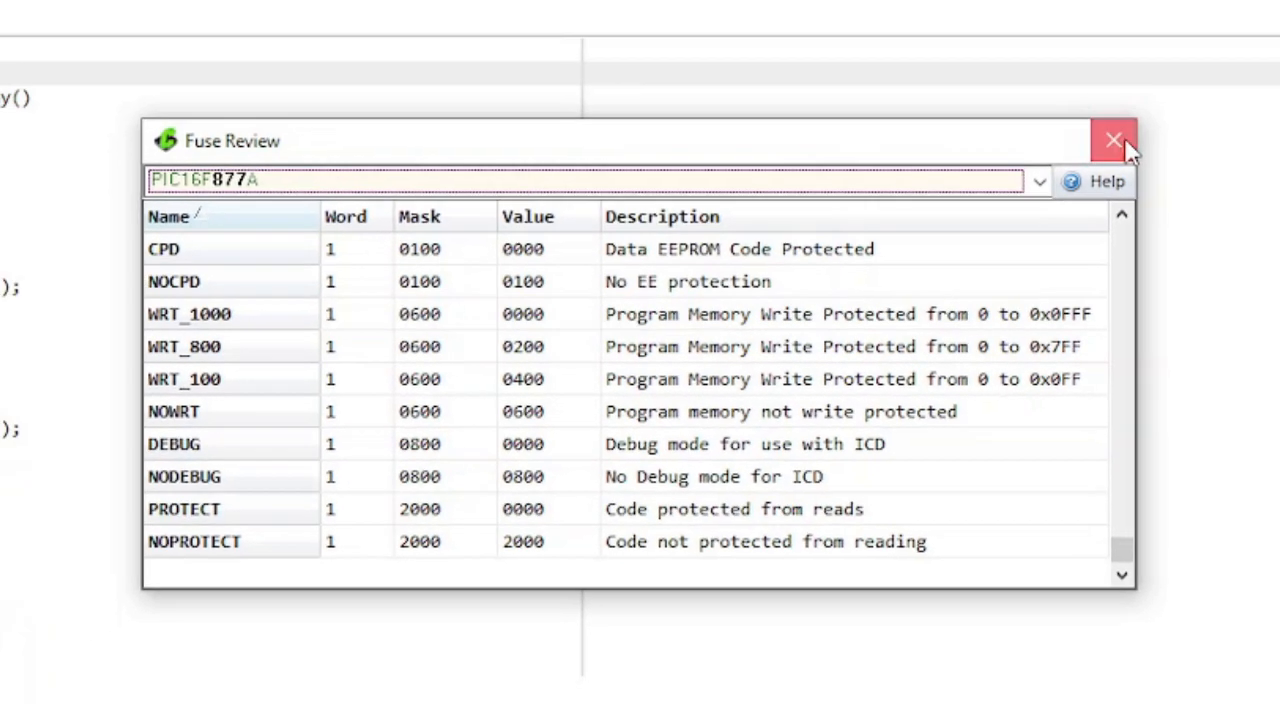
# Close Fuse Review, browse the PIC16F877A register table and Make Include file, then close it
pyautogui.click(1114, 140)
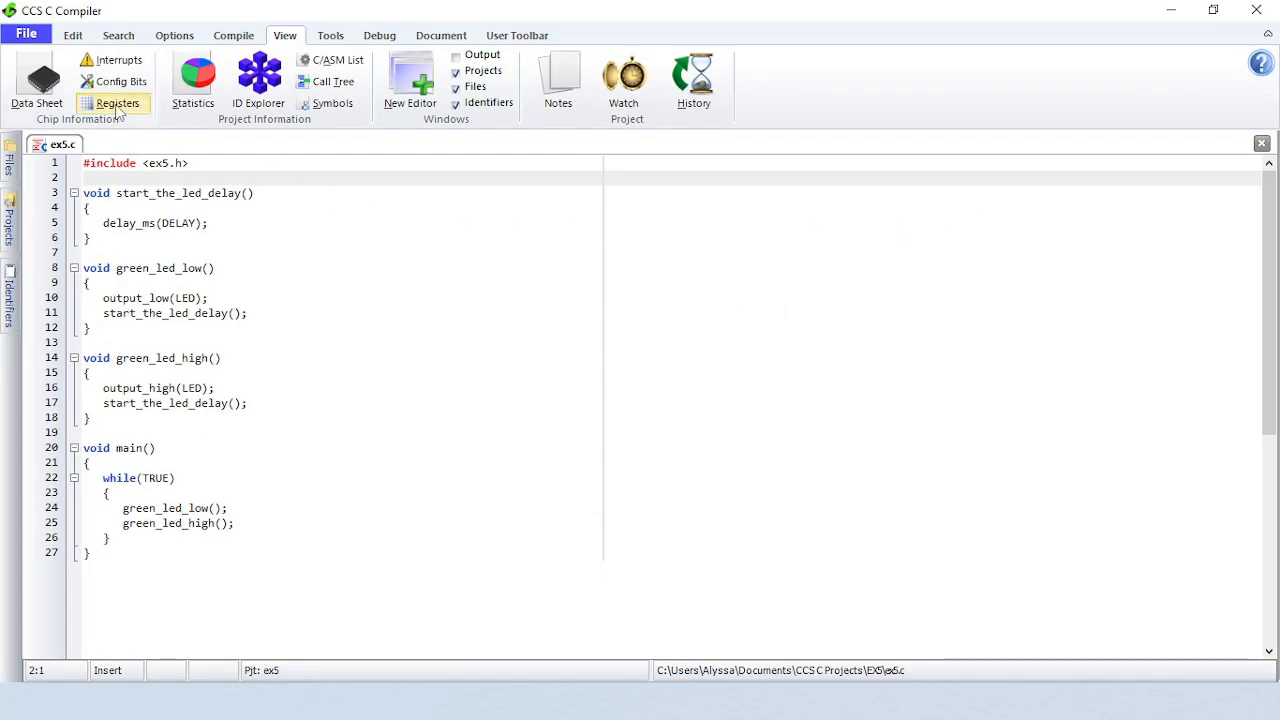
pyautogui.click(117, 103)
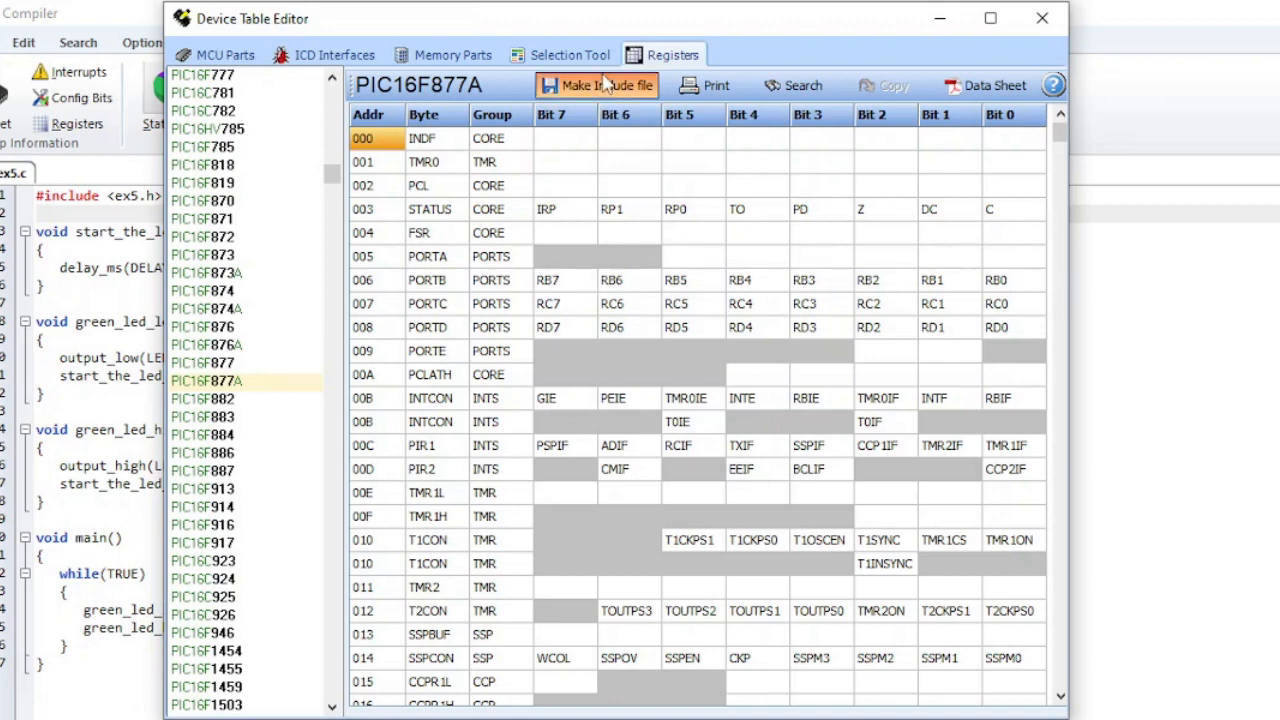
pyautogui.click(597, 85)
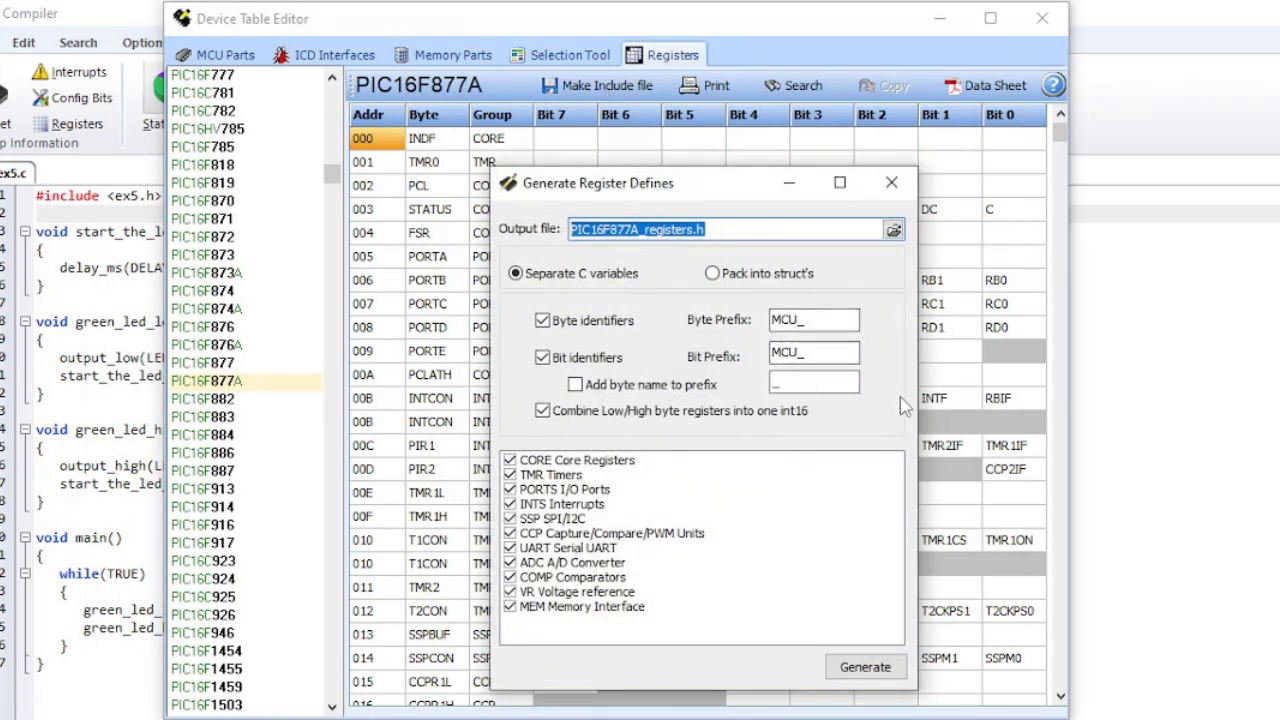
pyautogui.moveTo(895, 188)
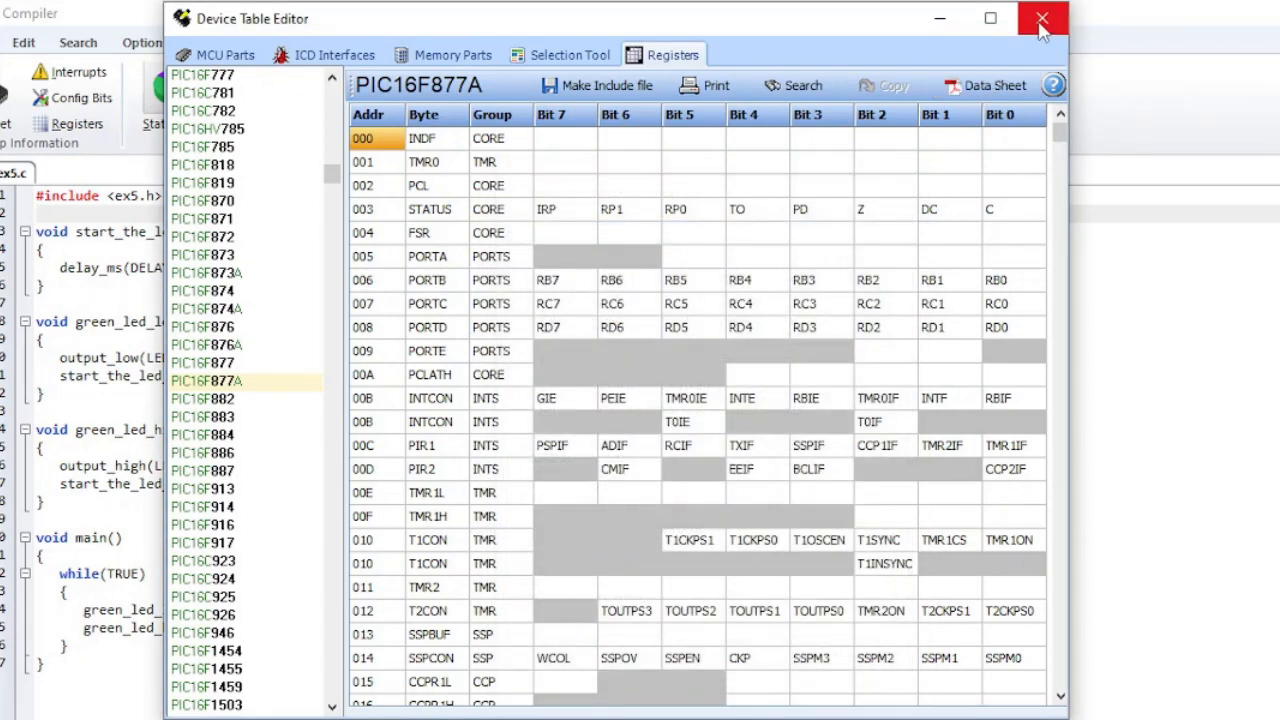
pyautogui.click(1042, 18)
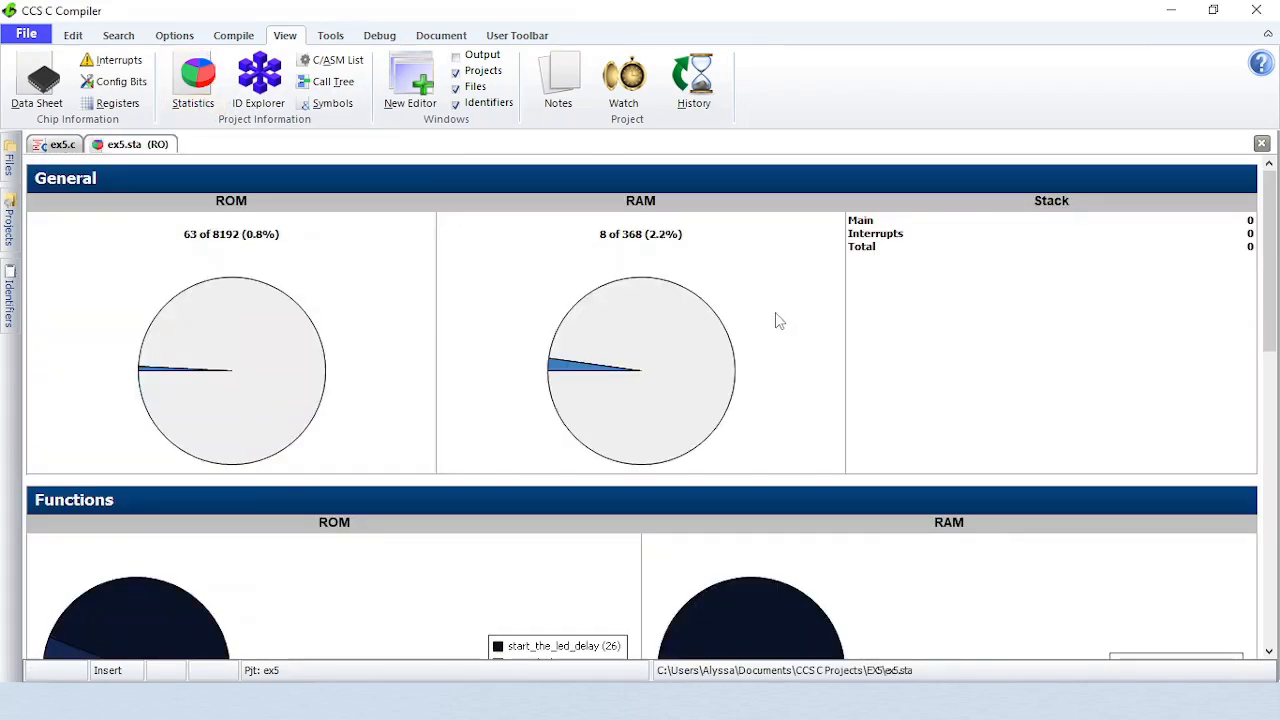
# Scroll ex5.sta through Functions, Files, Segments and Metrics: 4 functions, 9 statements, complexity 1
pyautogui.scroll(-3)
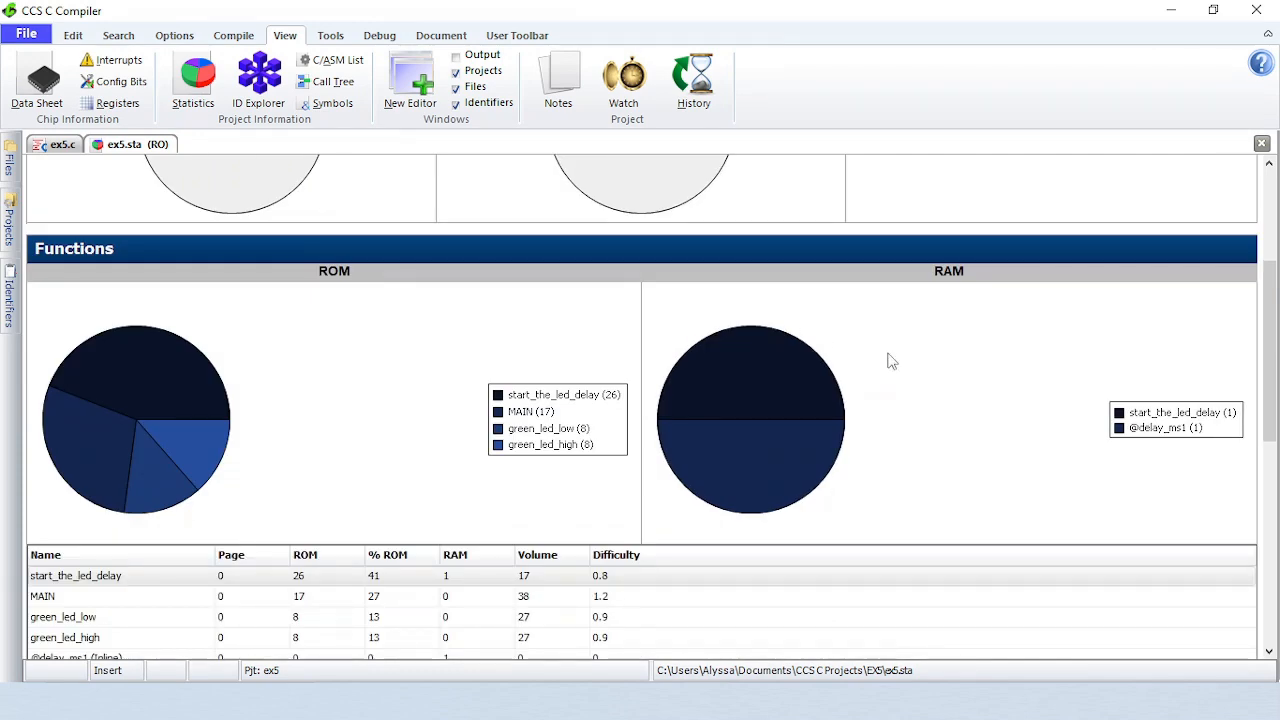
pyautogui.scroll(-3)
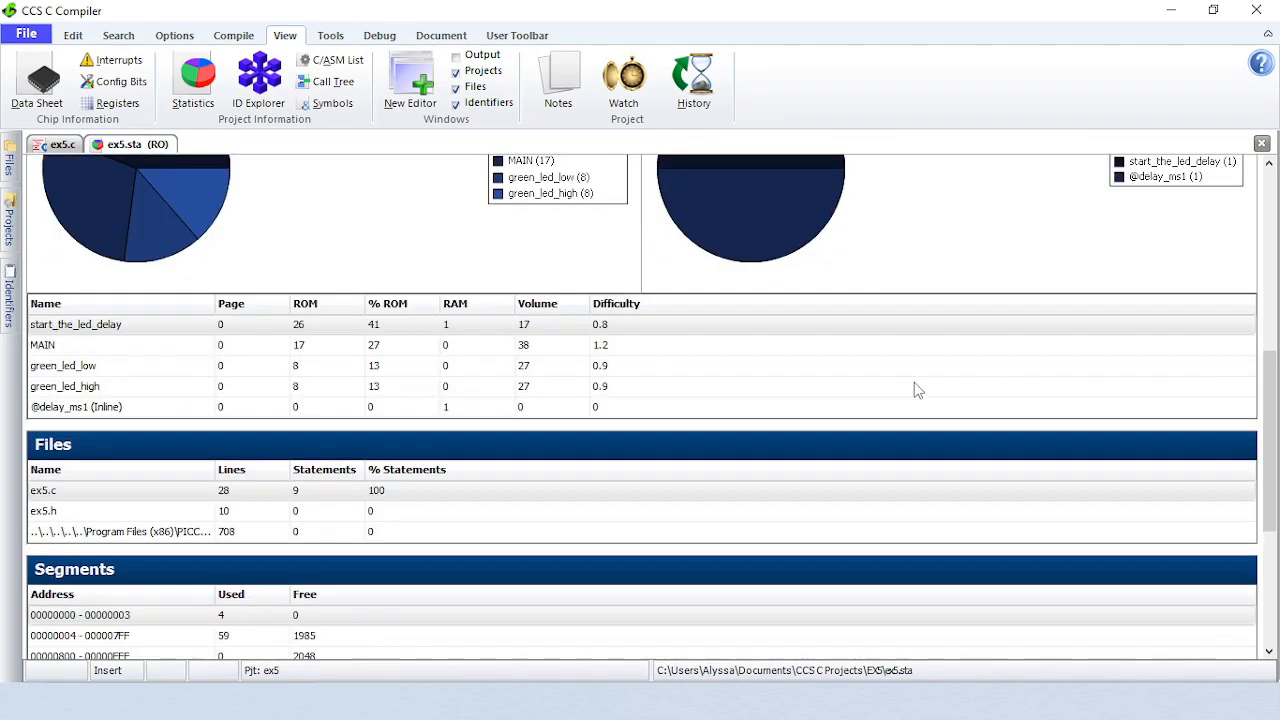
pyautogui.scroll(-3)
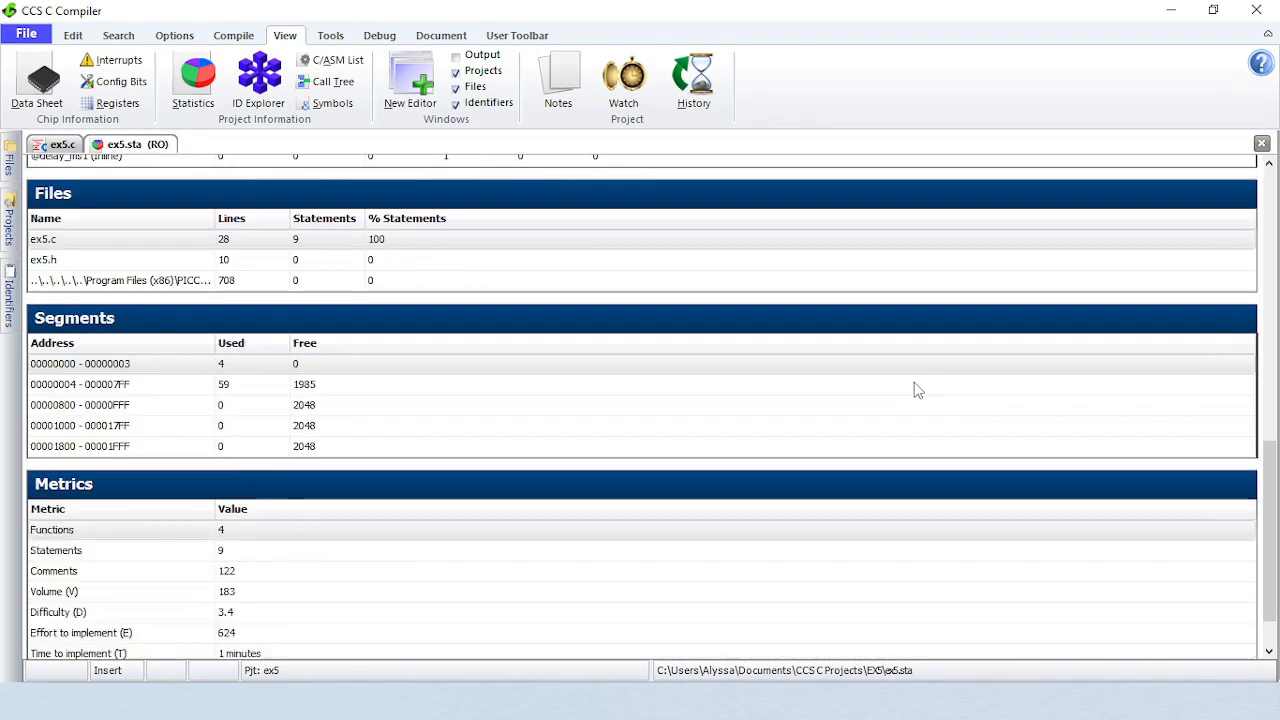
pyautogui.scroll(-3)
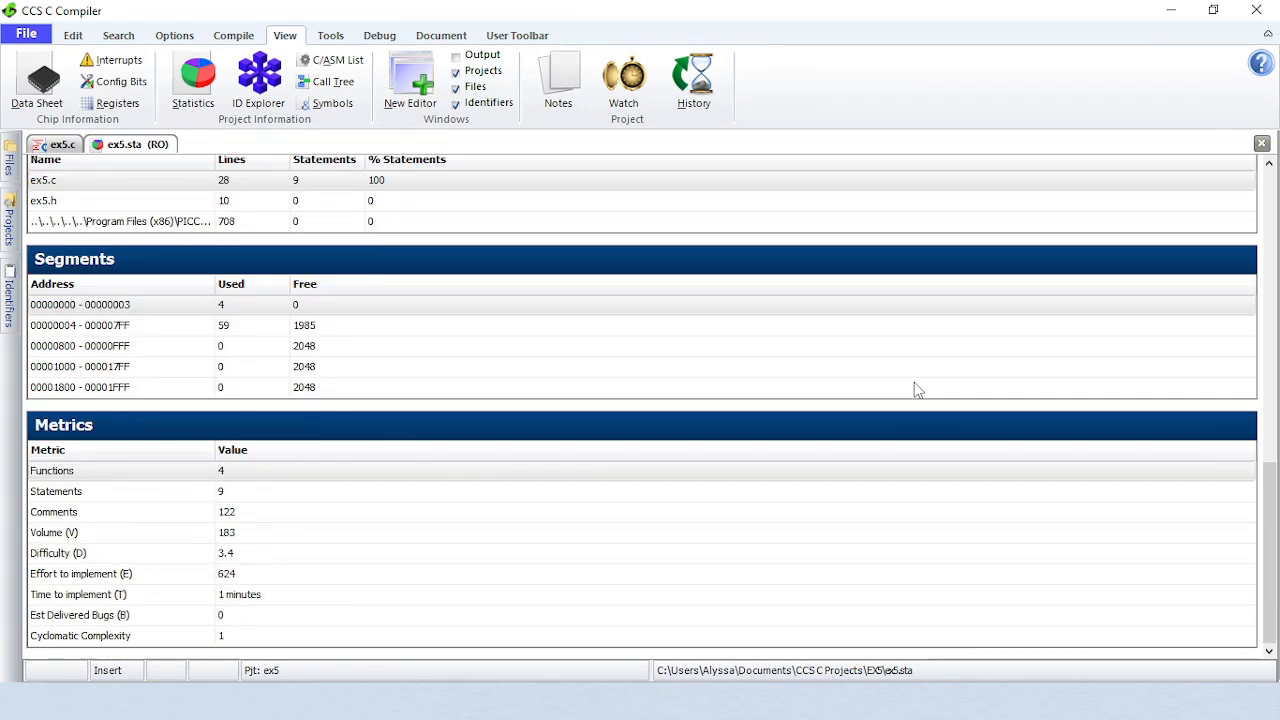
pyautogui.click(258, 75)
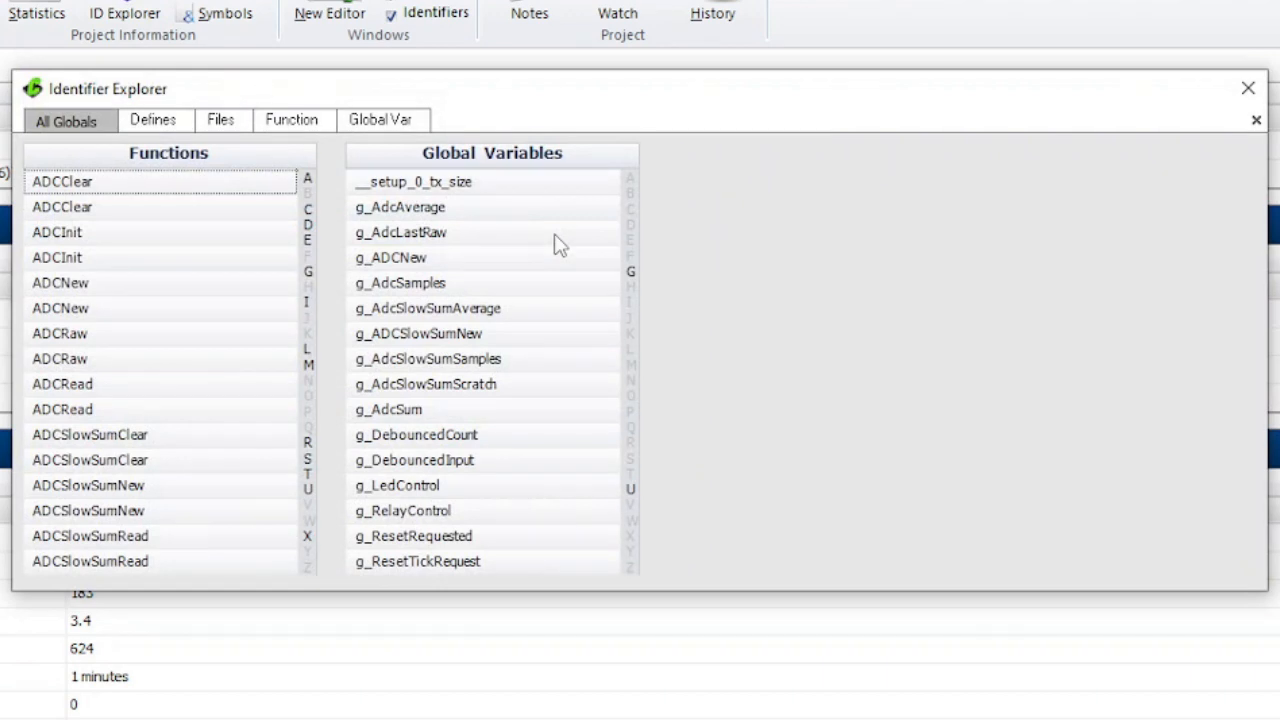
pyautogui.click(57, 231)
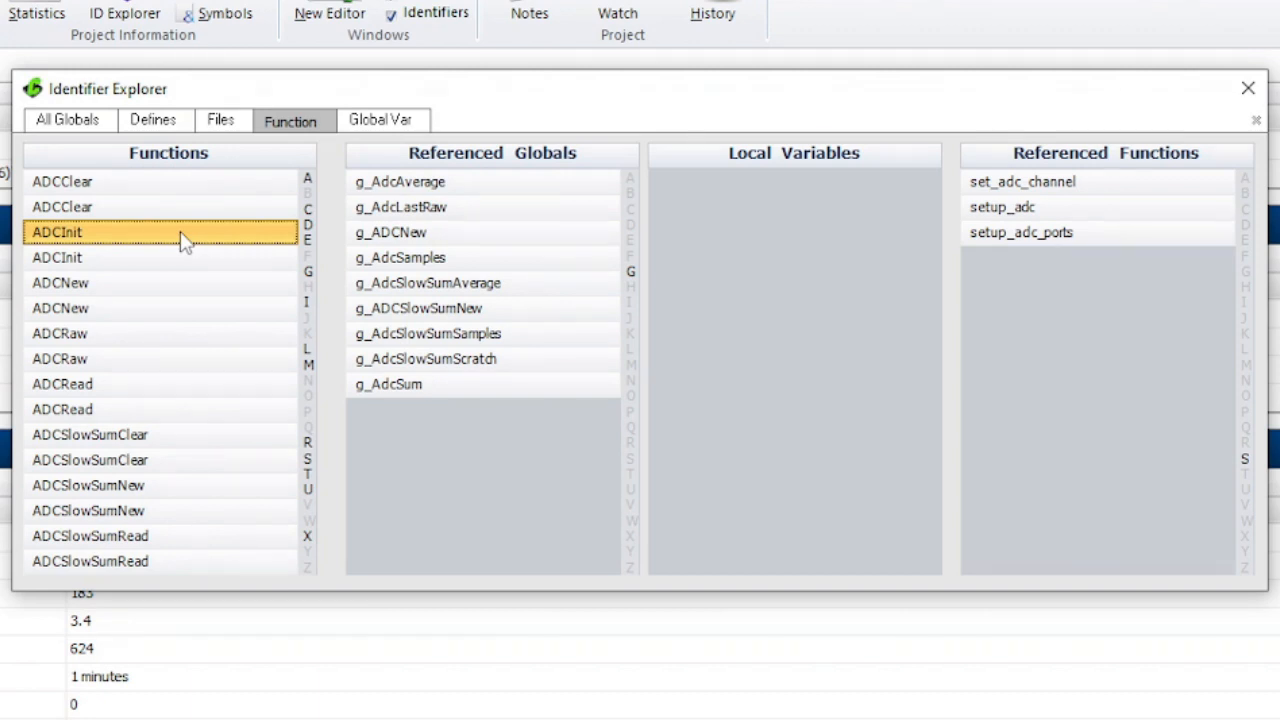
pyautogui.click(66, 119)
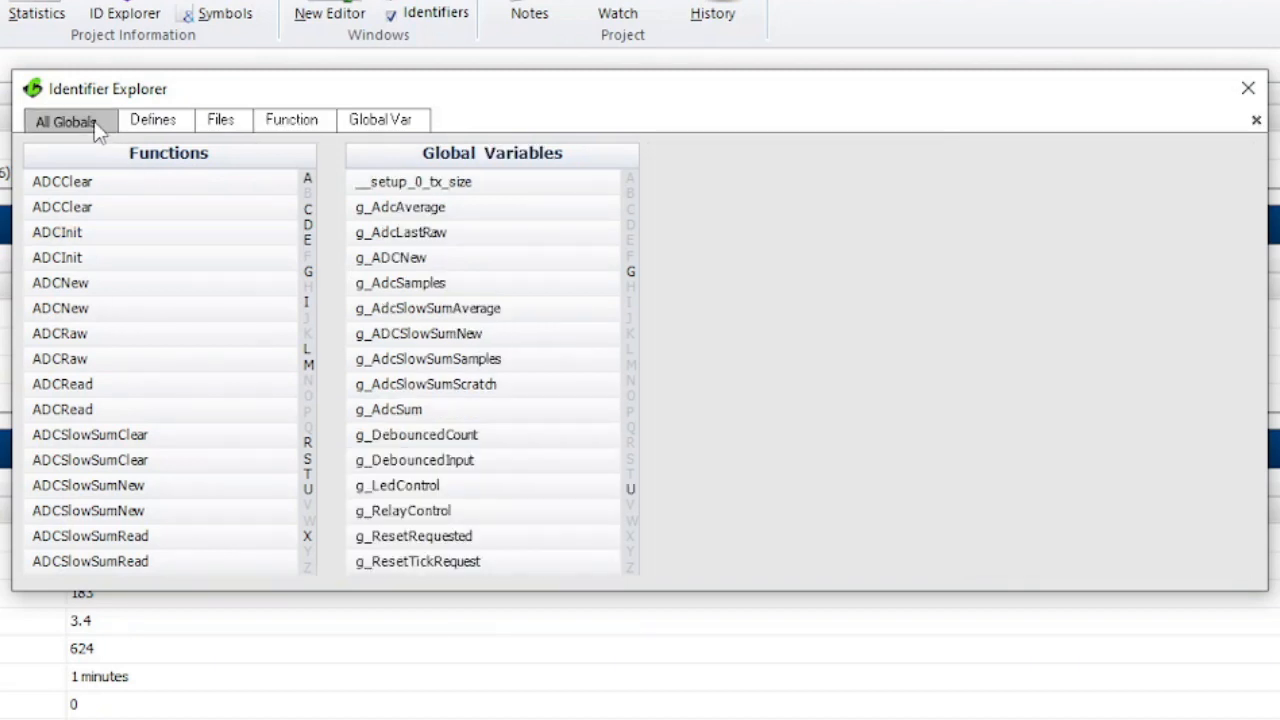
pyautogui.click(380, 119)
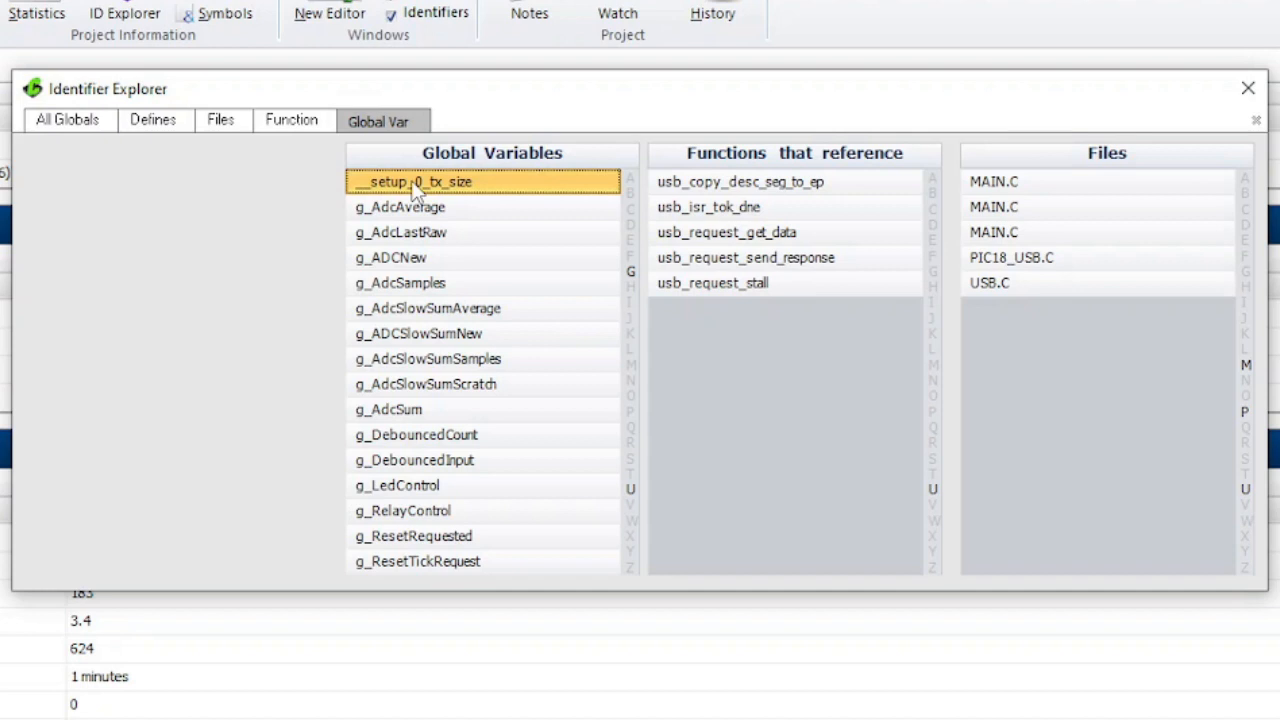
pyautogui.moveTo(160, 137)
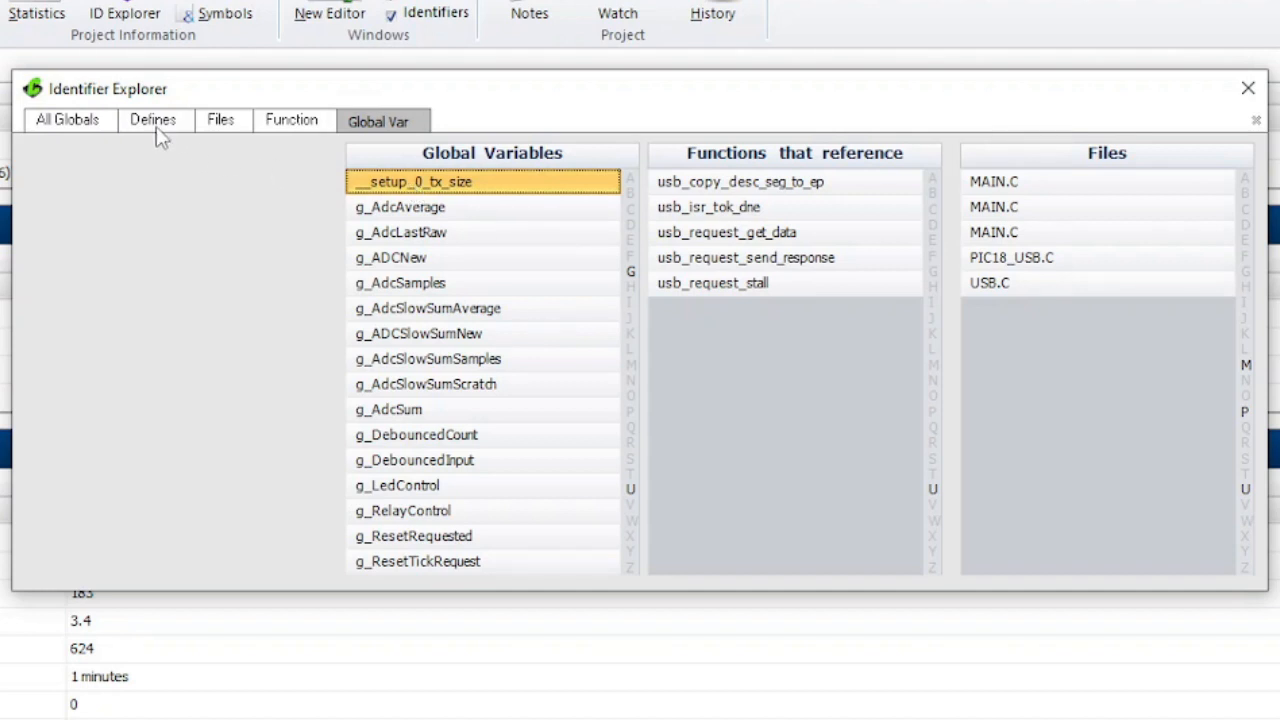
pyautogui.click(152, 119)
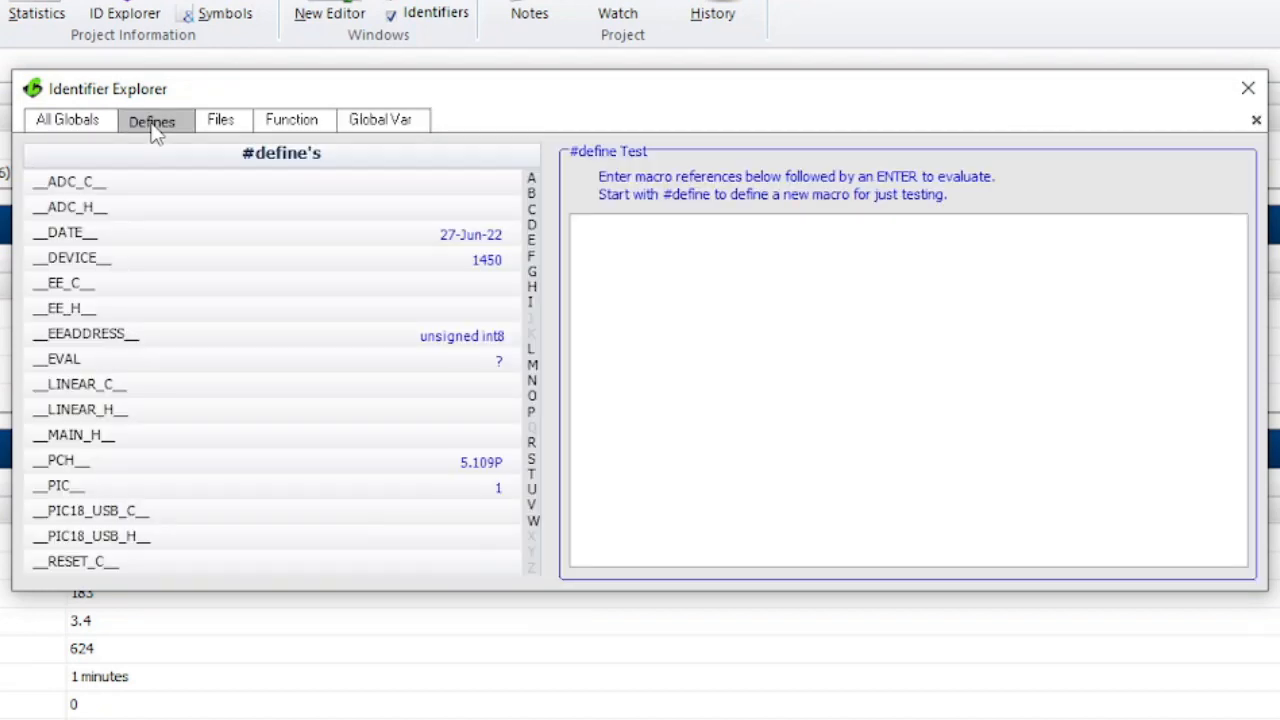
pyautogui.moveTo(220, 135)
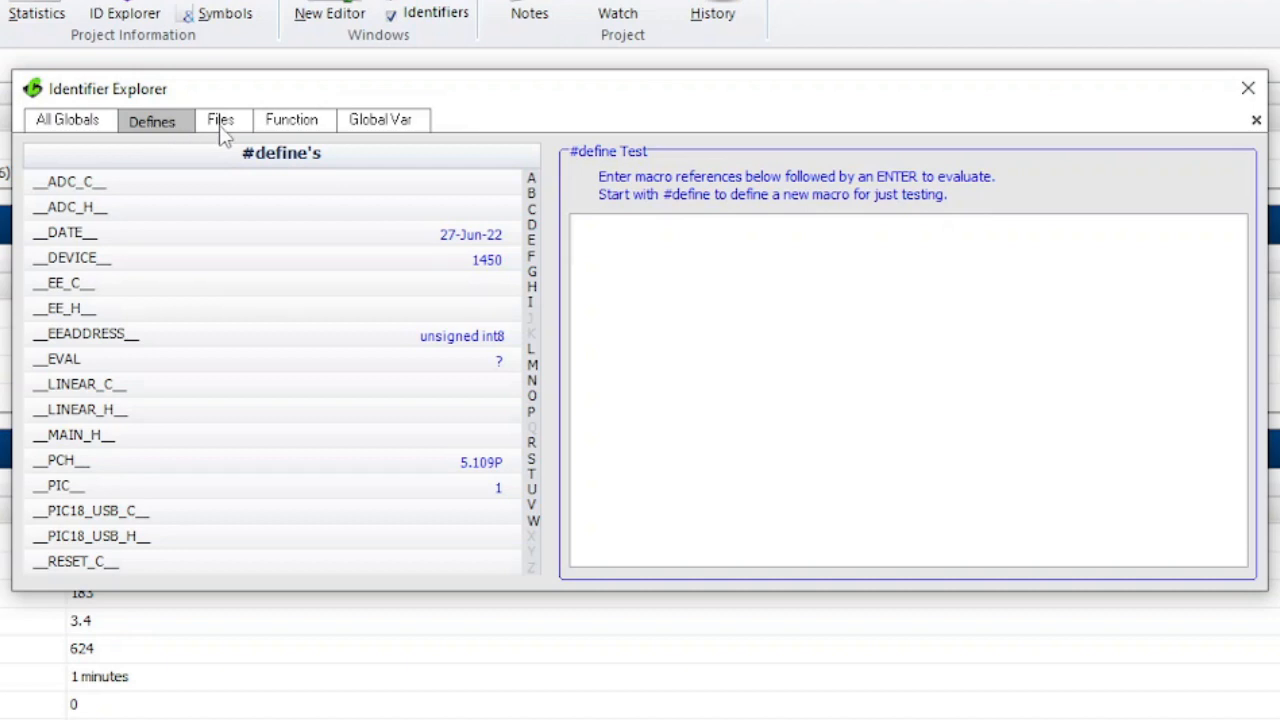
pyautogui.click(219, 119)
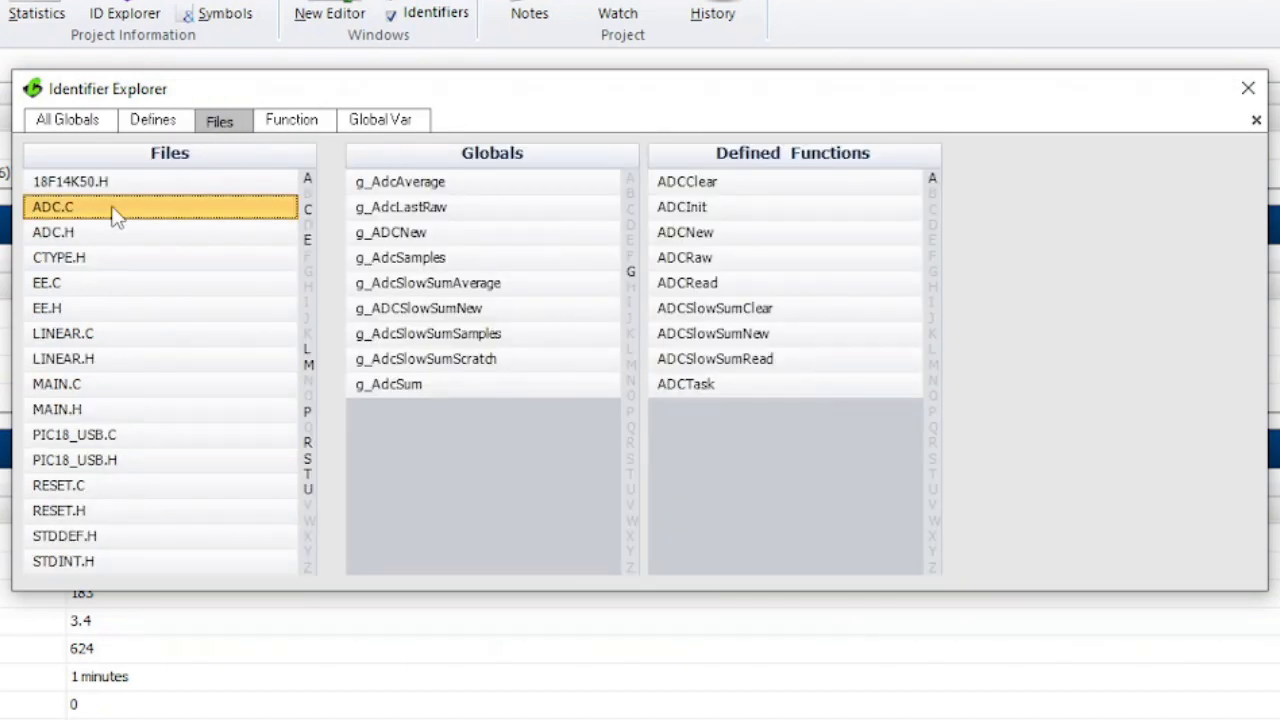
pyautogui.click(1248, 88)
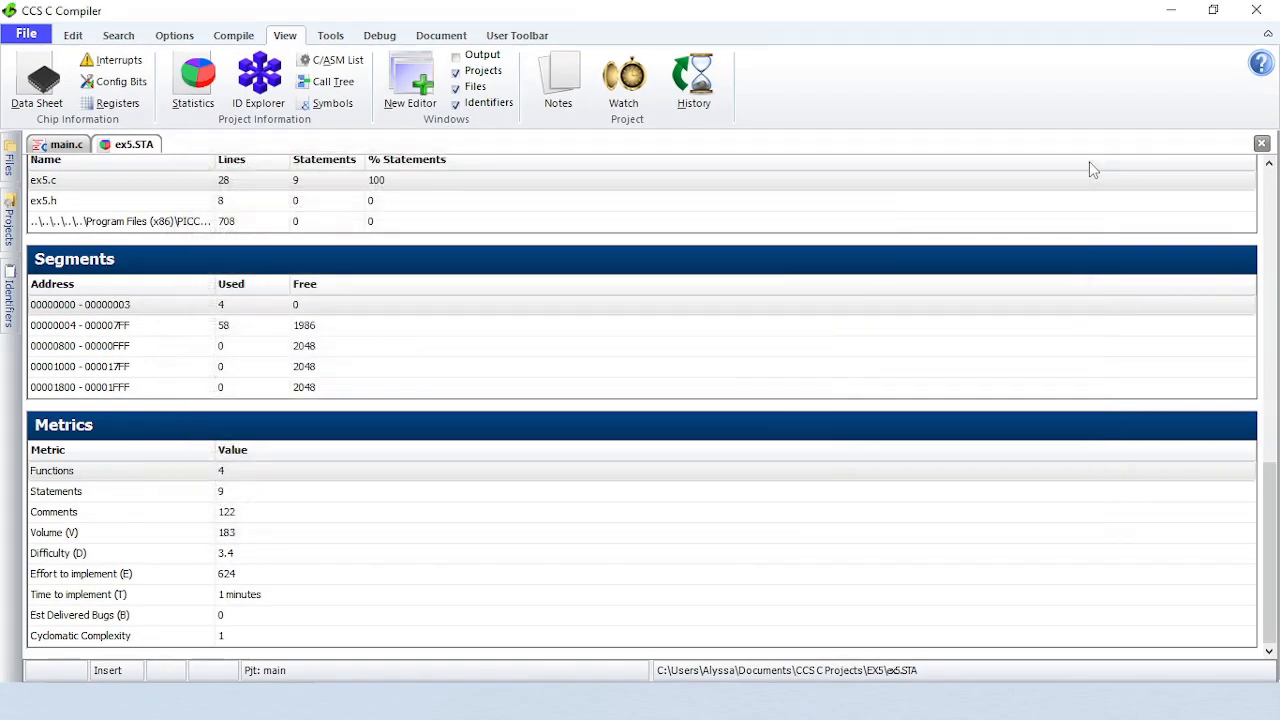
# Open ex5.lst and read through main's loop to the Configuration Fuses word
pyautogui.click(330, 60)
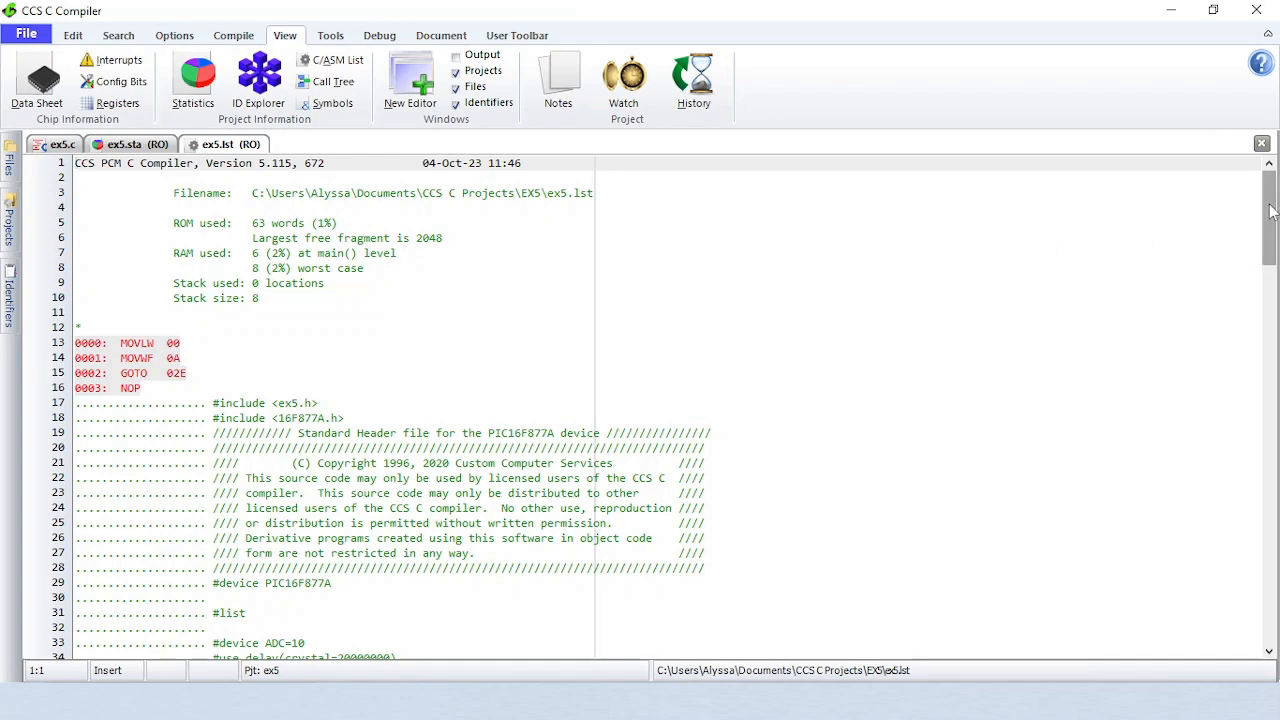
pyautogui.scroll(-3)
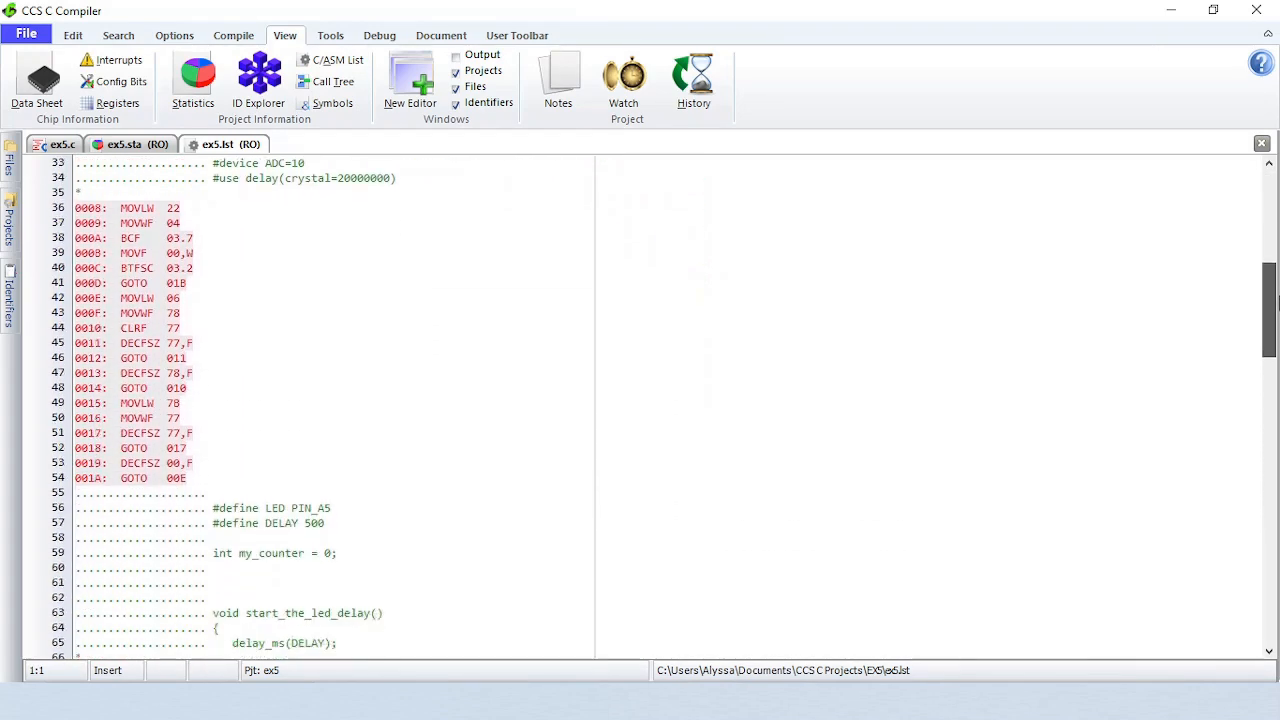
pyautogui.scroll(-3)
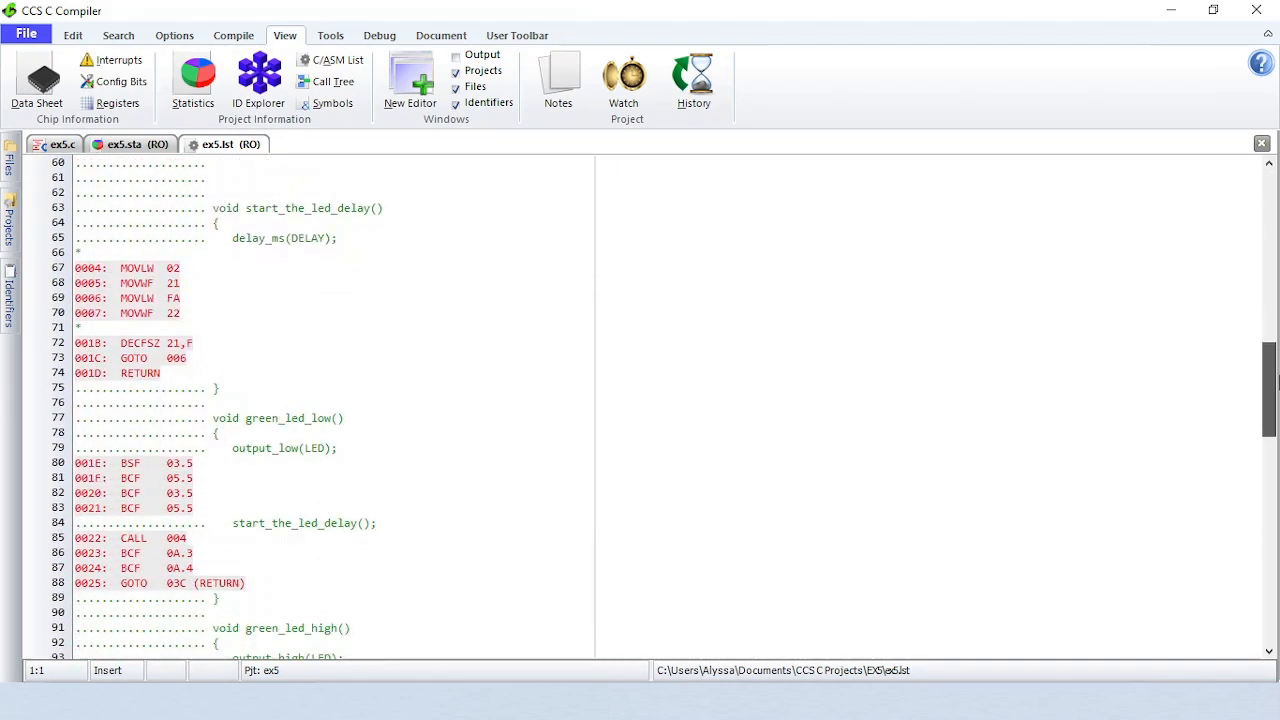
pyautogui.scroll(-3)
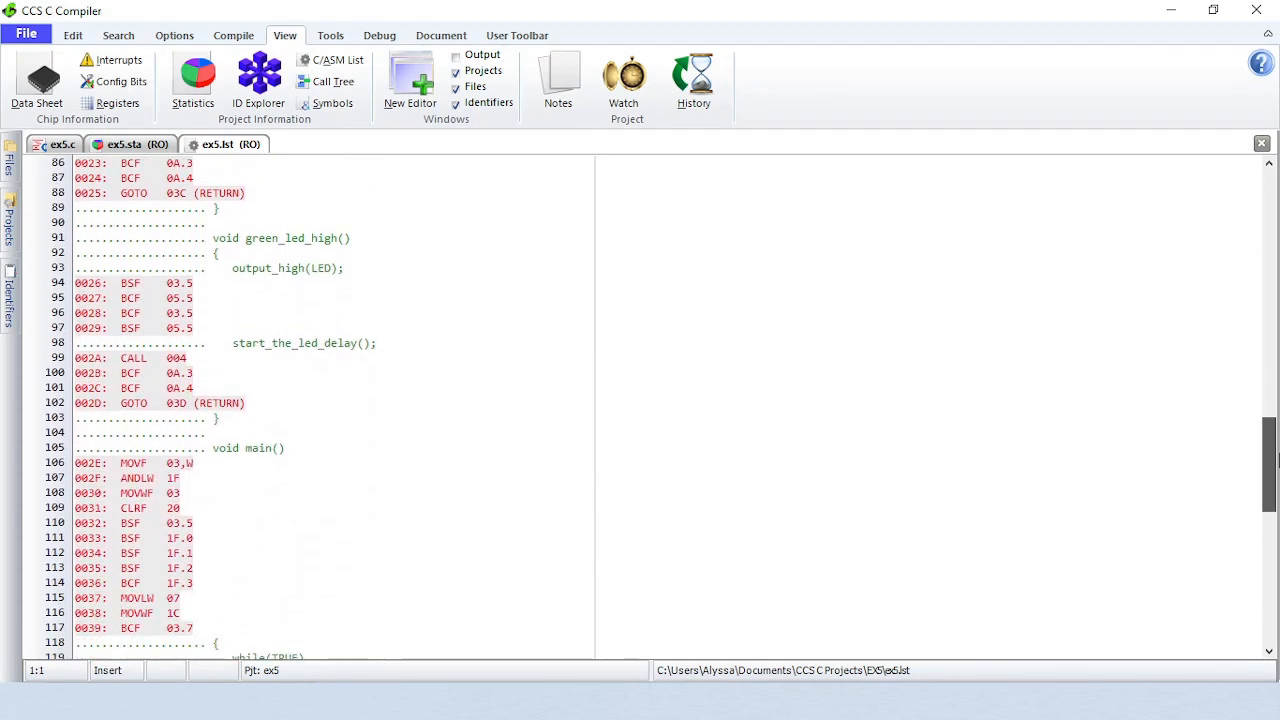
pyautogui.scroll(-3)
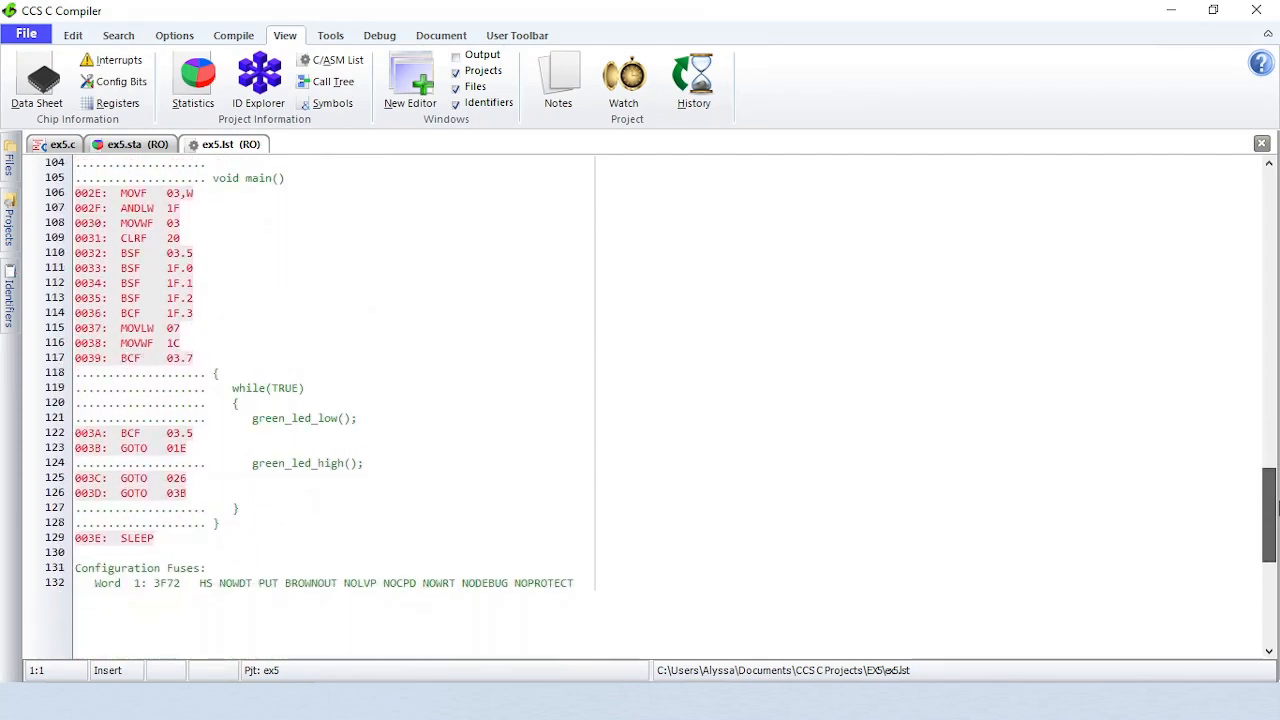
pyautogui.moveTo(332, 81)
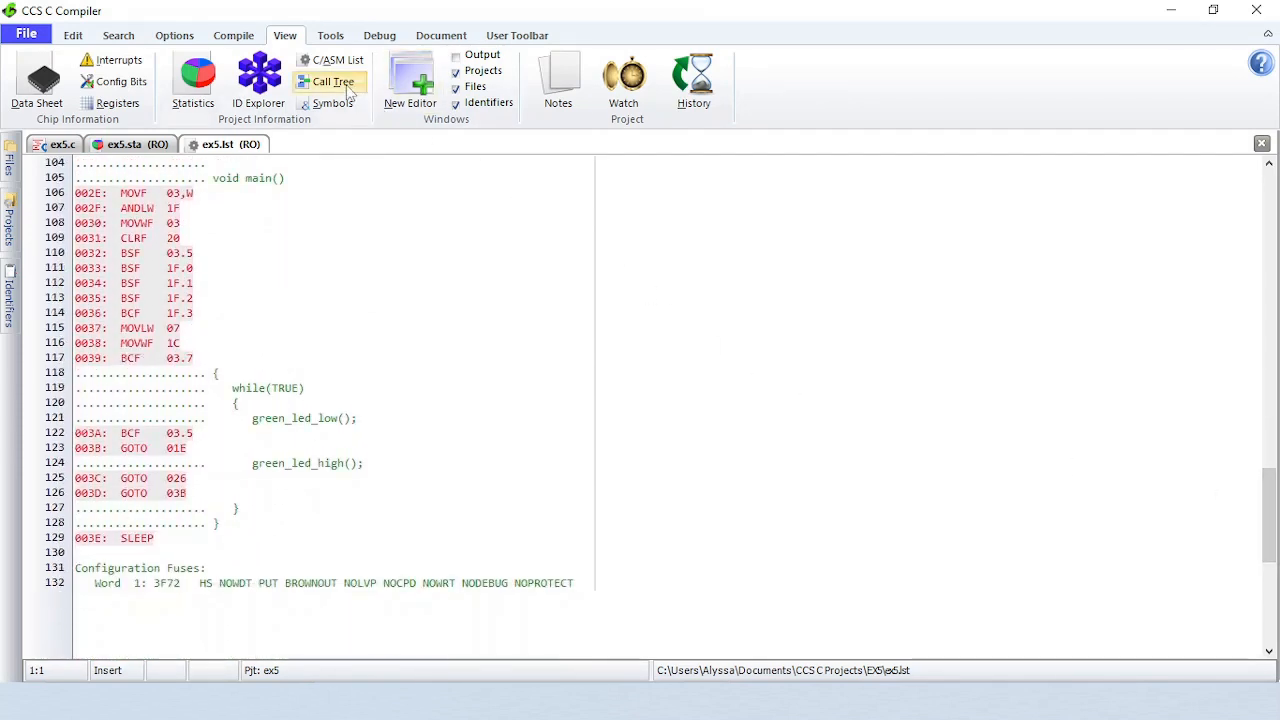
# View ex5's call tree, then read ex5.sym down to Compiler Settings and Output Files
pyautogui.click(333, 81)
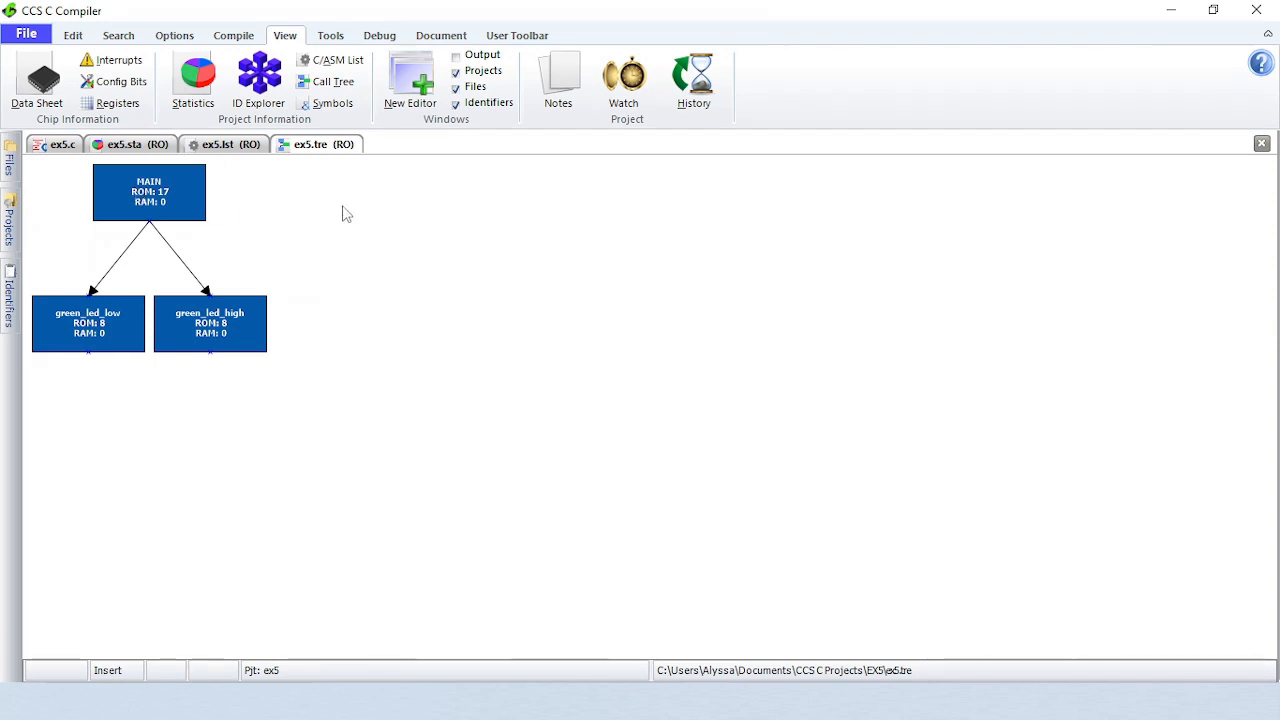
pyautogui.moveTo(371, 216)
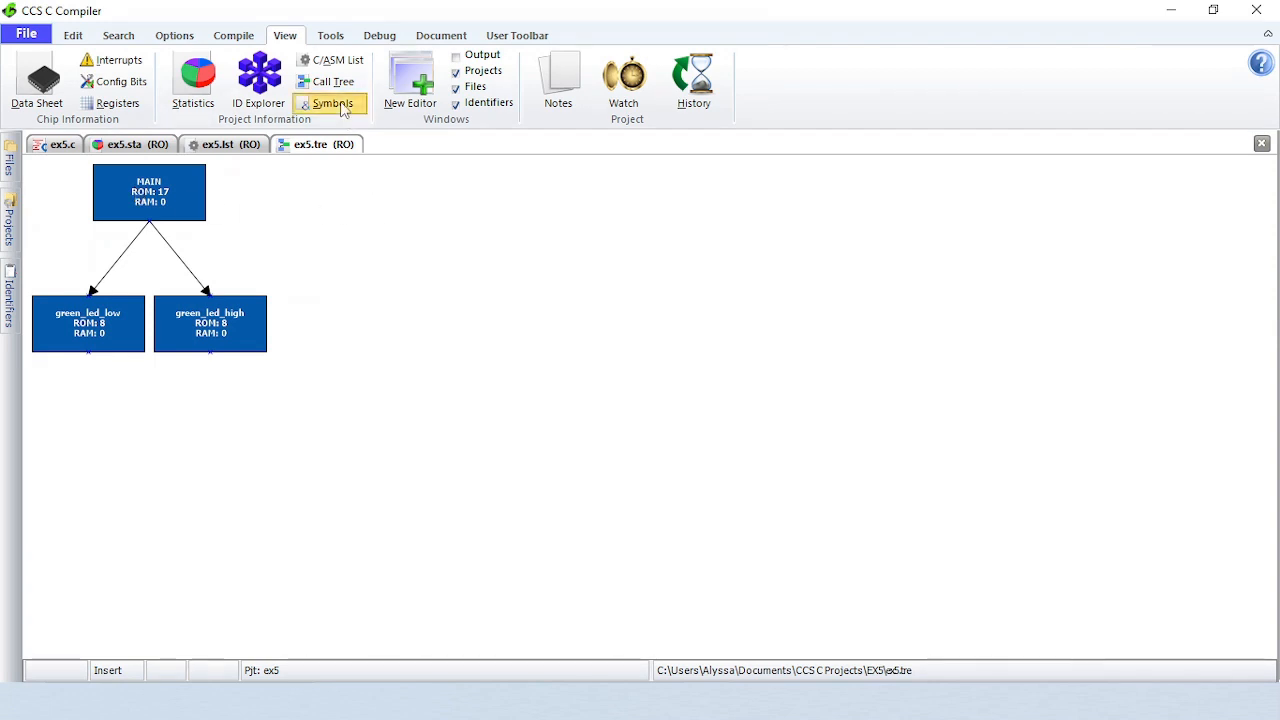
pyautogui.click(333, 103)
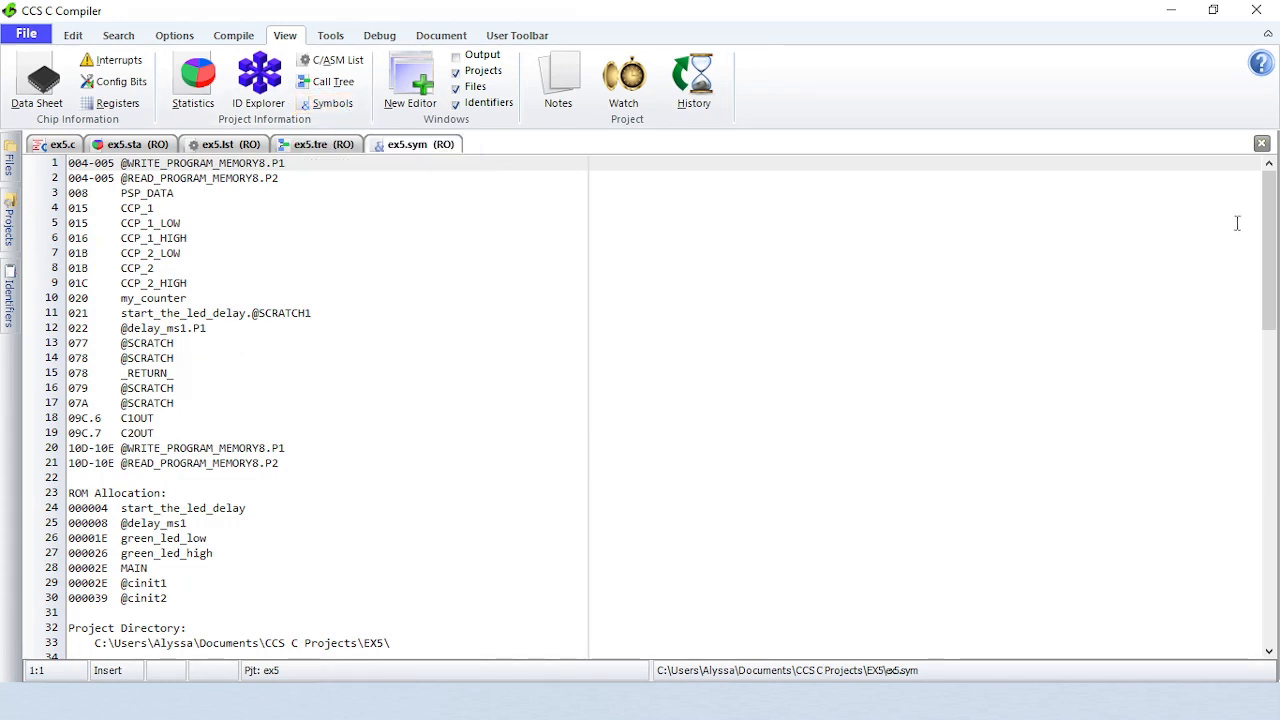
pyautogui.scroll(-3)
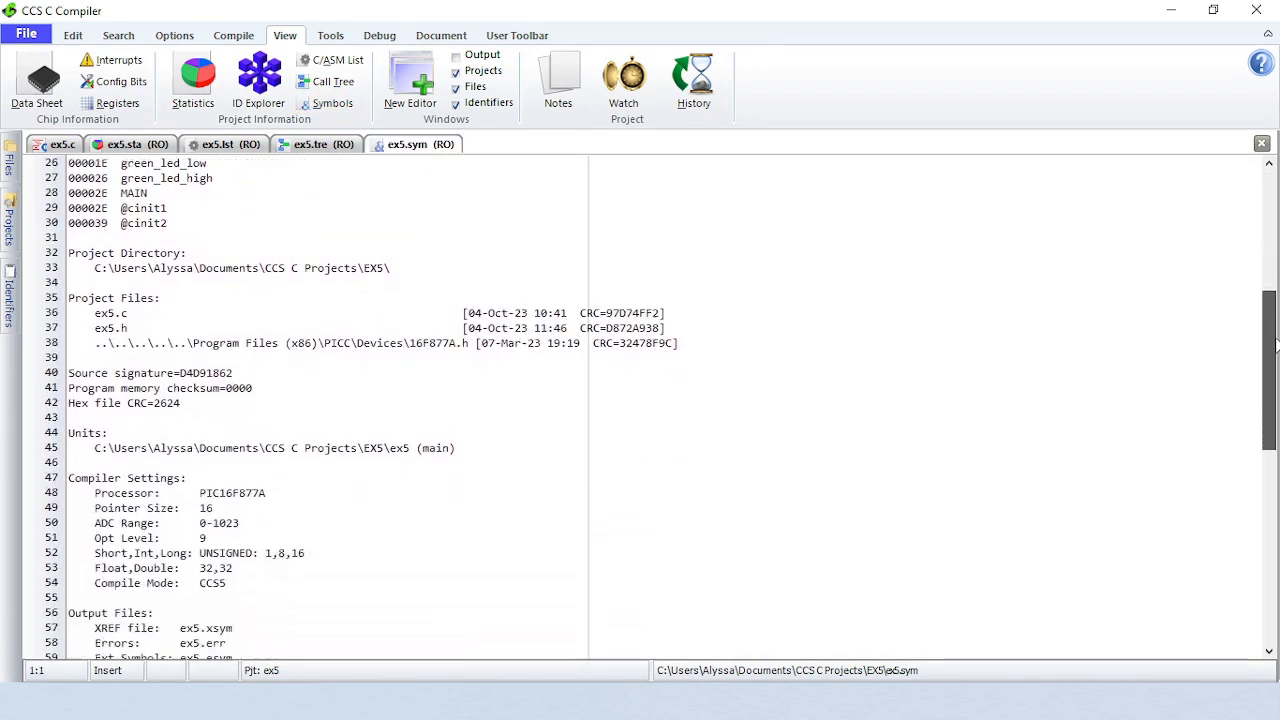
pyautogui.scroll(-3)
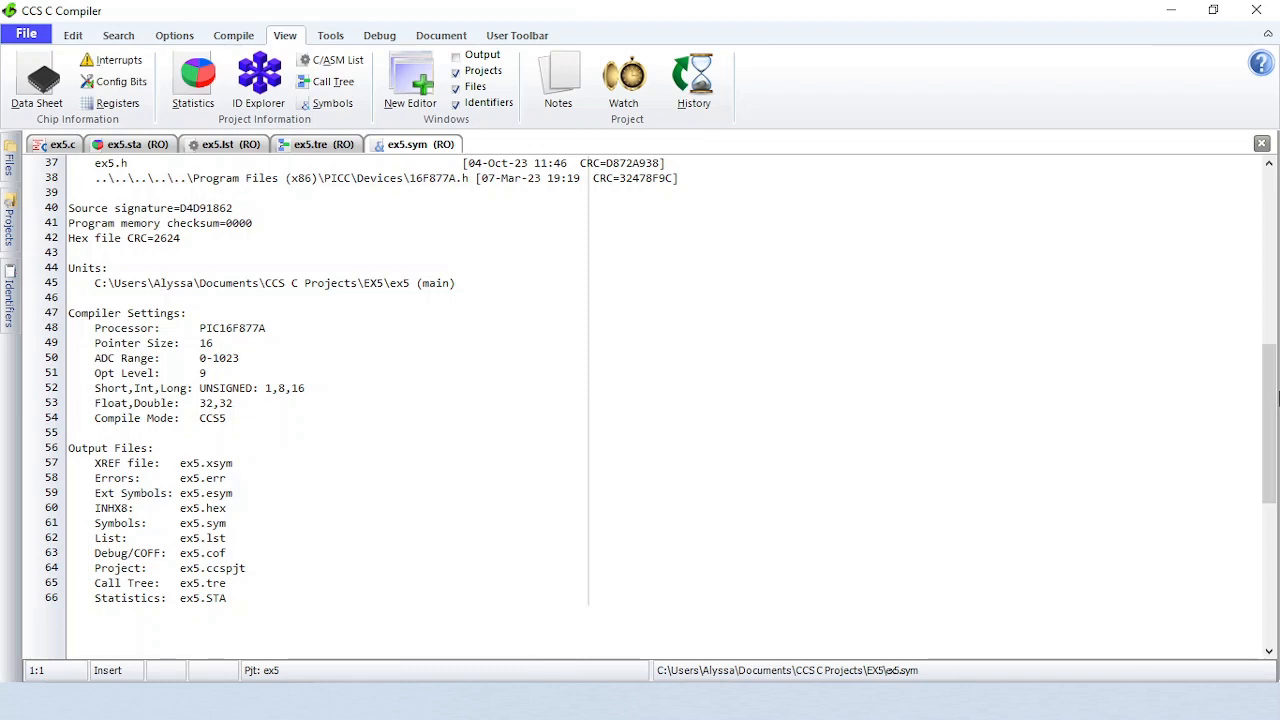
pyautogui.moveTo(857, 312)
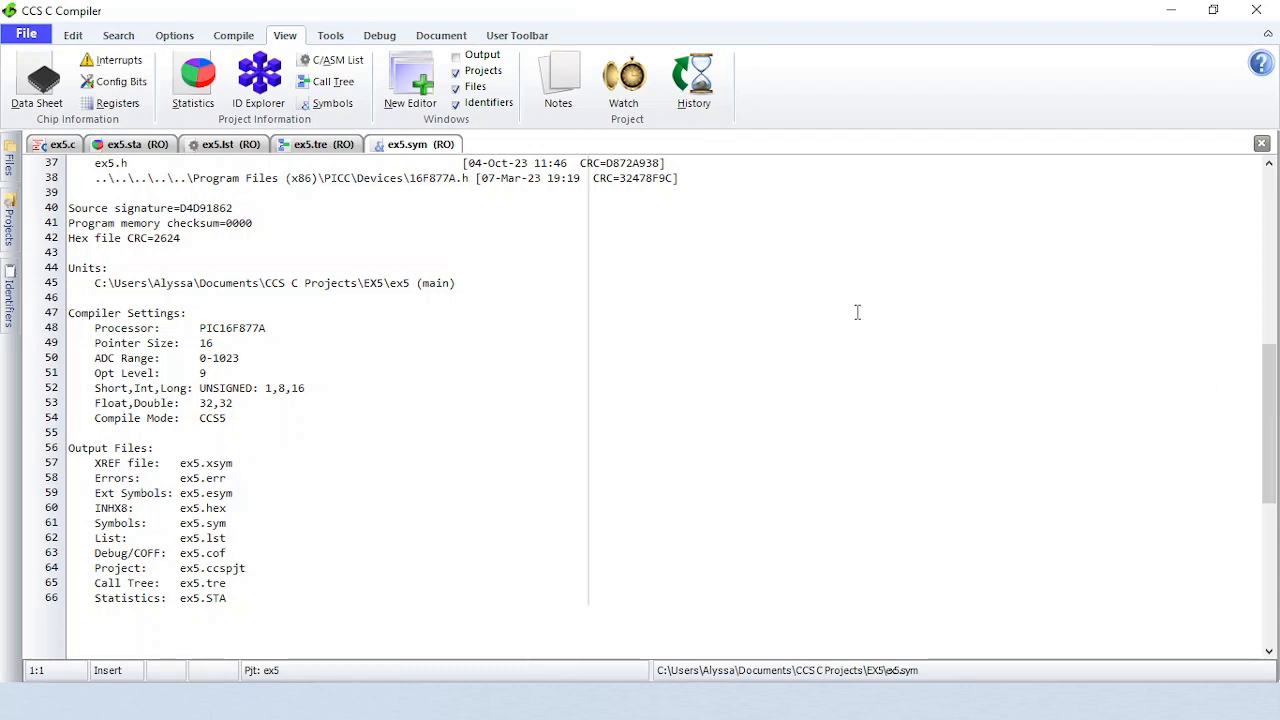
# Close the ex5.tre call tree report and add a new editor window
pyautogui.rightClick(415, 144)
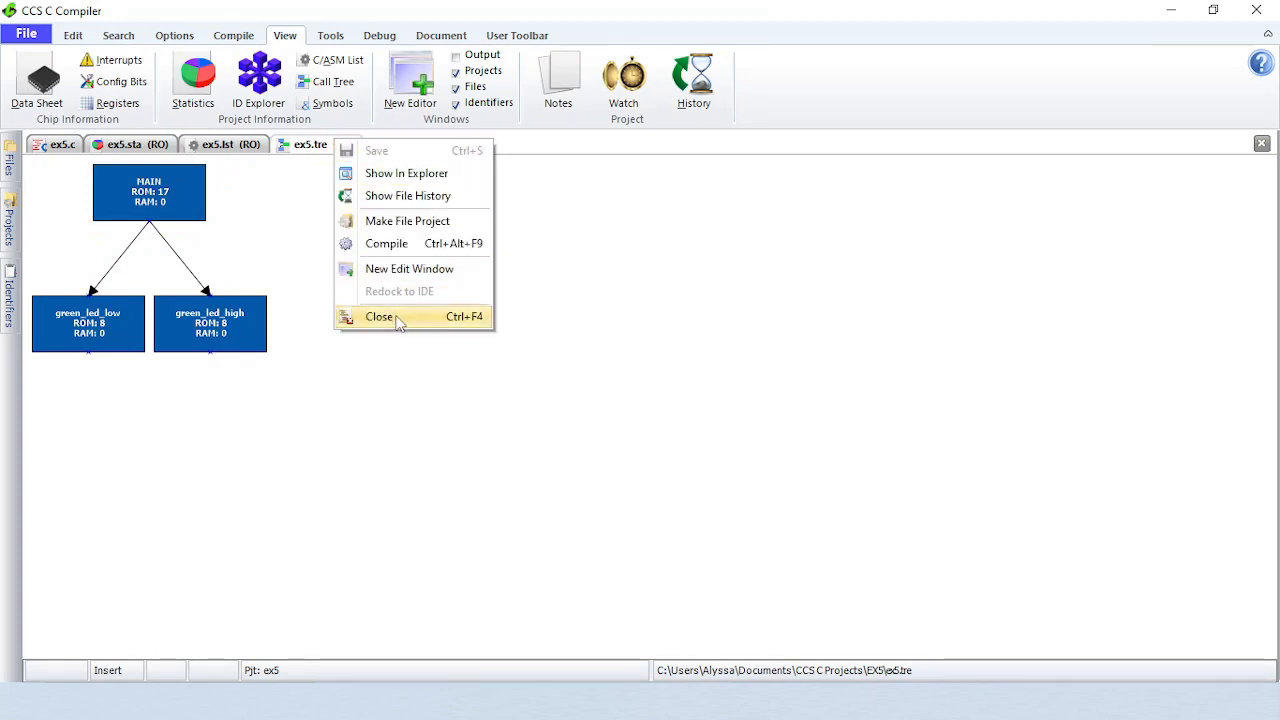
pyautogui.click(379, 316)
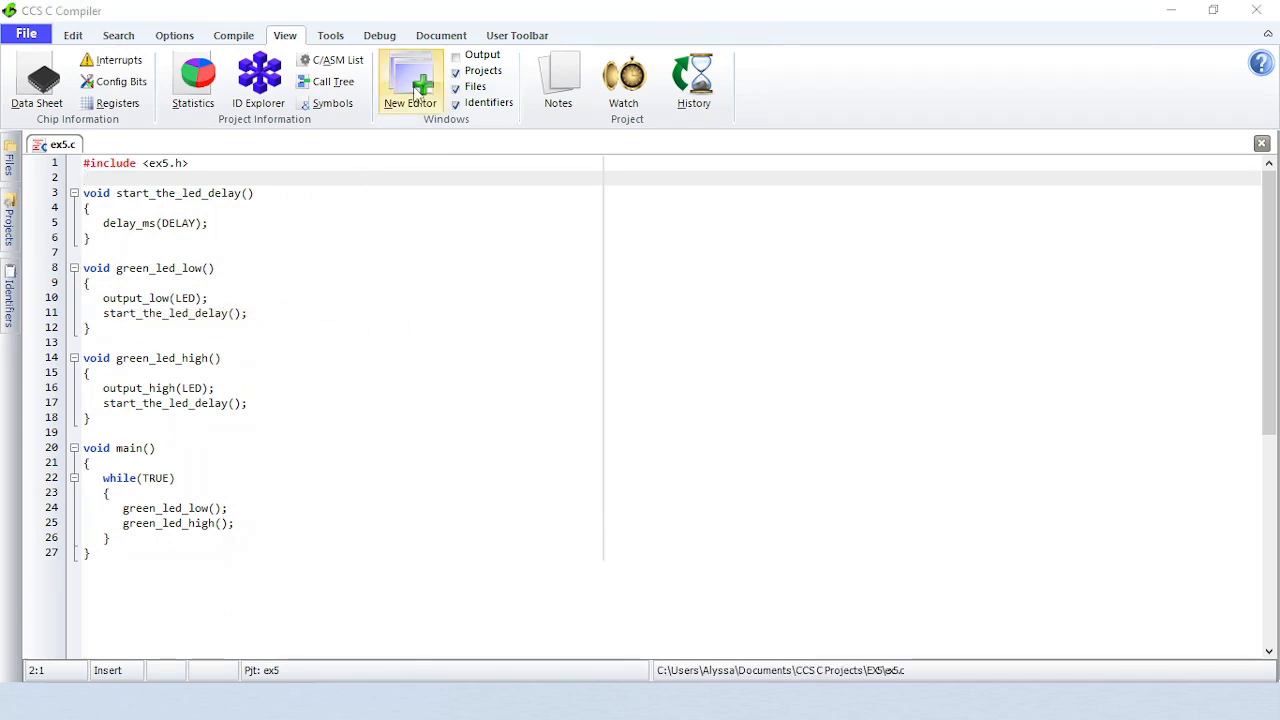
pyautogui.click(410, 82)
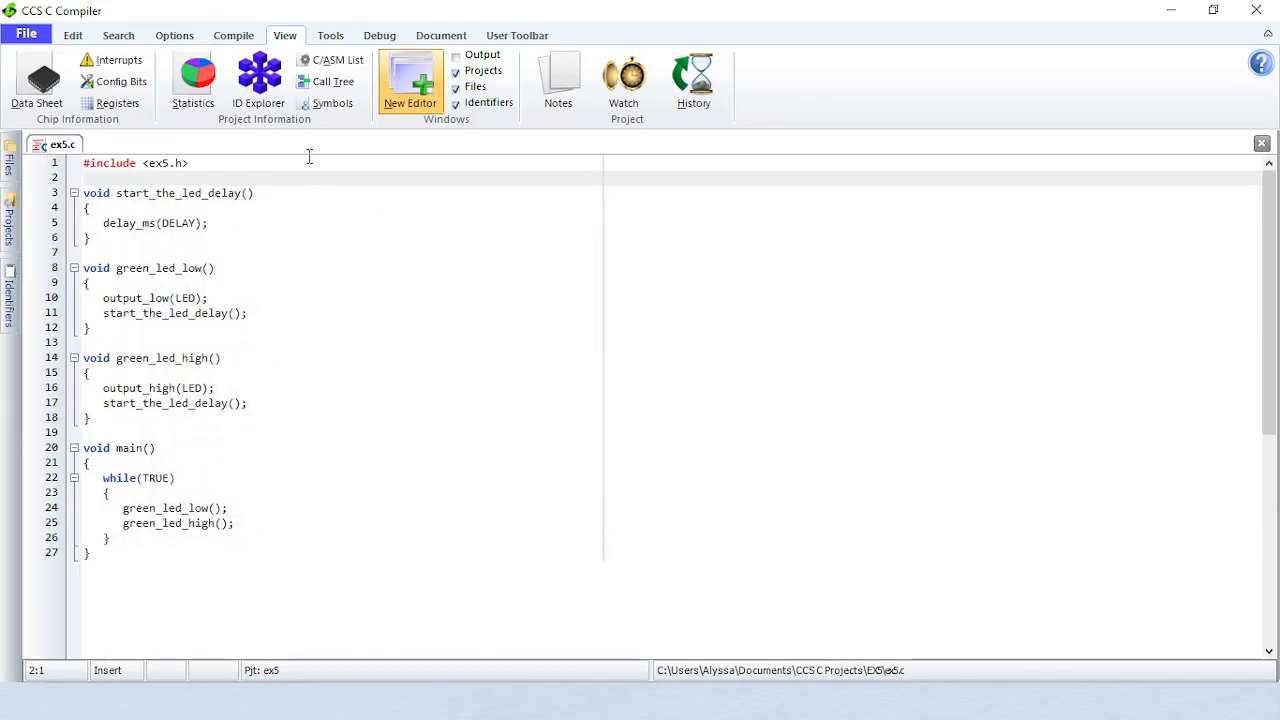
# Open the ex4.c source file and bring up its document options
pyautogui.click(26, 35)
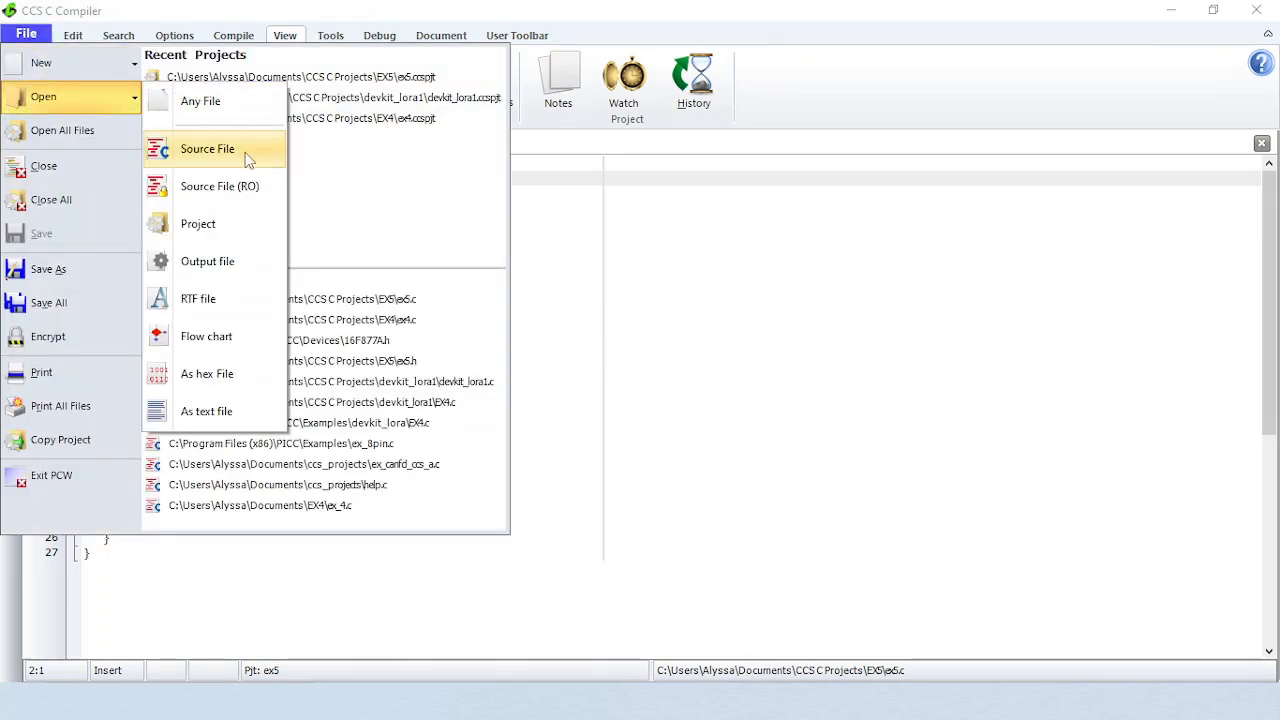
pyautogui.click(207, 148)
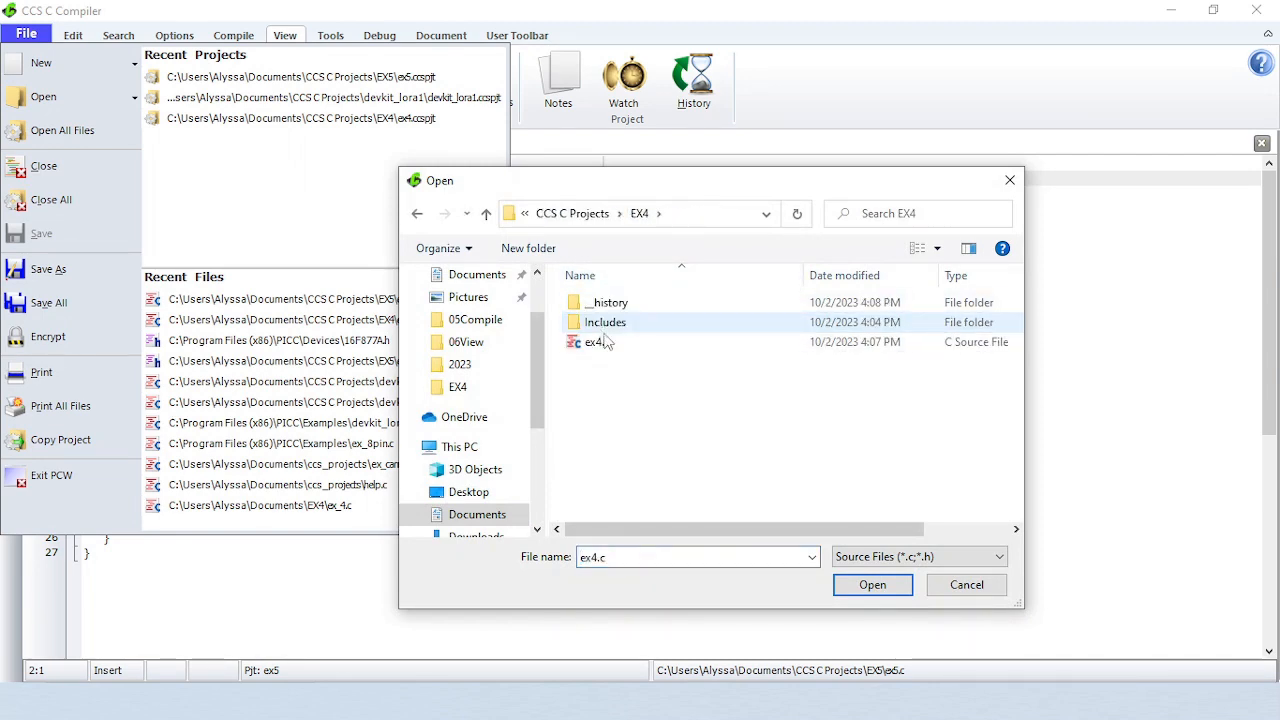
pyautogui.click(871, 584)
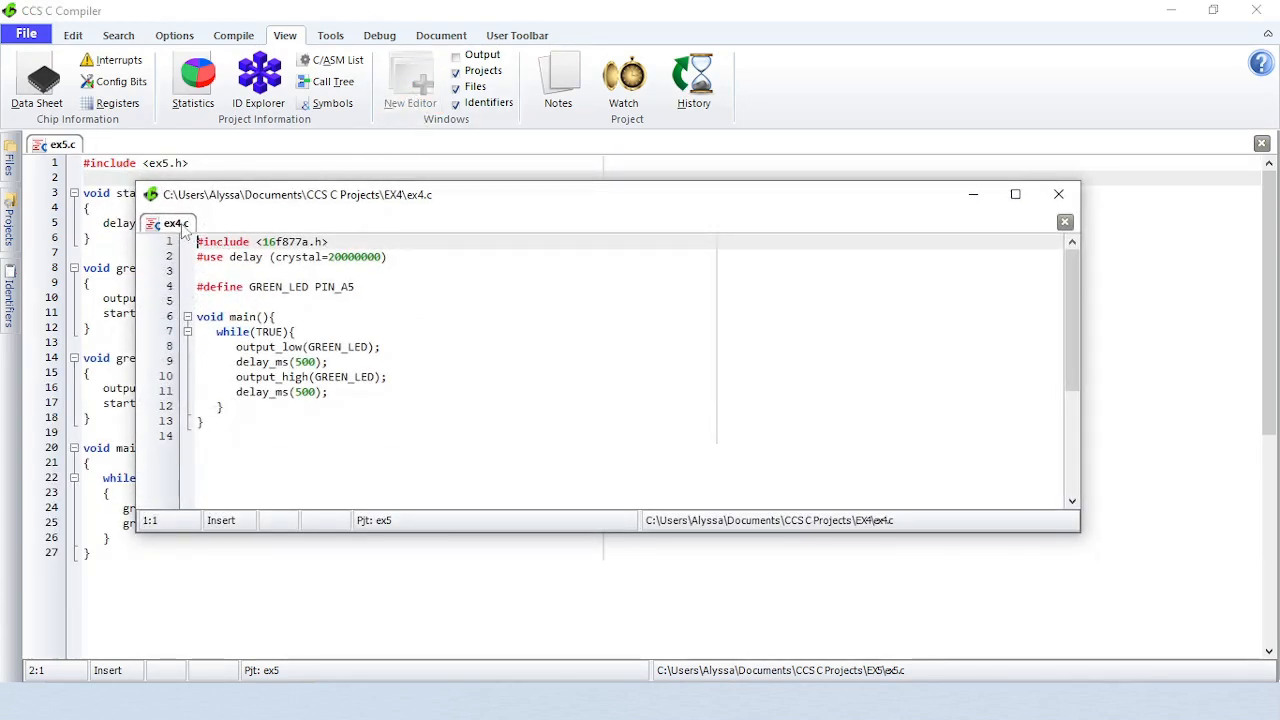
pyautogui.rightClick(170, 223)
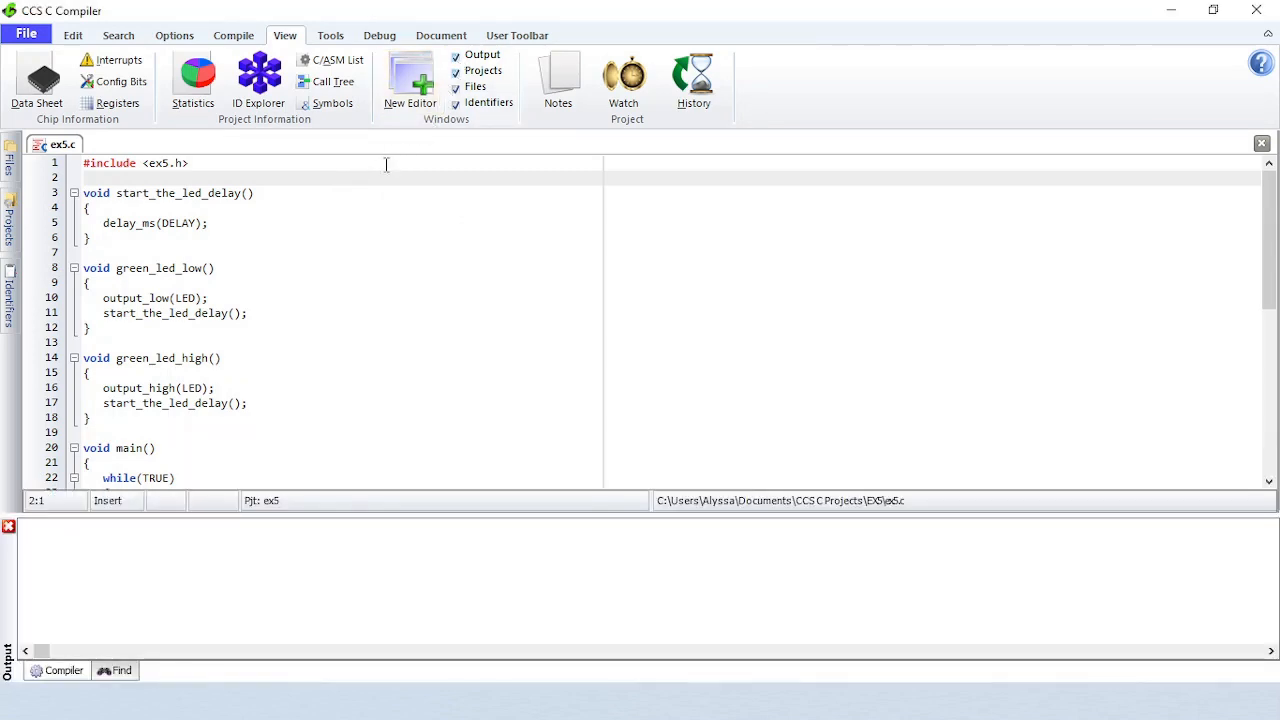
# Build ex5 (one warning) and find the four lines of ex5.c containing 'green'
pyautogui.click(233, 35)
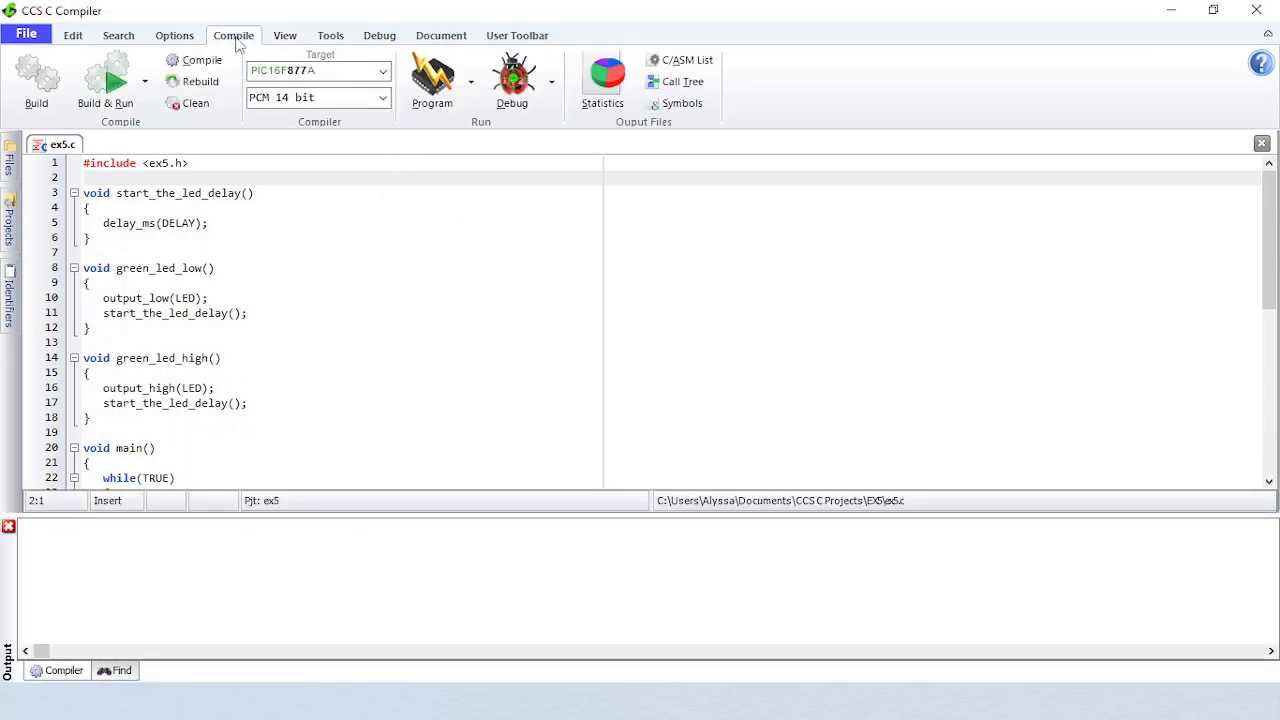
pyautogui.click(202, 60)
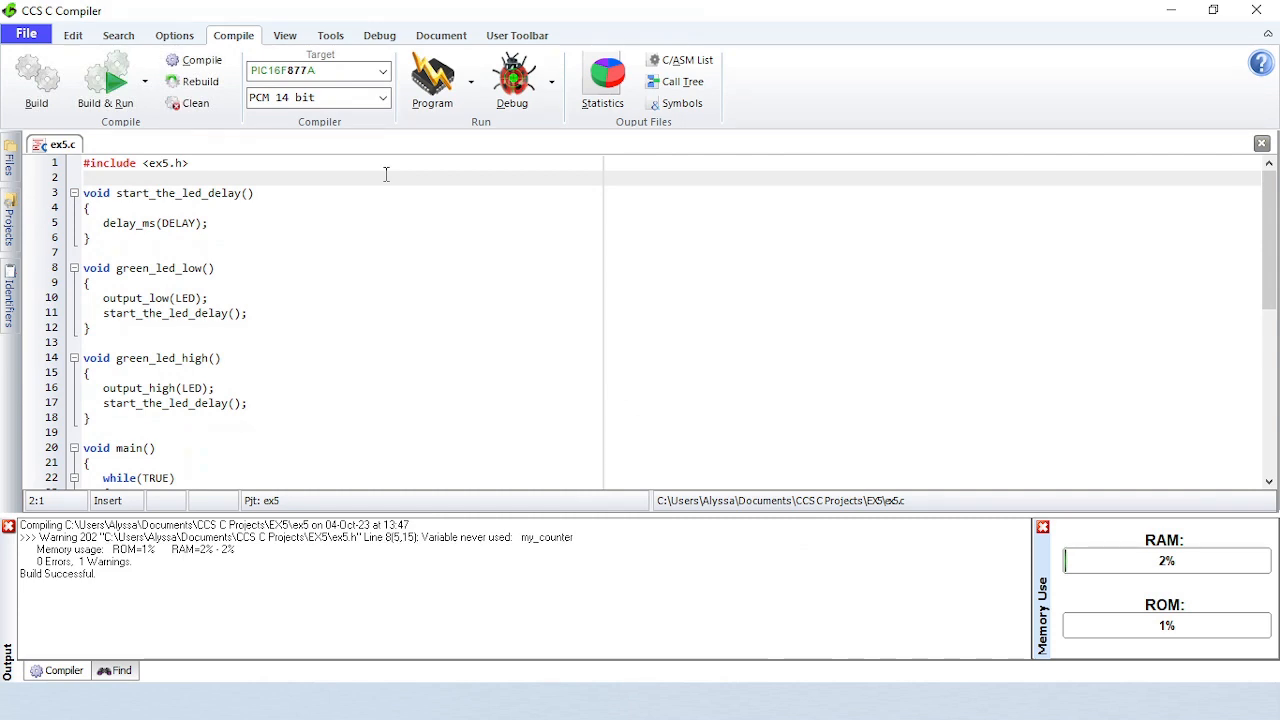
pyautogui.click(118, 35)
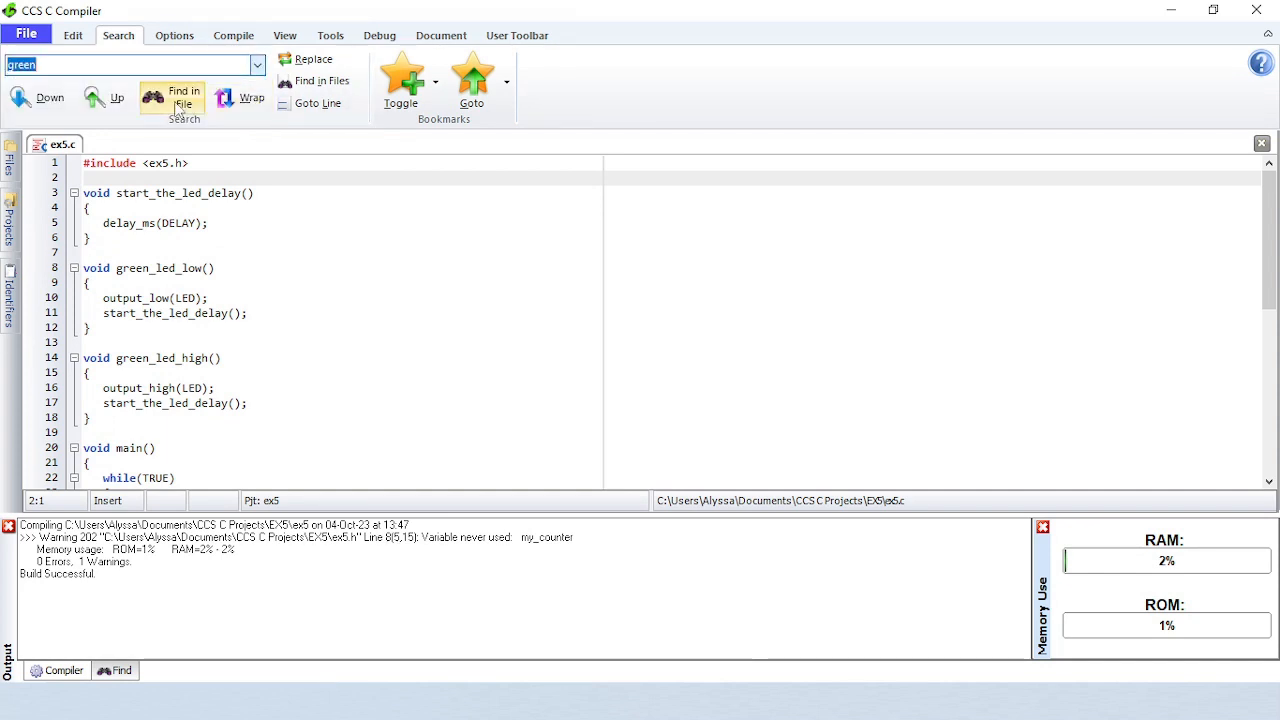
pyautogui.click(172, 97)
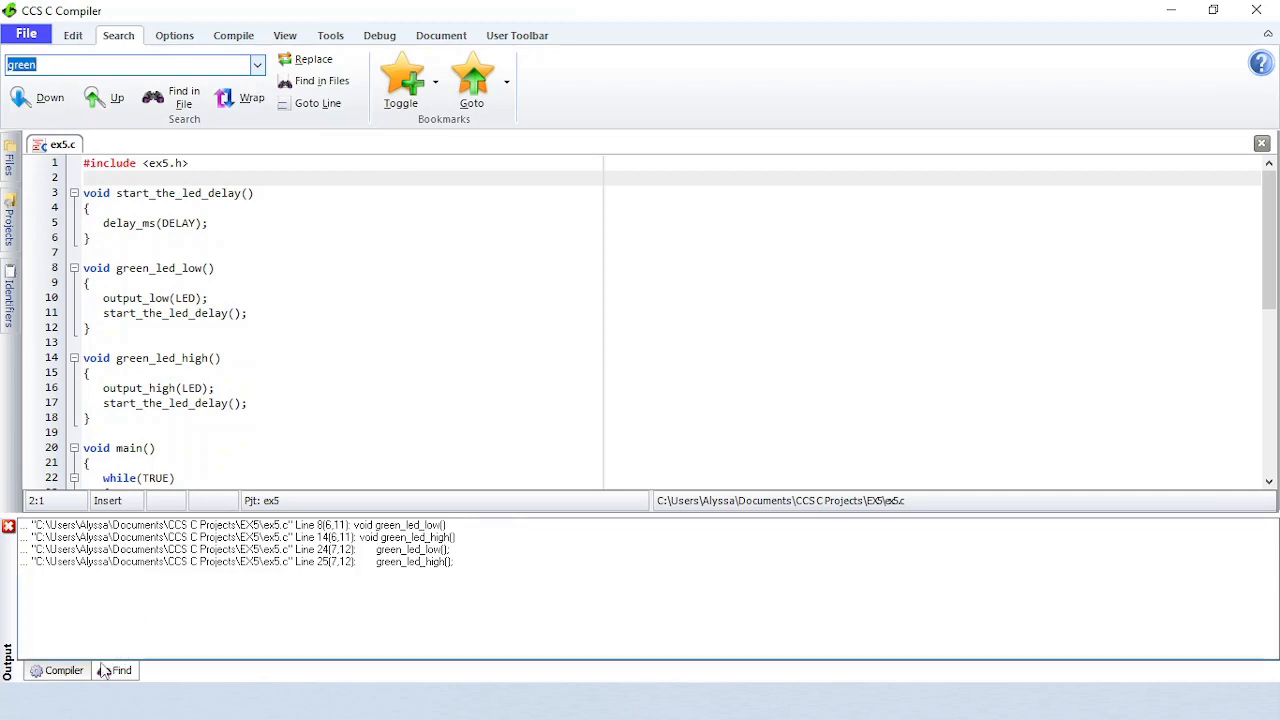
pyautogui.click(62, 670)
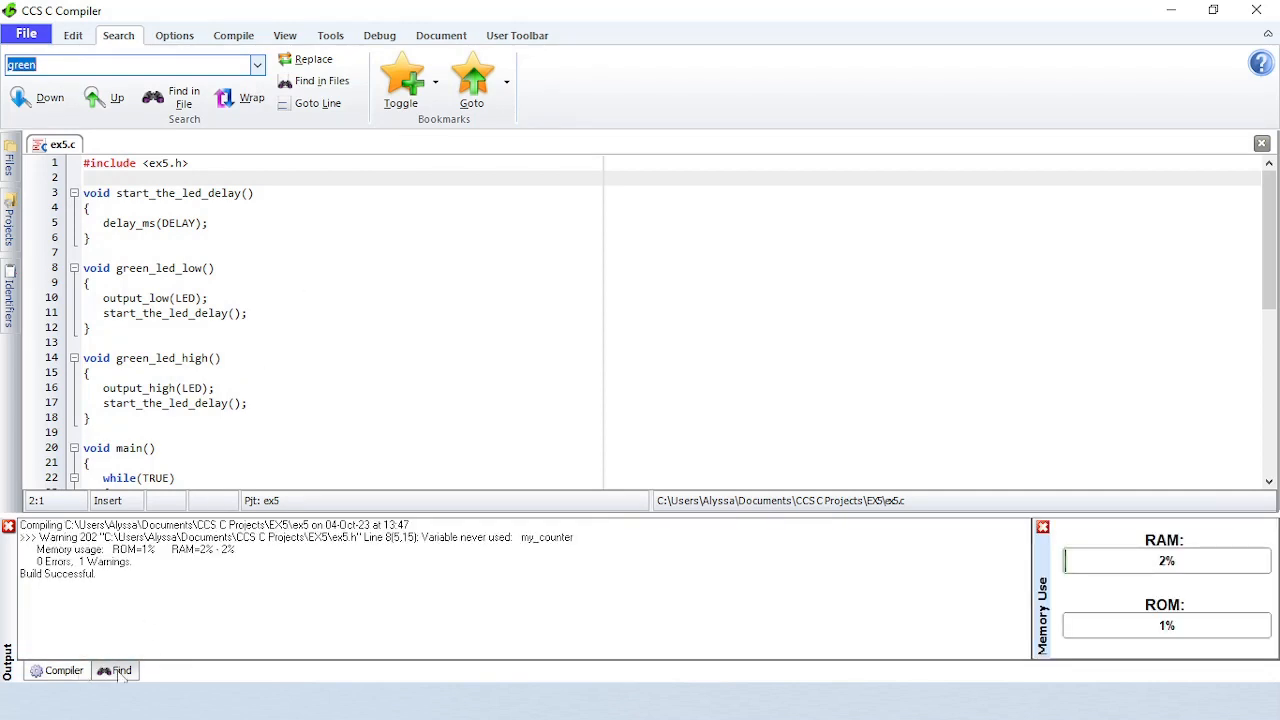
pyautogui.click(115, 670)
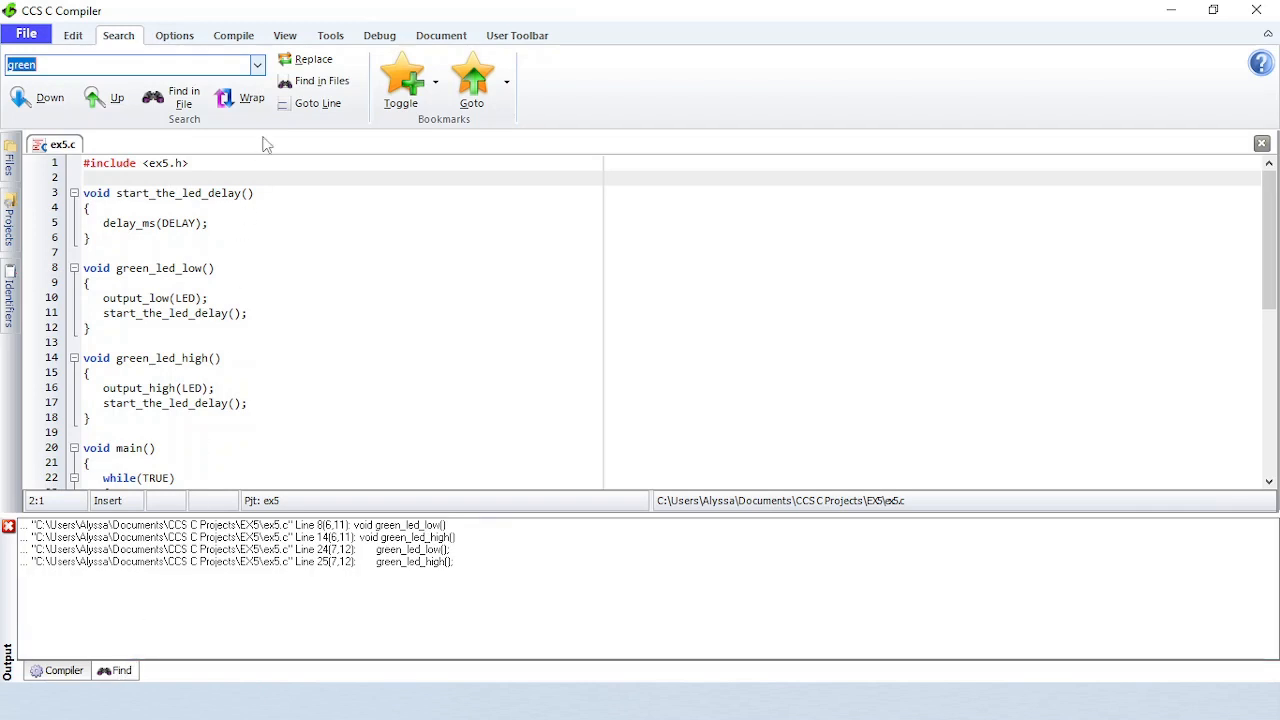
pyautogui.click(285, 35)
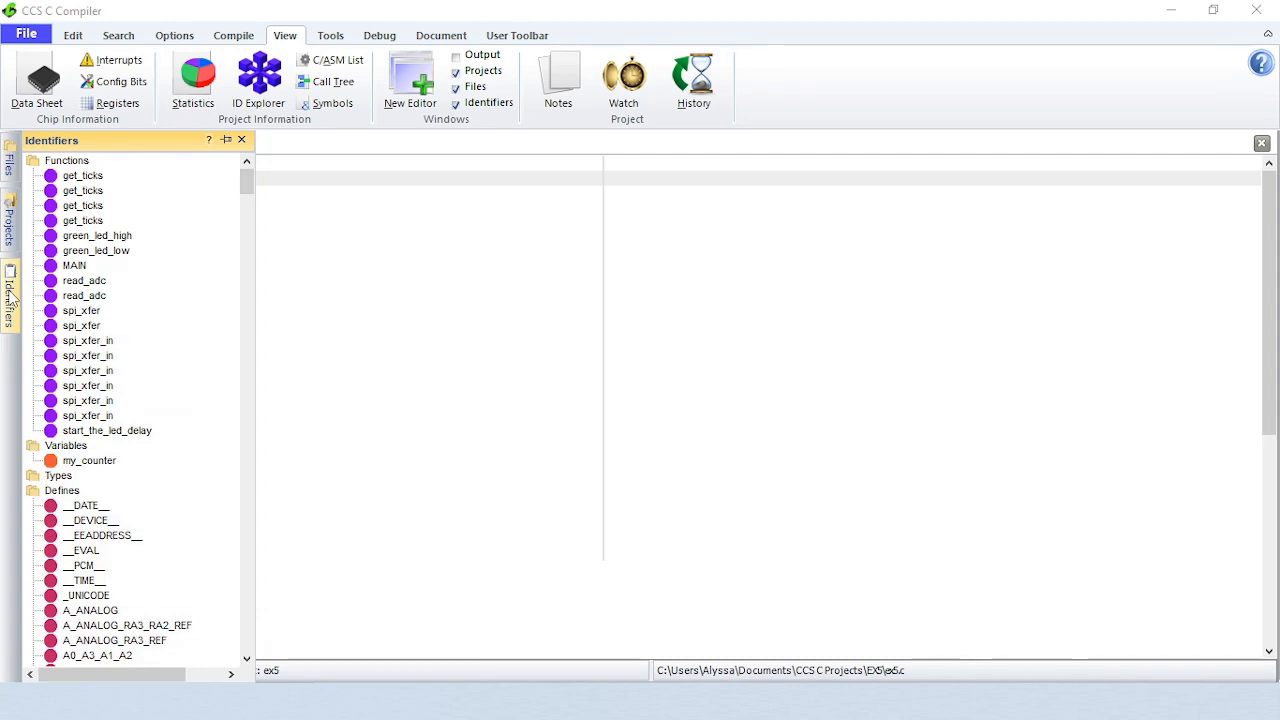
pyautogui.moveTo(364, 206)
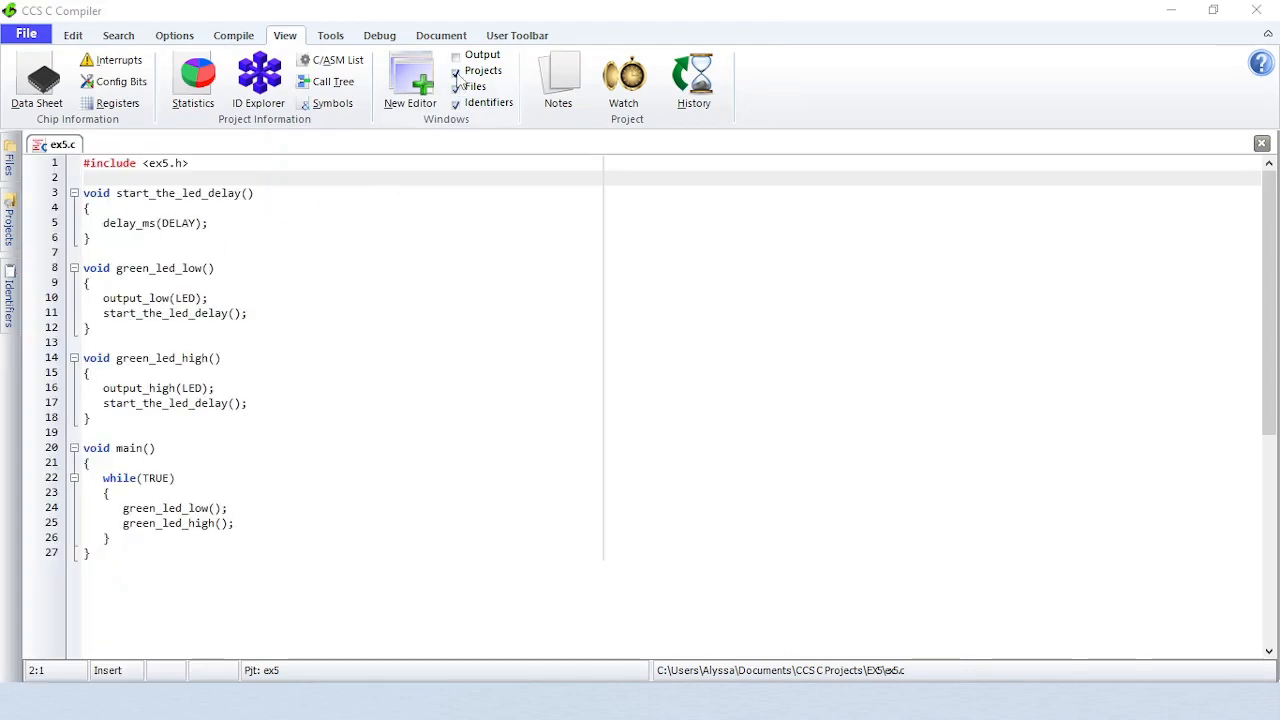
# Hide the Files panel, show the Projects panel and cancel the Add file dialog
pyautogui.click(456, 102)
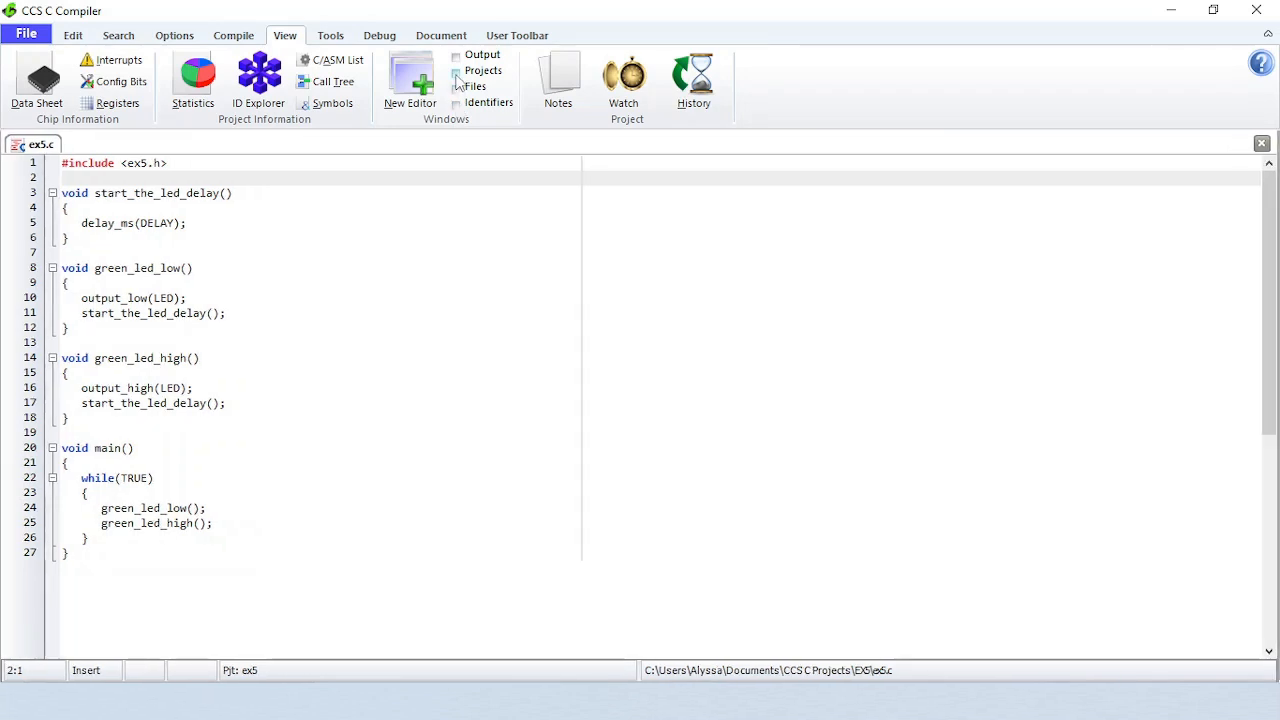
pyautogui.click(456, 71)
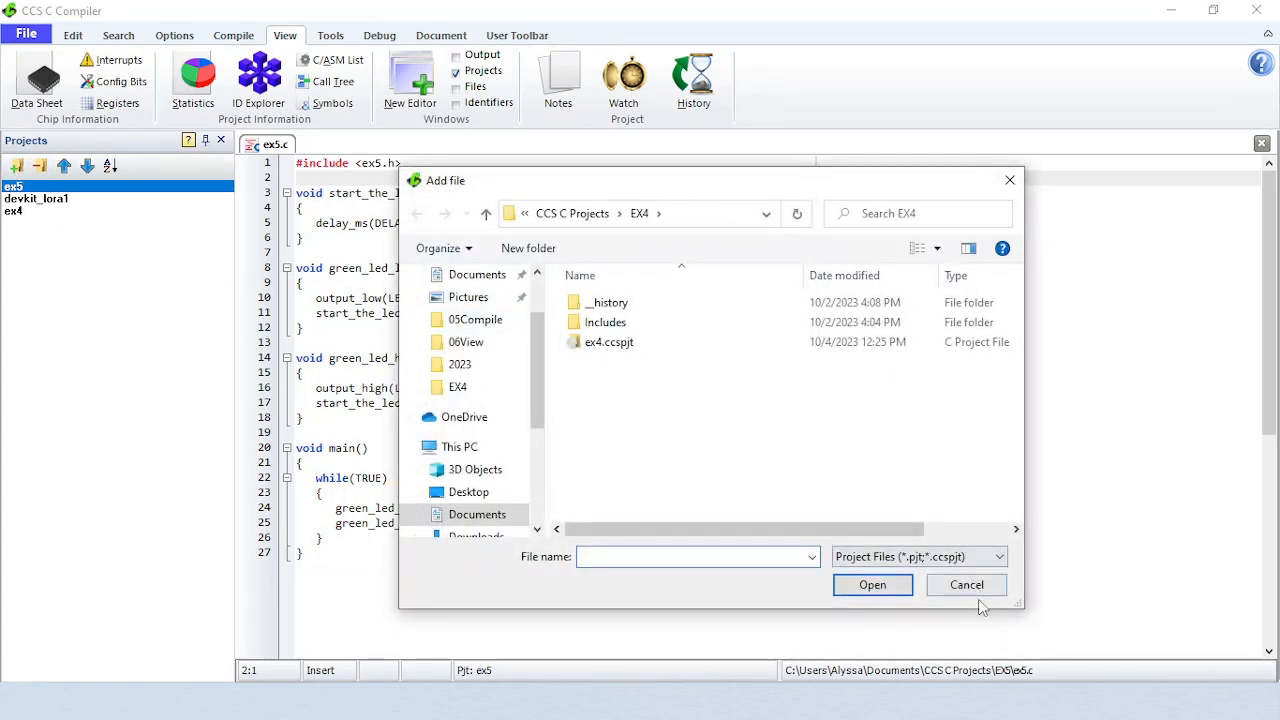
pyautogui.click(966, 584)
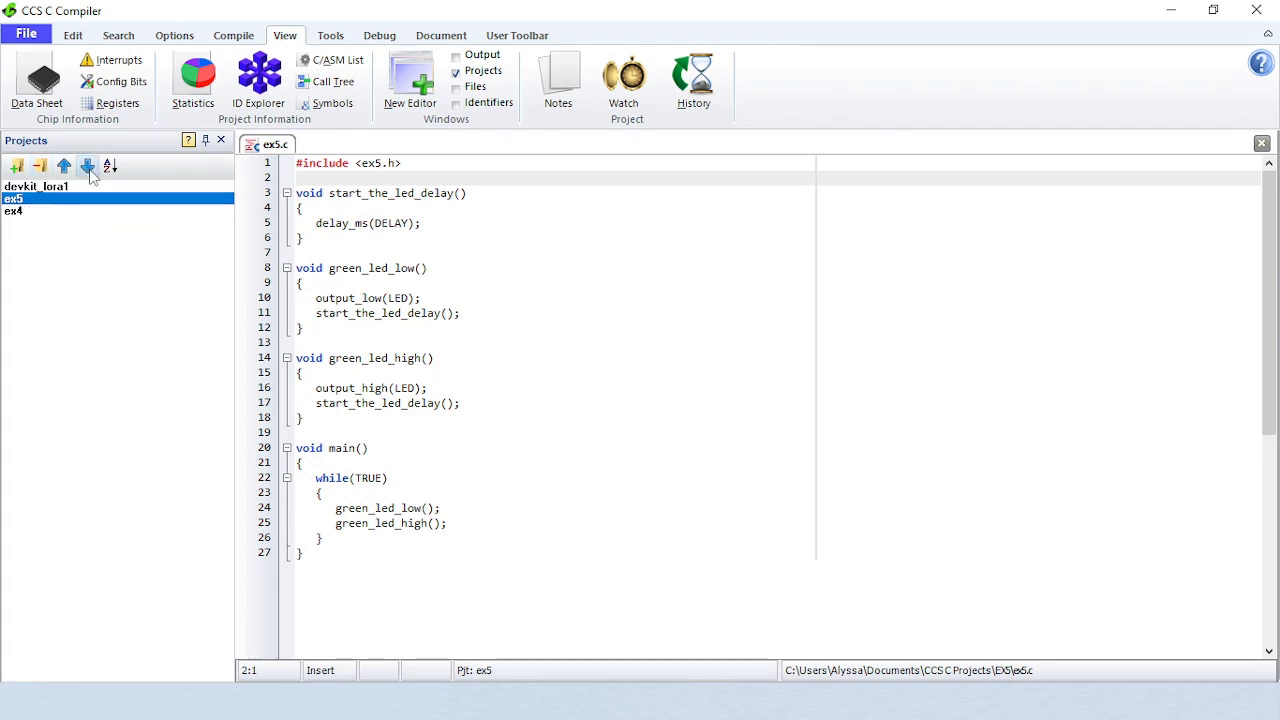
# Move ex5 below ex4 in the project list, then close the Projects panel
pyautogui.click(63, 166)
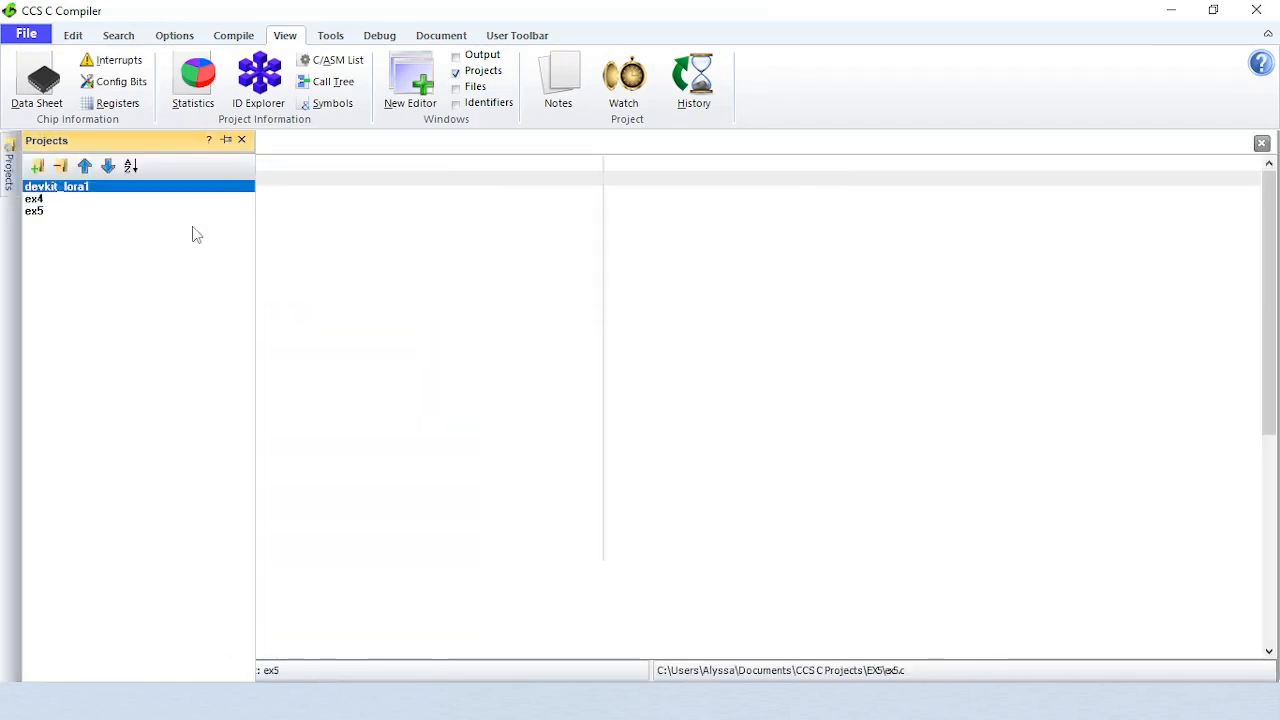
pyautogui.doubleClick(34, 210)
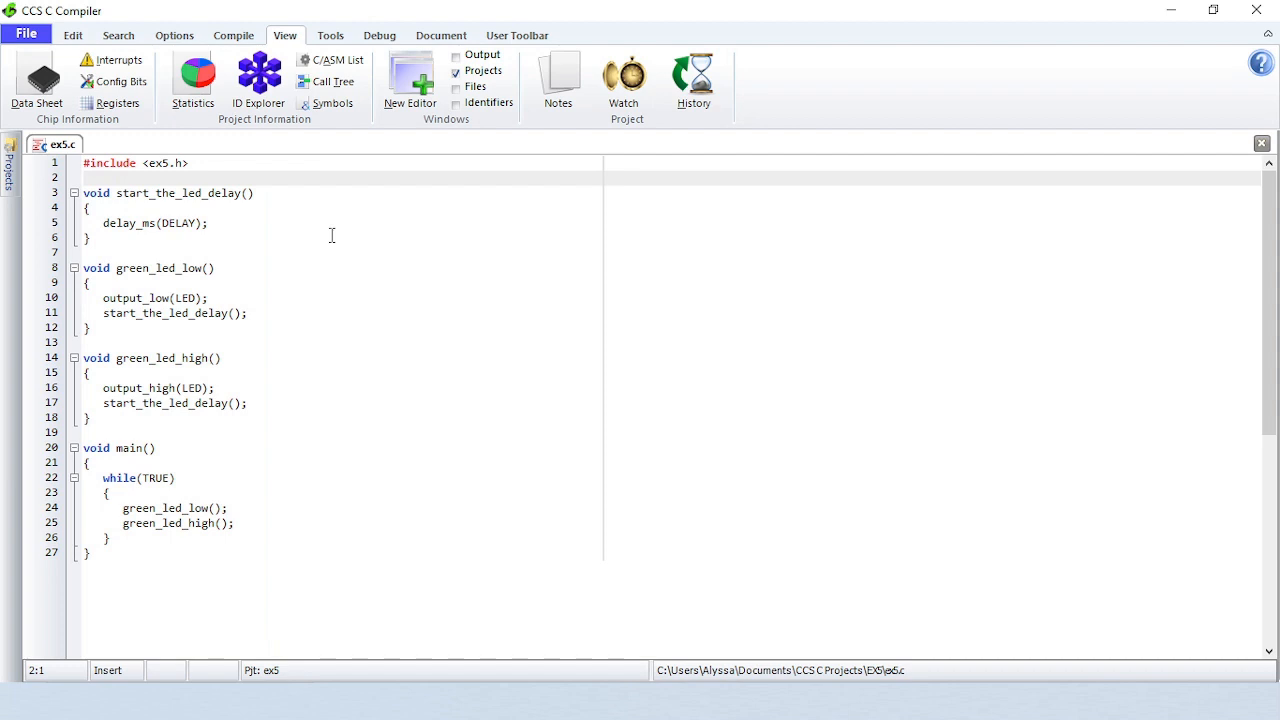
pyautogui.click(10, 160)
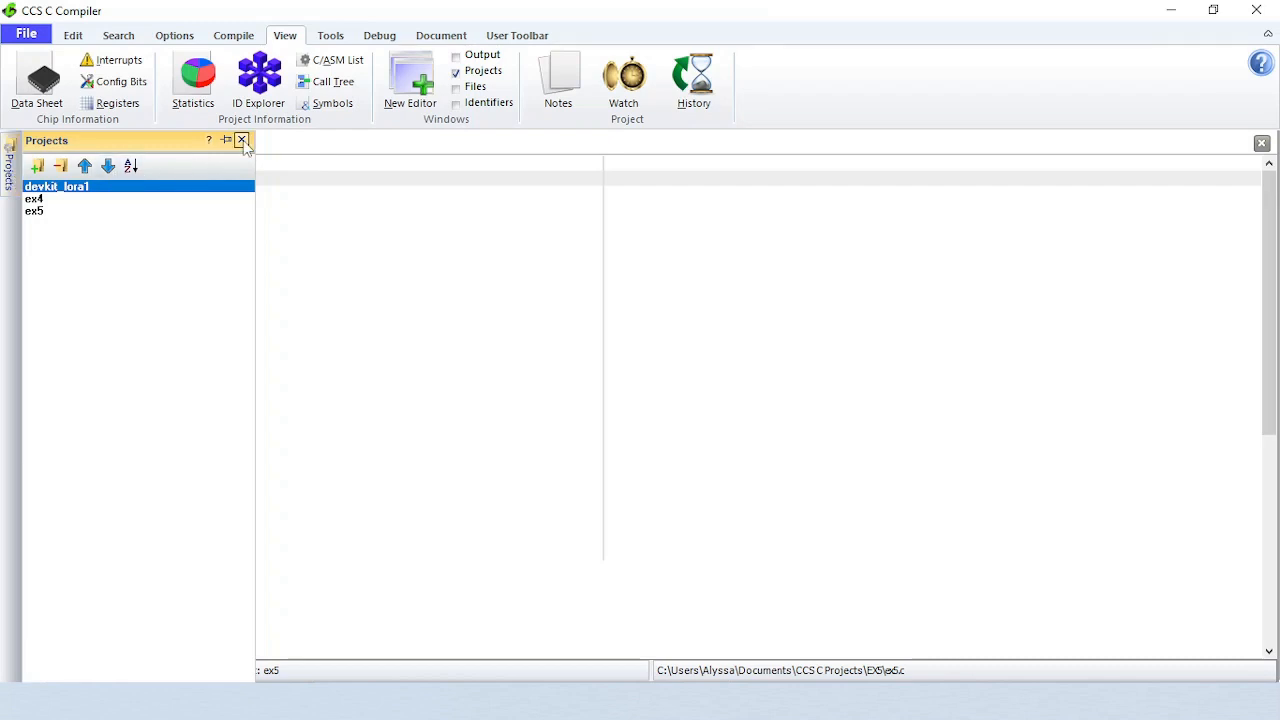
pyautogui.click(241, 140)
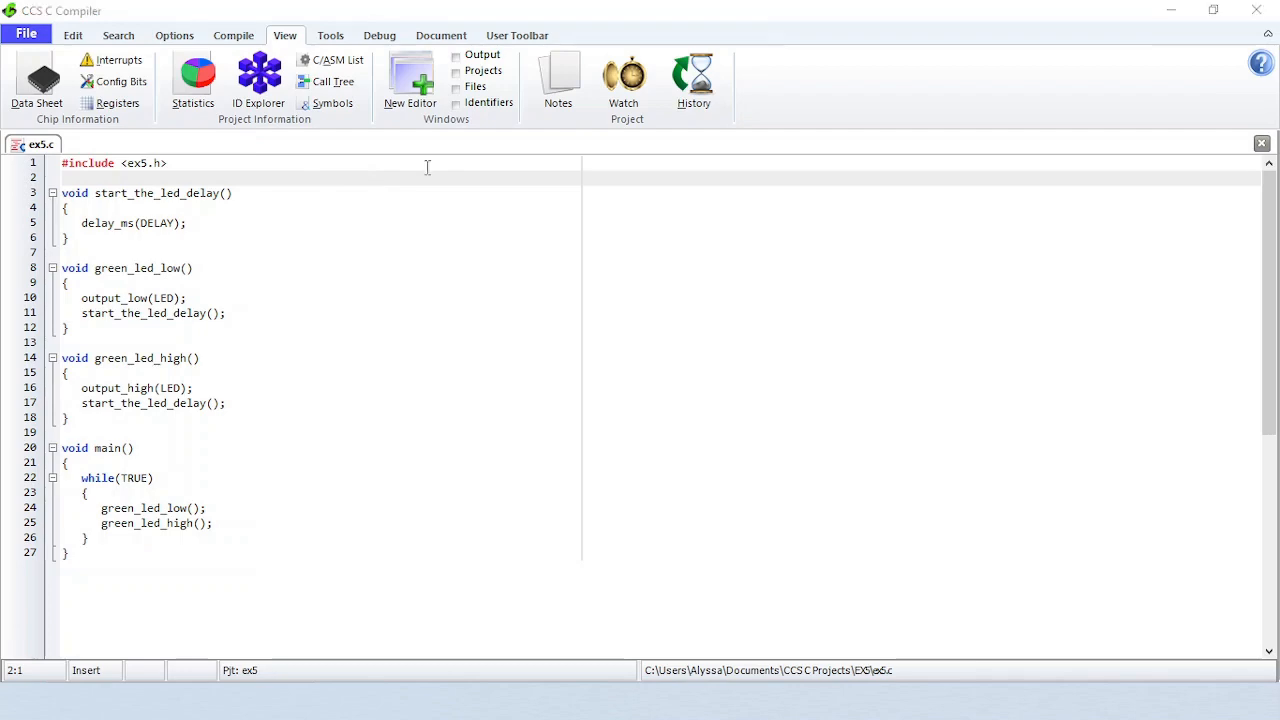
# Show the ex5 file tree and open 16F877A.h from Source > ex5 > Devices
pyautogui.click(475, 86)
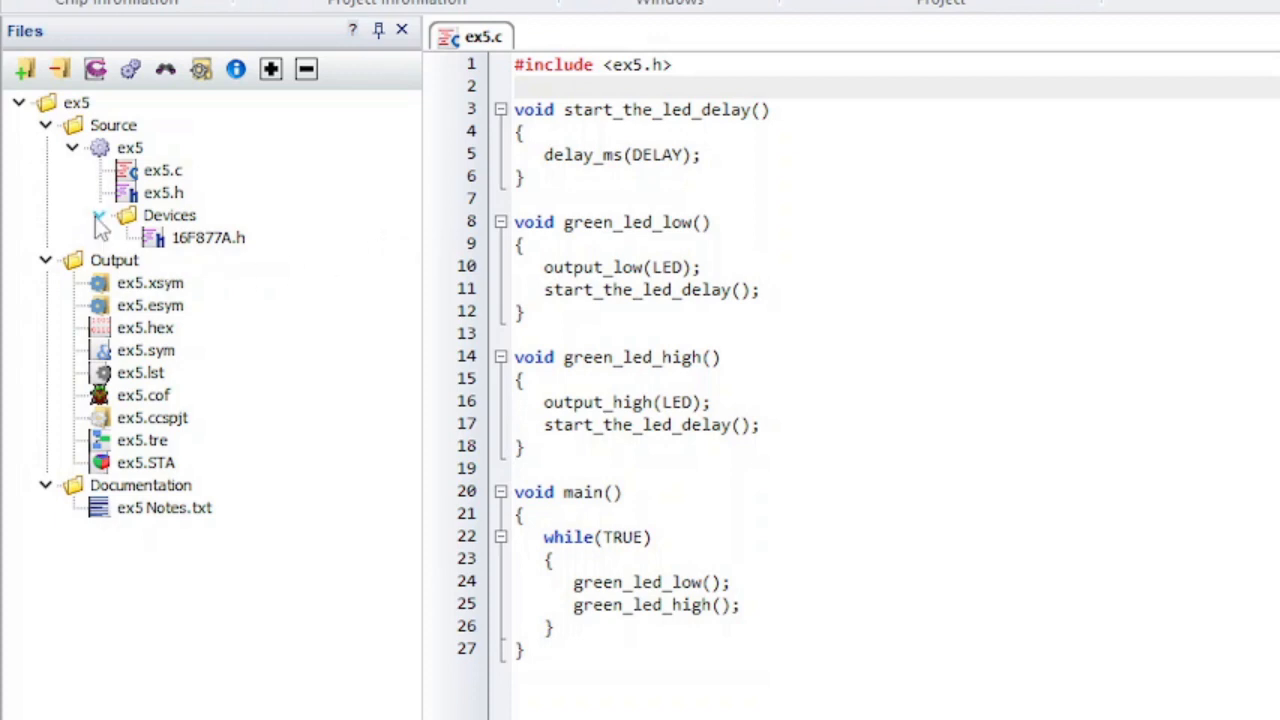
pyautogui.click(169, 215)
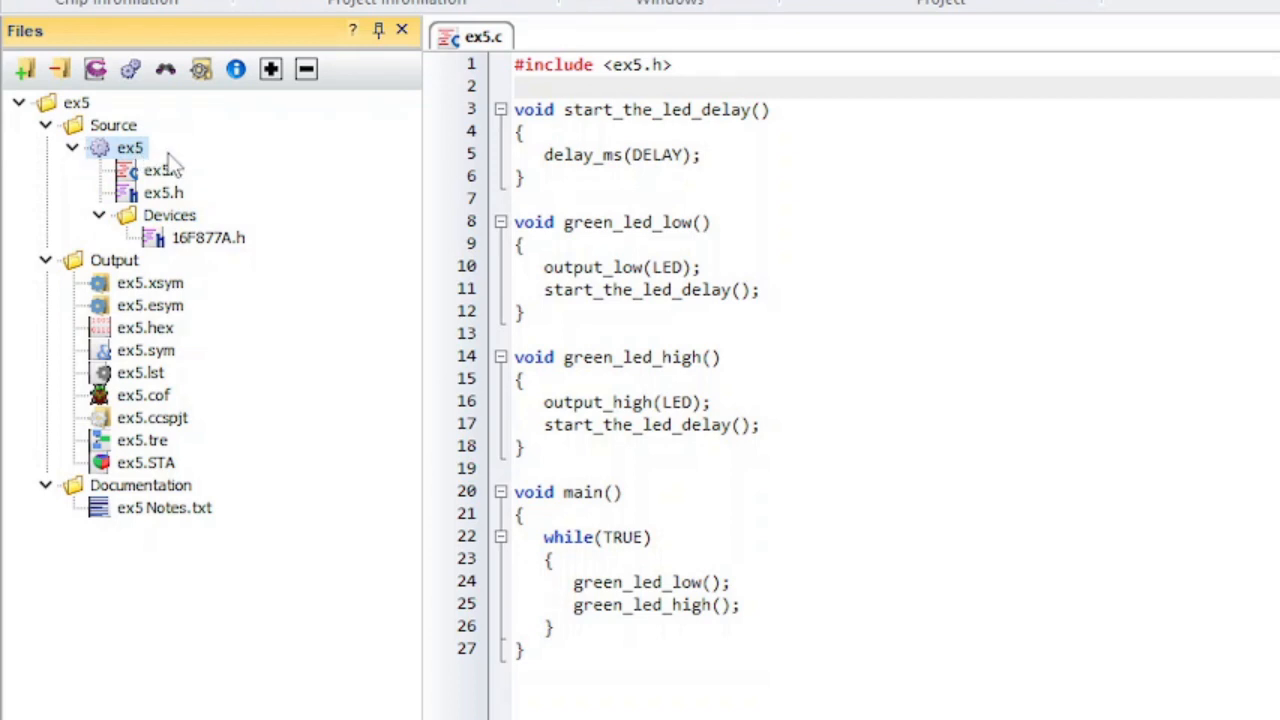
pyautogui.moveTo(175, 275)
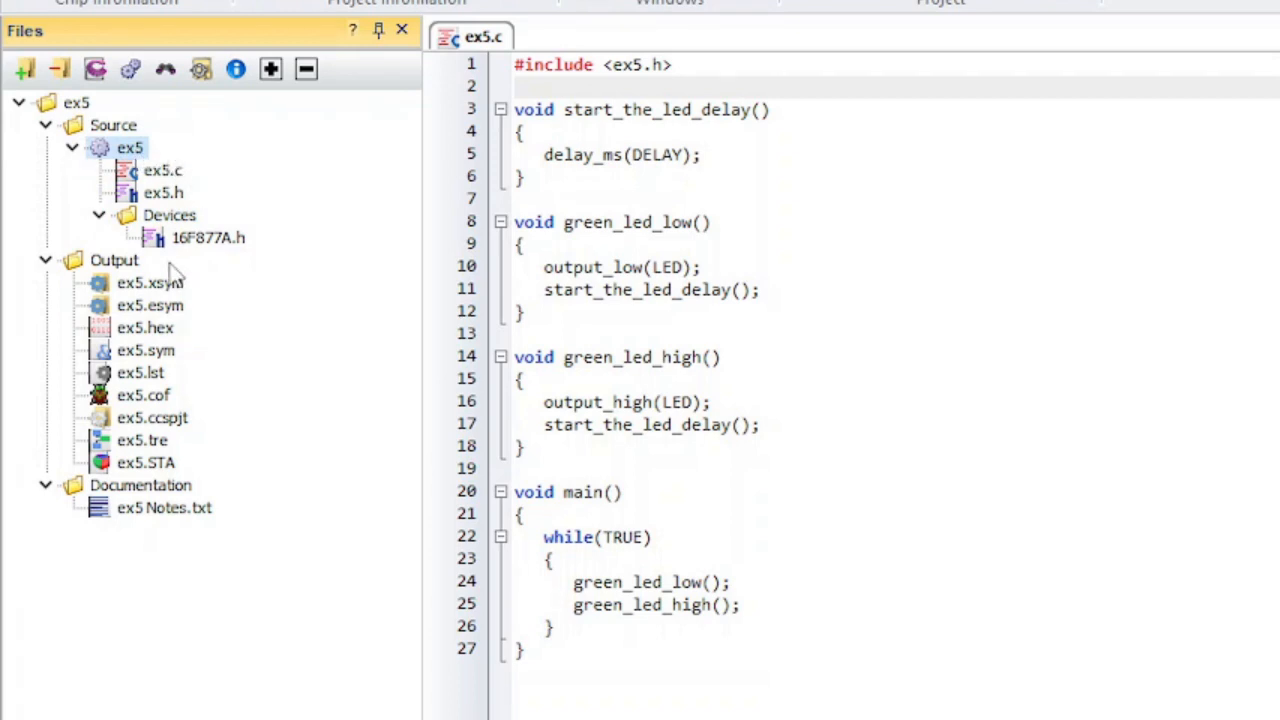
pyautogui.moveTo(223, 500)
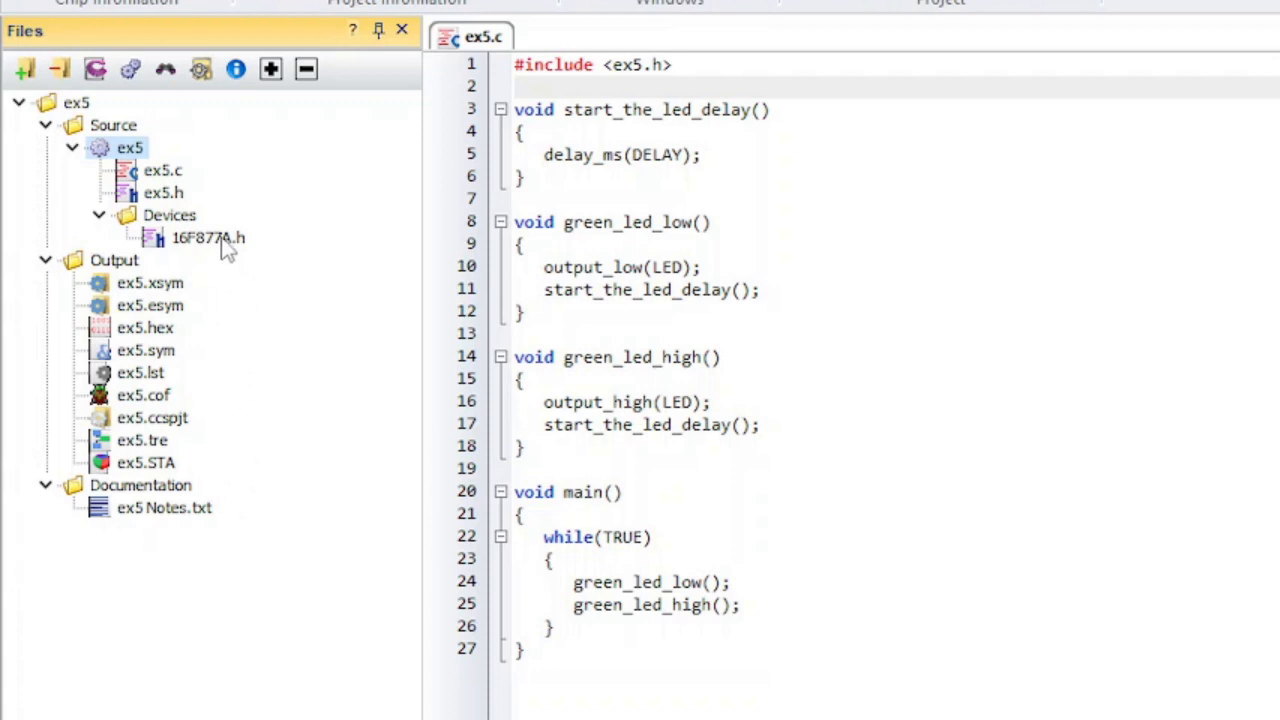
pyautogui.doubleClick(207, 238)
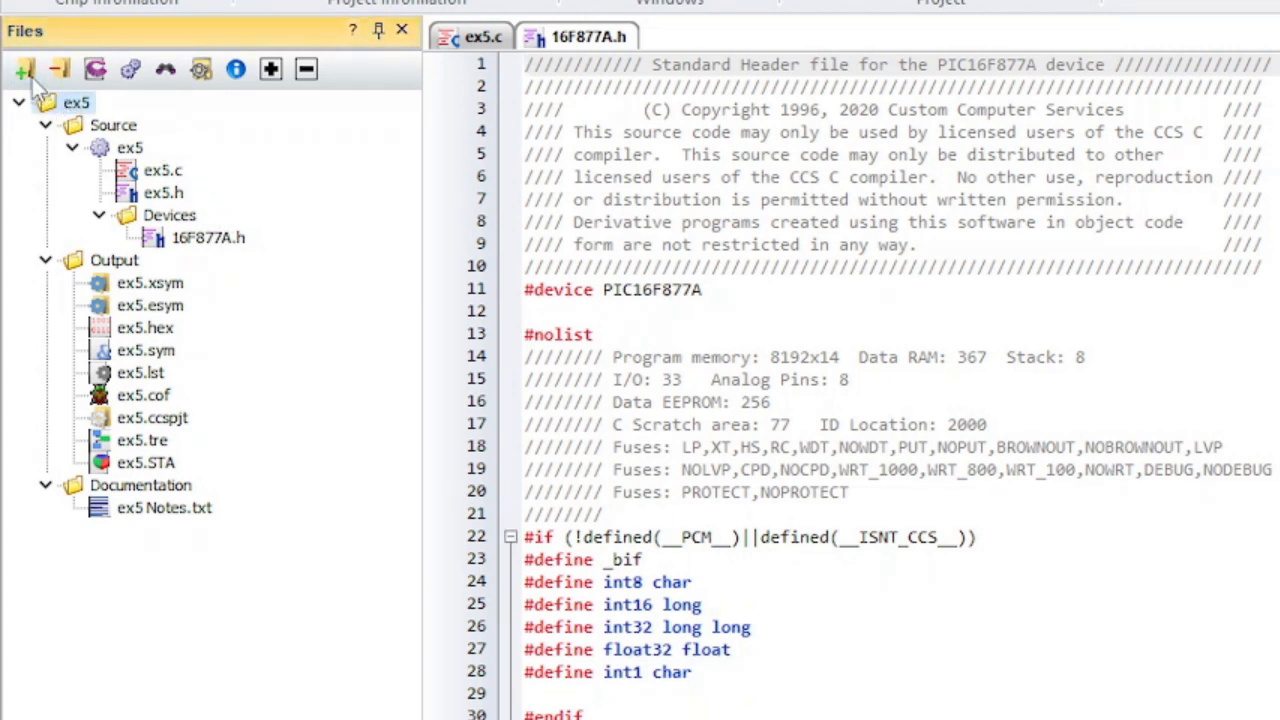
pyautogui.click(23, 68)
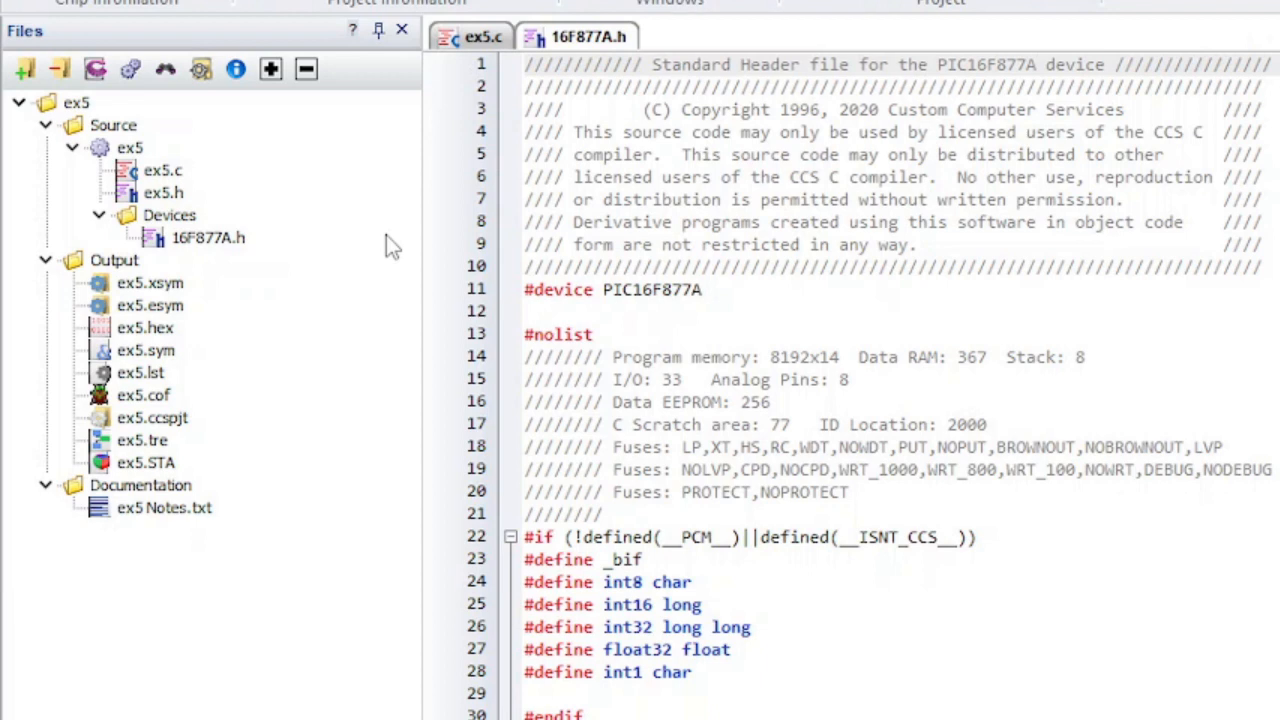
pyautogui.click(146, 462)
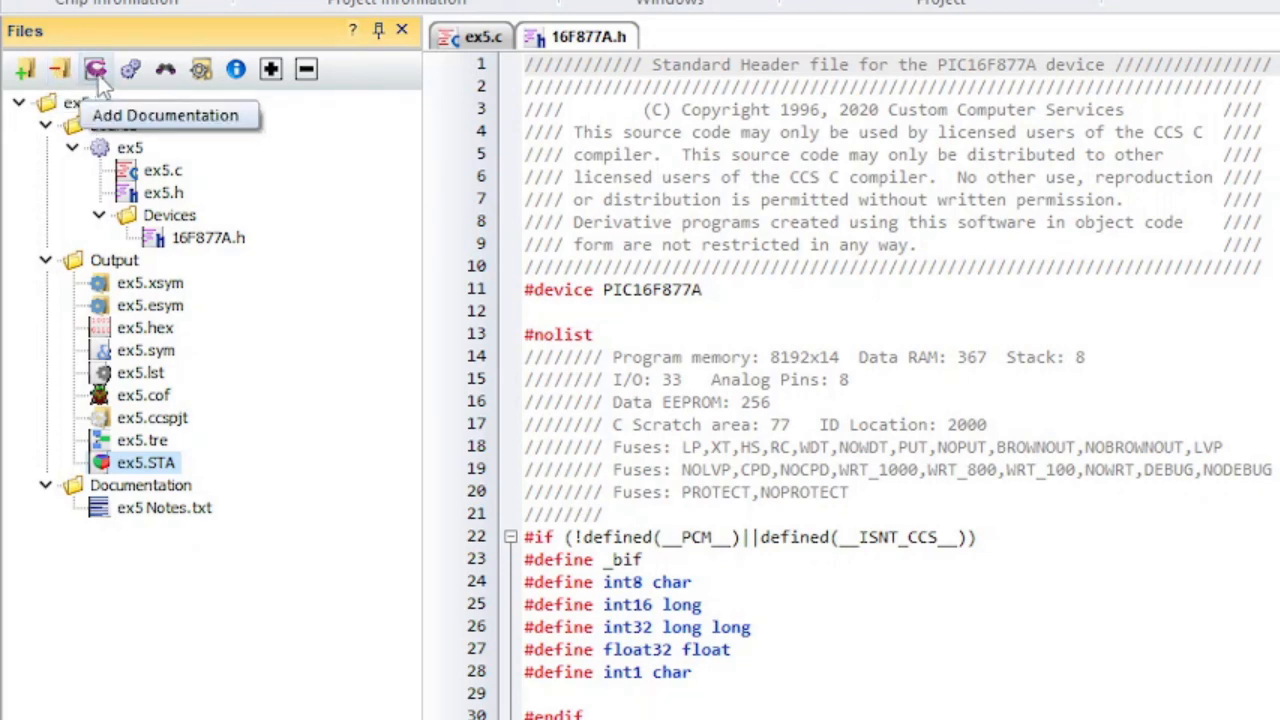
# Cancel a Find in Files search and view the file details for ex5.c
pyautogui.click(95, 68)
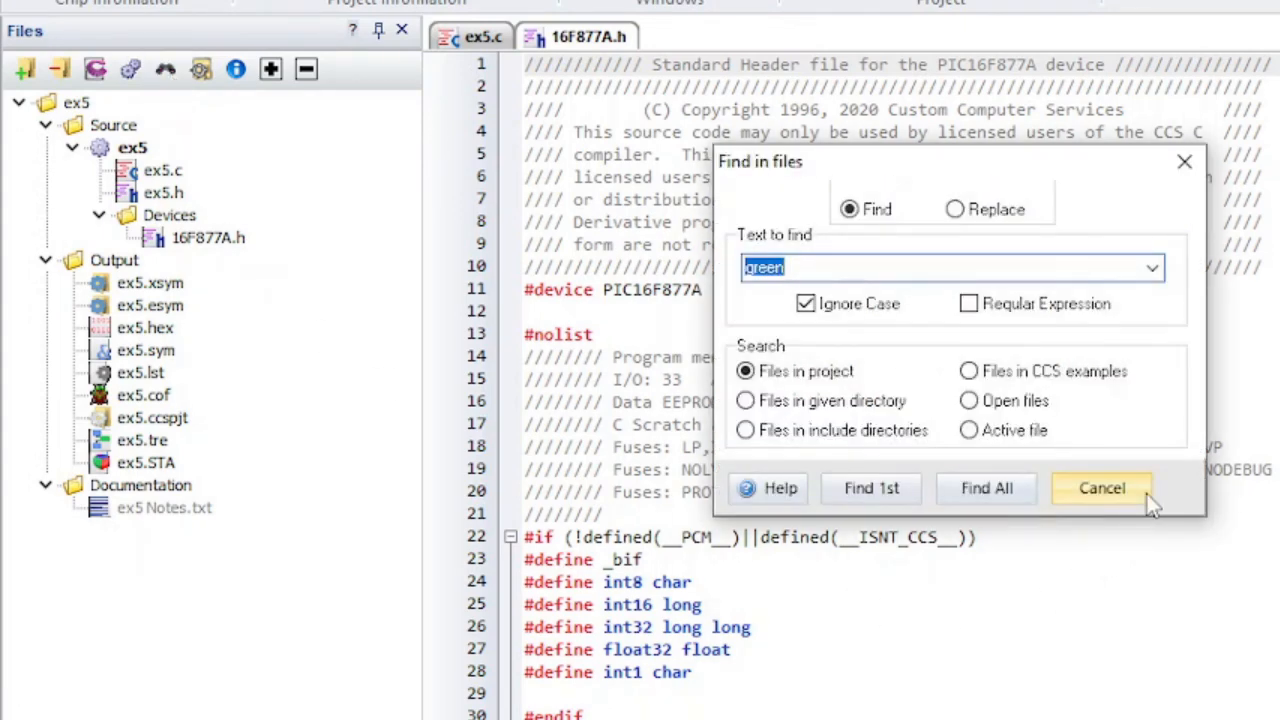
pyautogui.click(1100, 488)
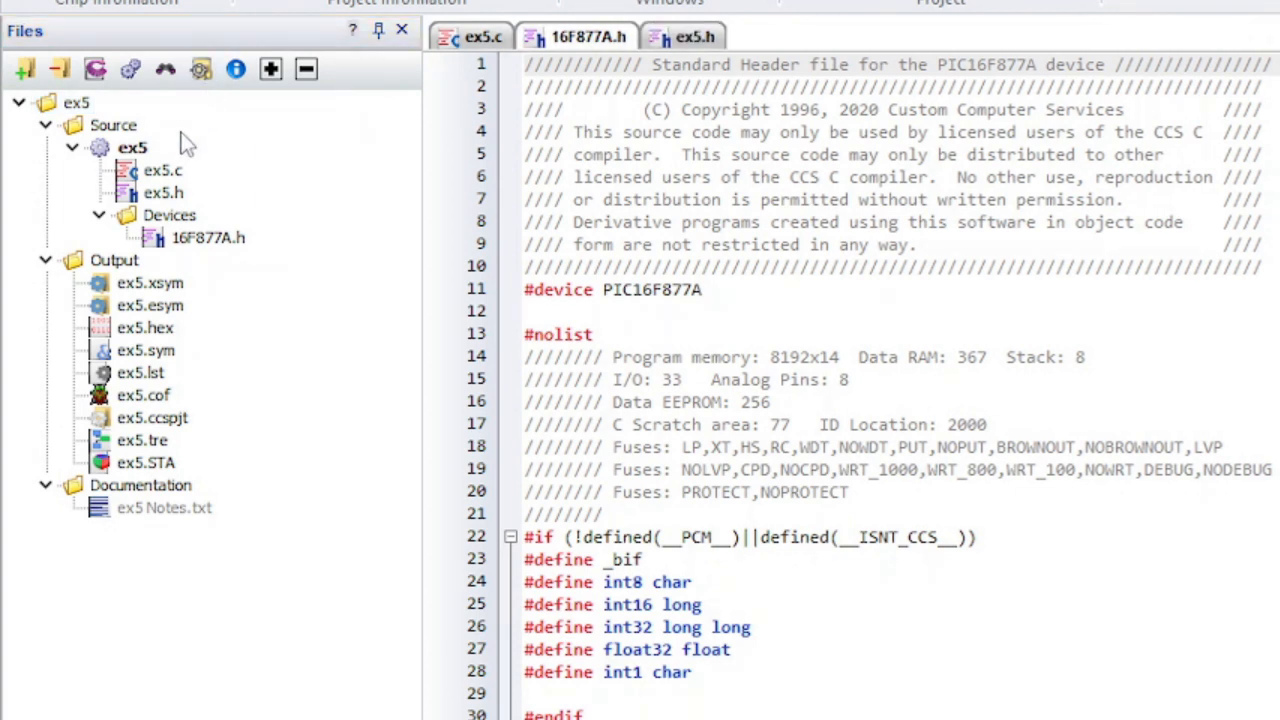
pyautogui.click(162, 170)
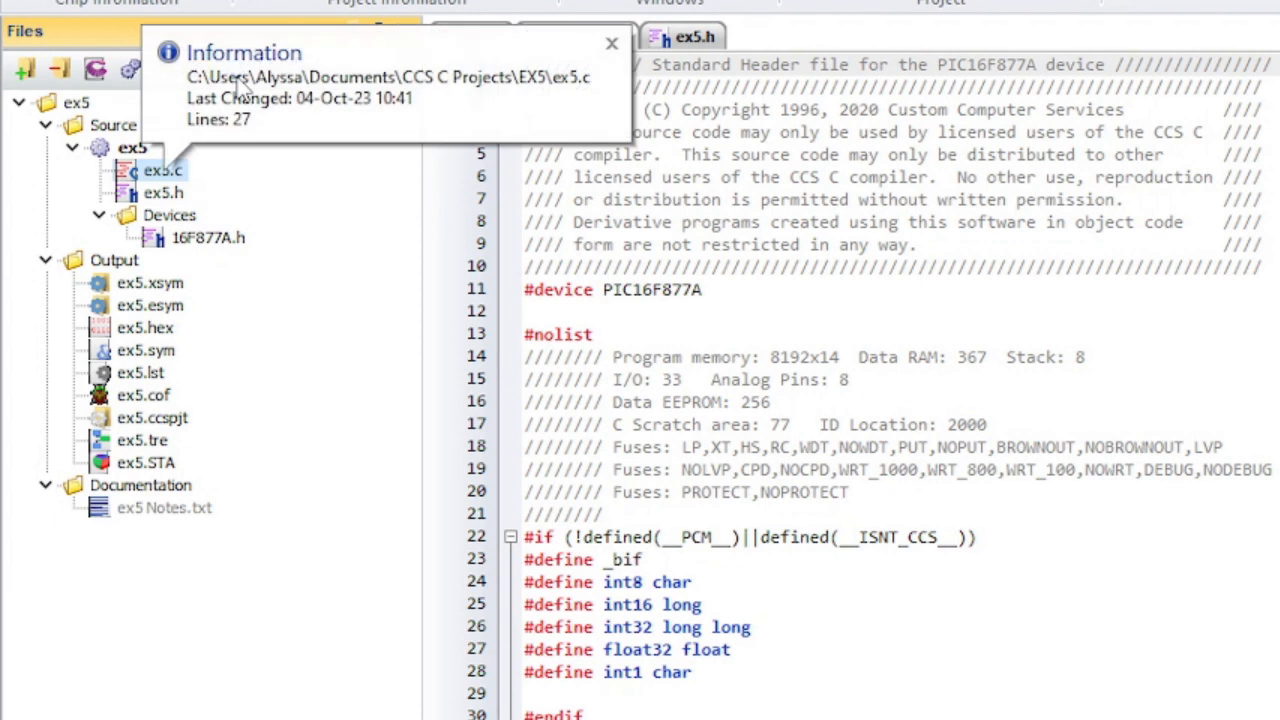
pyautogui.moveTo(477, 120)
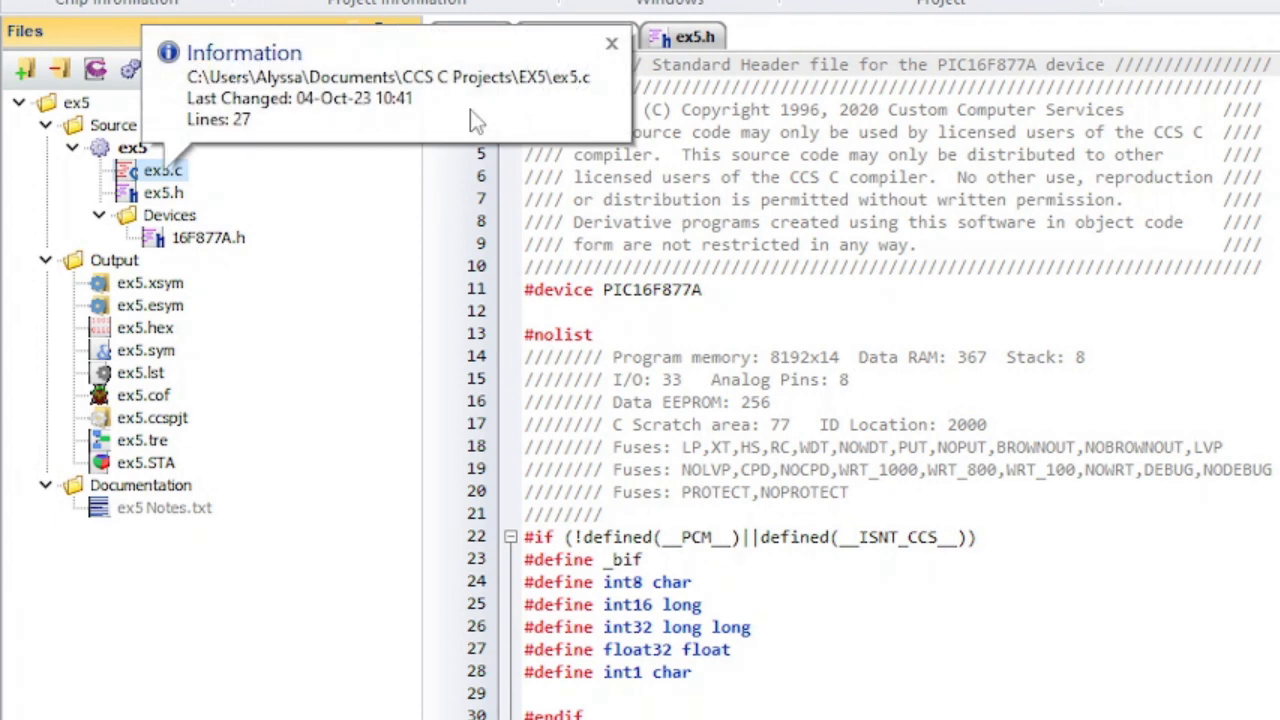
pyautogui.moveTo(530, 110)
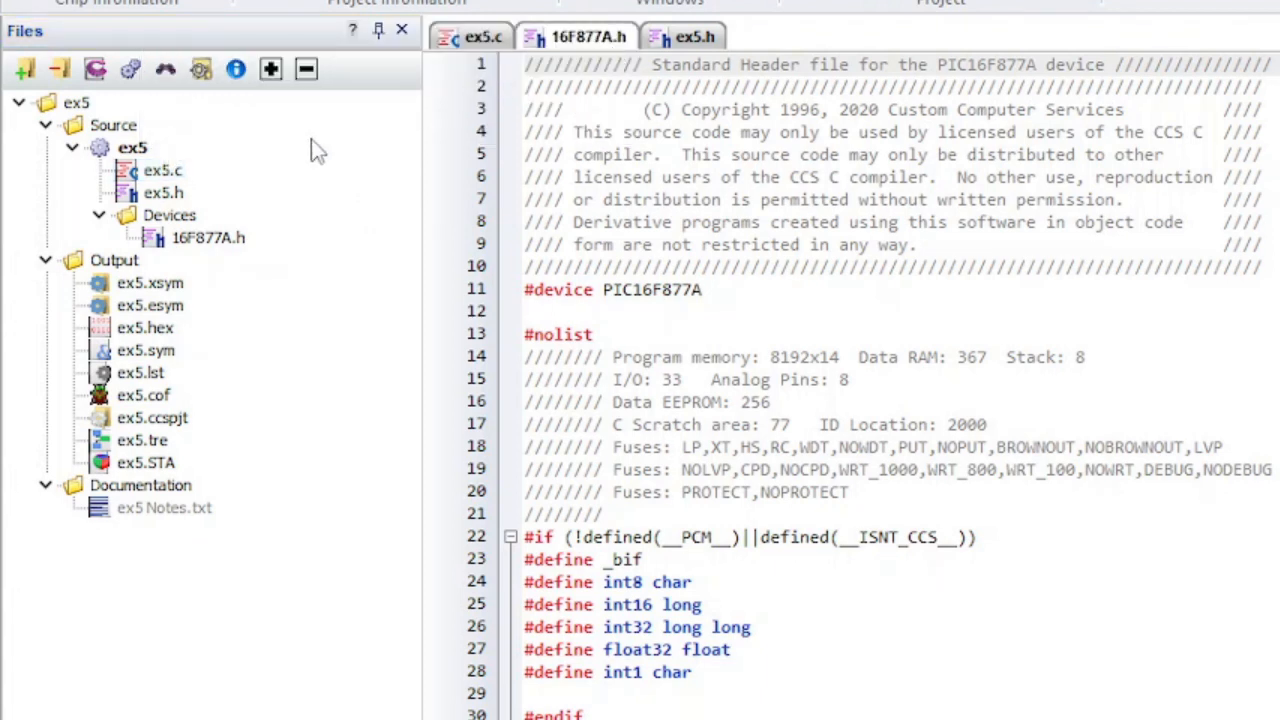
# Collapse and re-expand the whole project tree, then bring up the ex5.h tab options
pyautogui.click(306, 69)
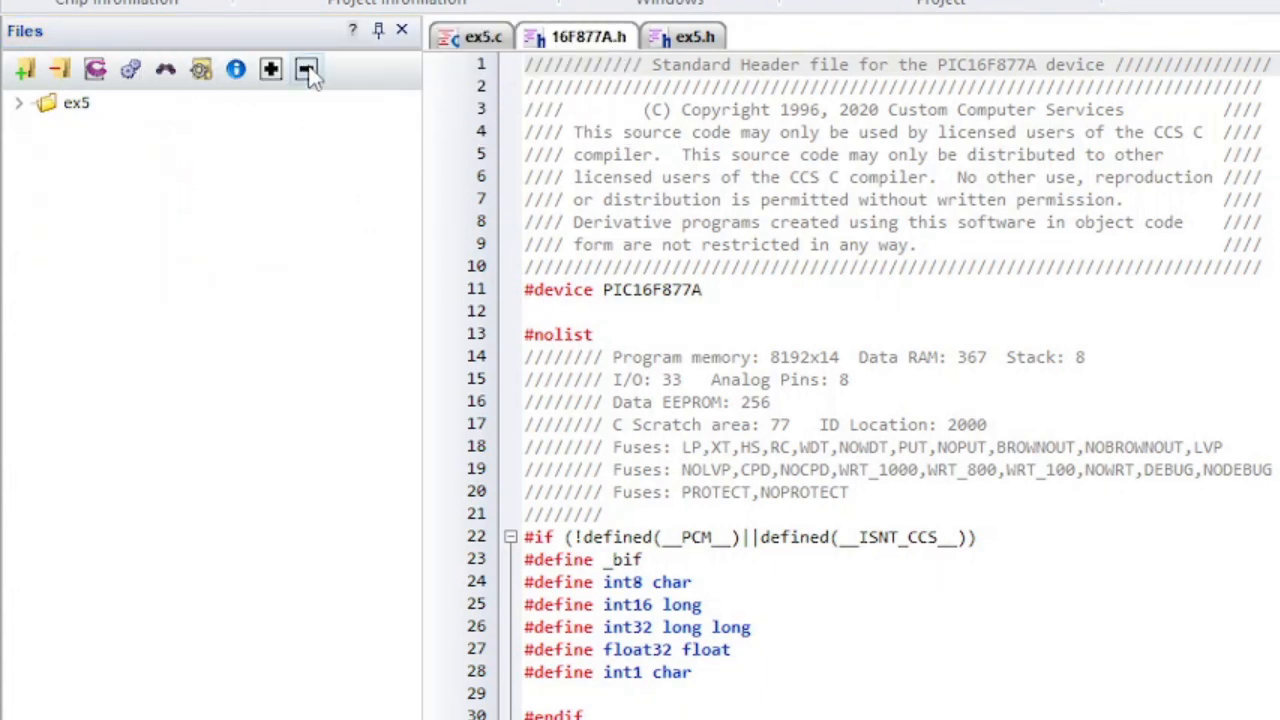
pyautogui.click(306, 68)
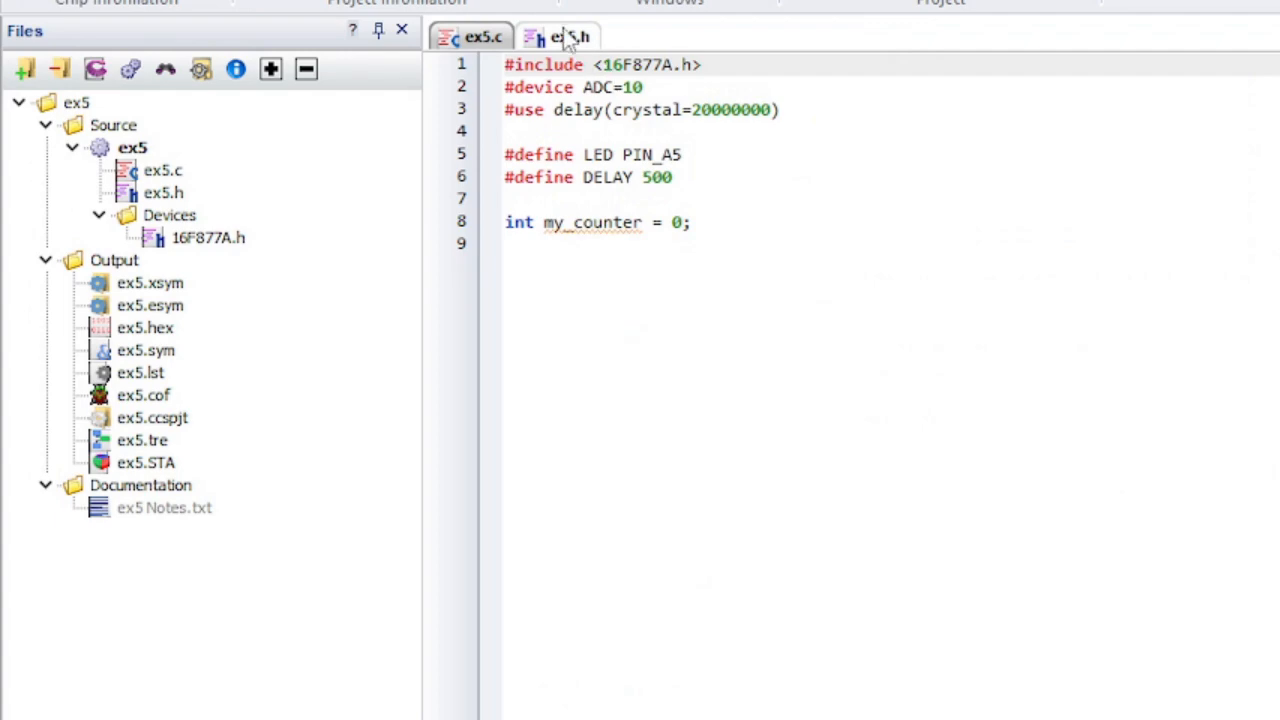
pyautogui.rightClick(560, 37)
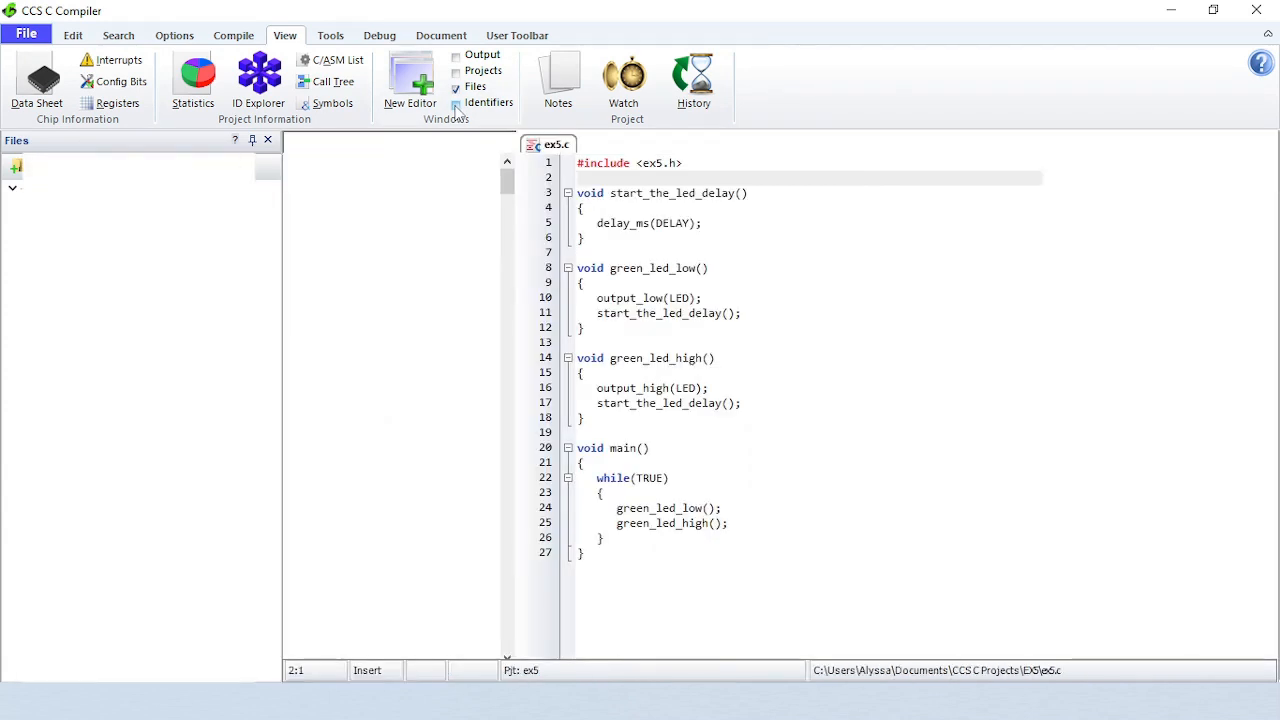
# Show the Identifiers window and browse ex5's functions, variables, defines and built-in identifiers
pyautogui.click(489, 102)
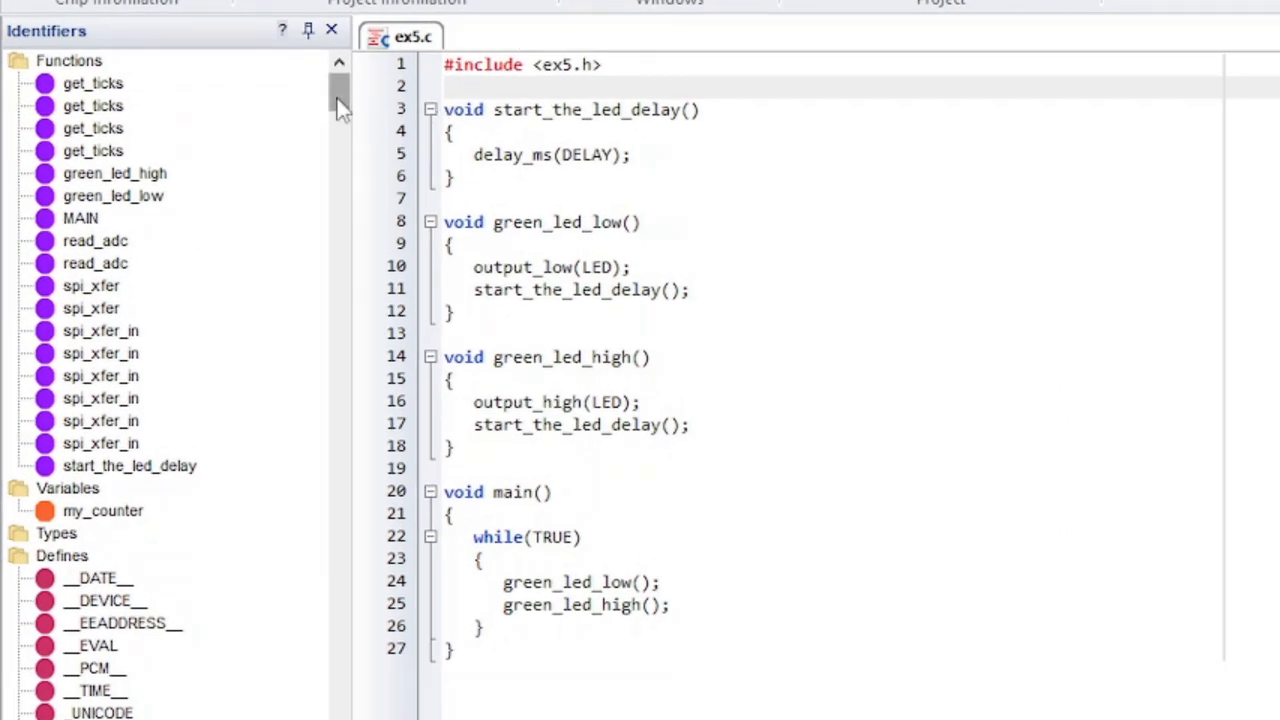
pyautogui.scroll(-3)
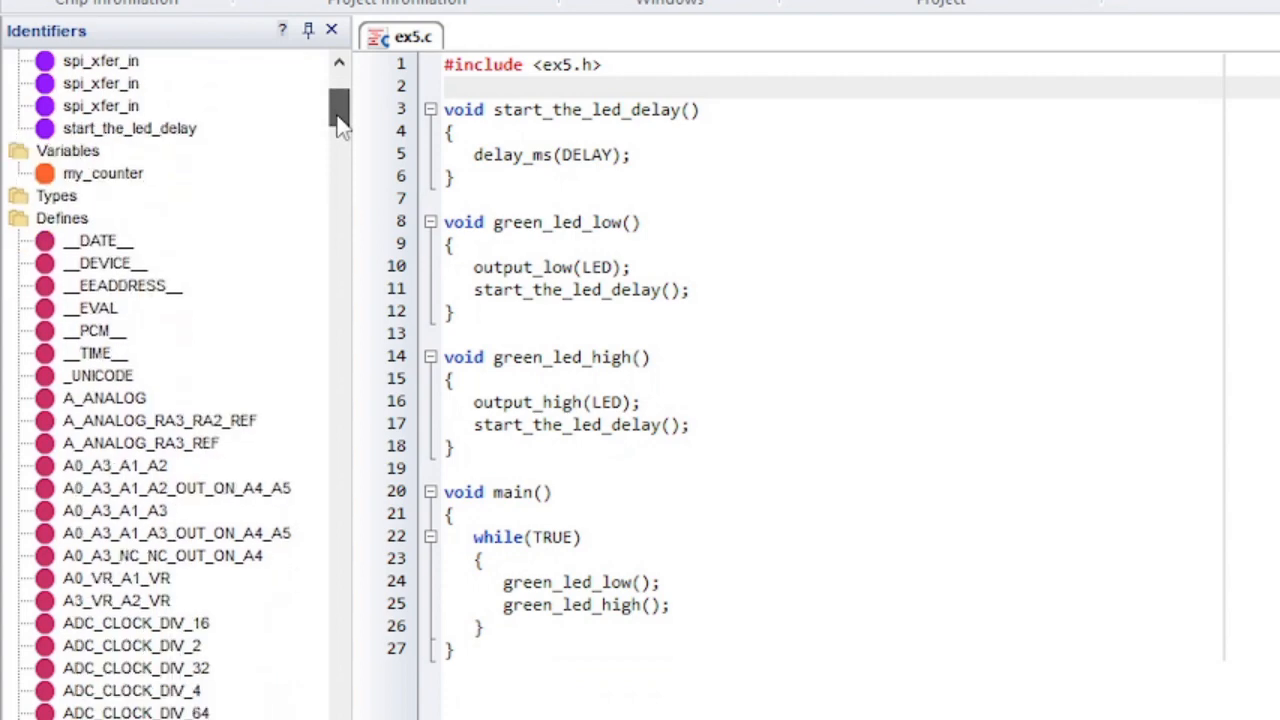
pyautogui.moveTo(338, 120); pyautogui.dragTo(338, 190)
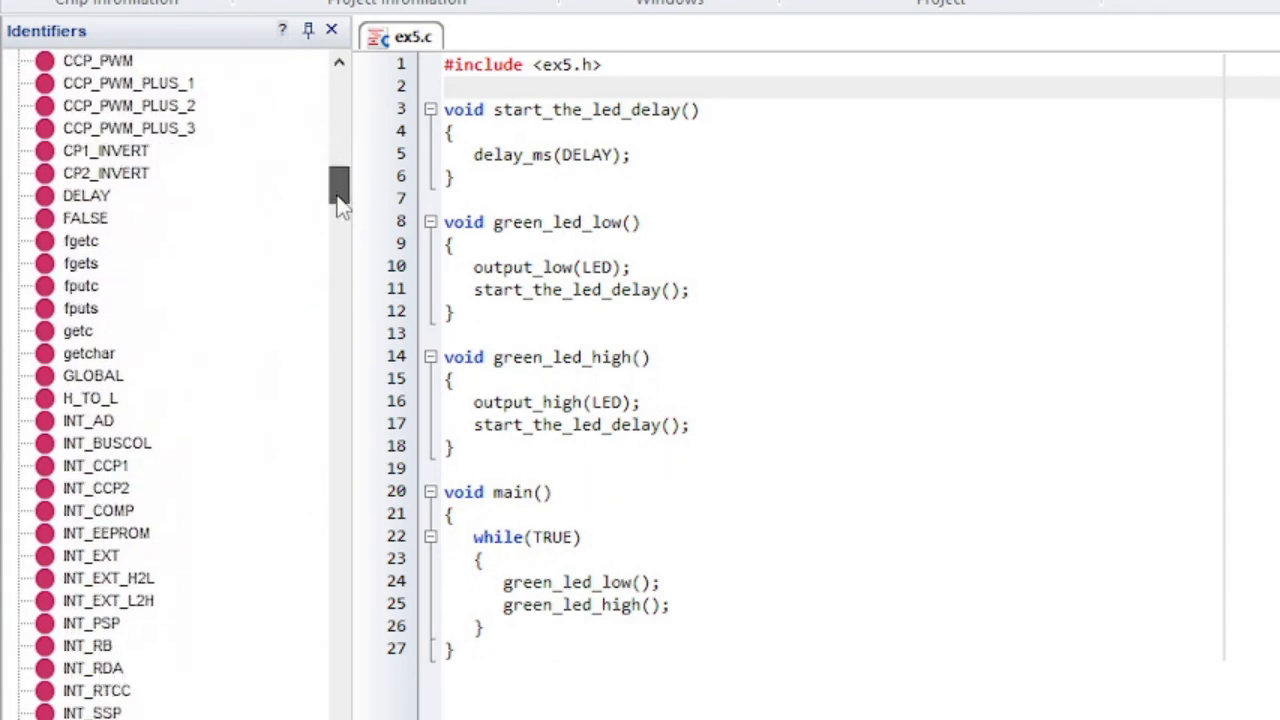
pyautogui.moveTo(338, 185); pyautogui.dragTo(338, 280)
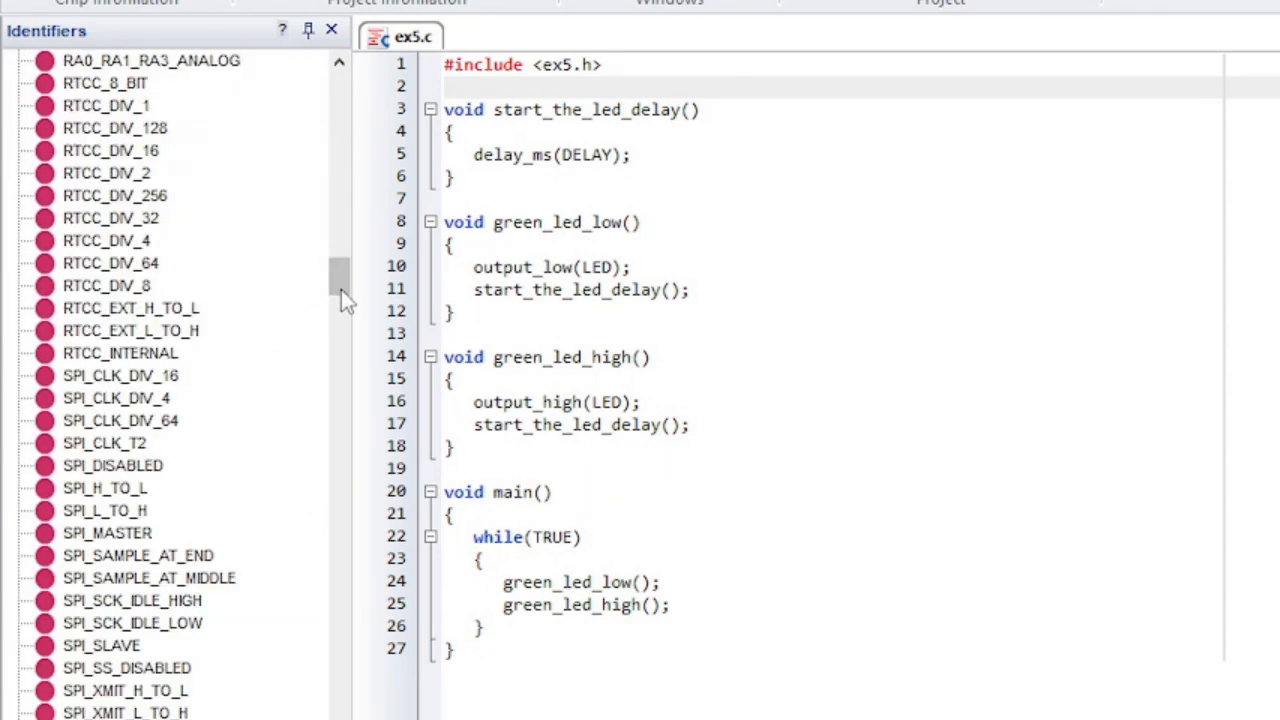
pyautogui.scroll(-3)
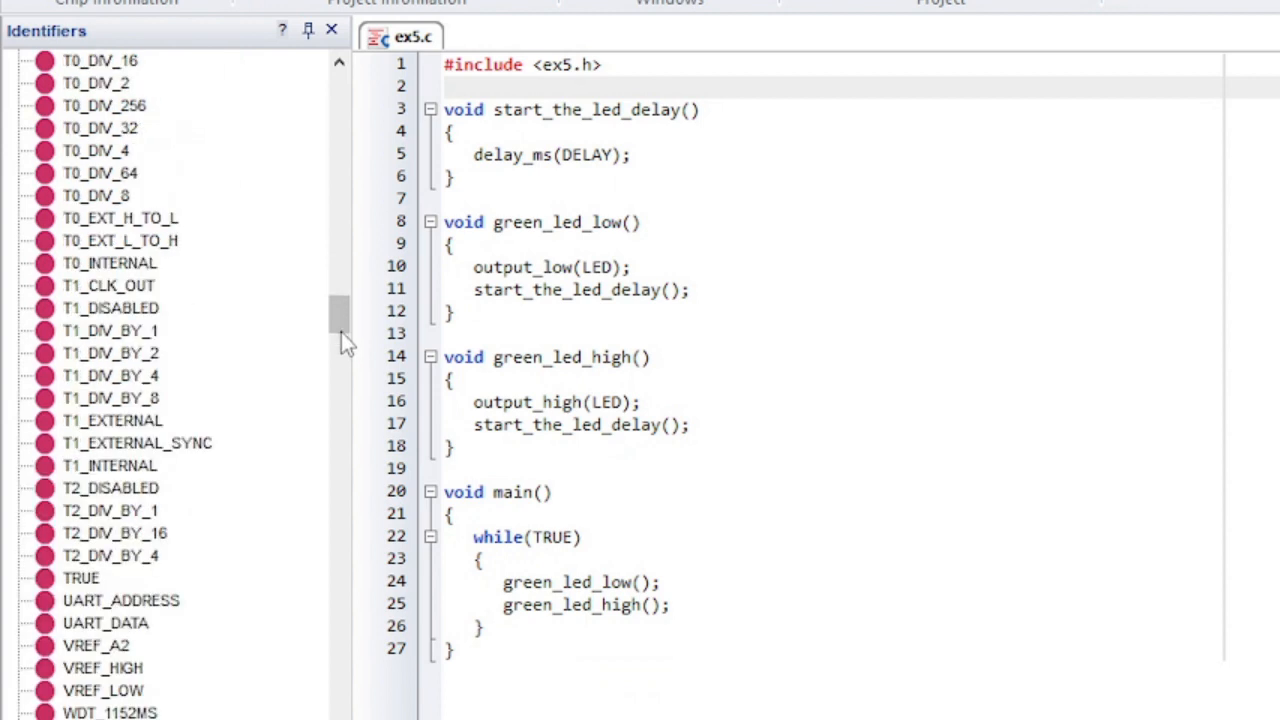
pyautogui.scroll(-3)
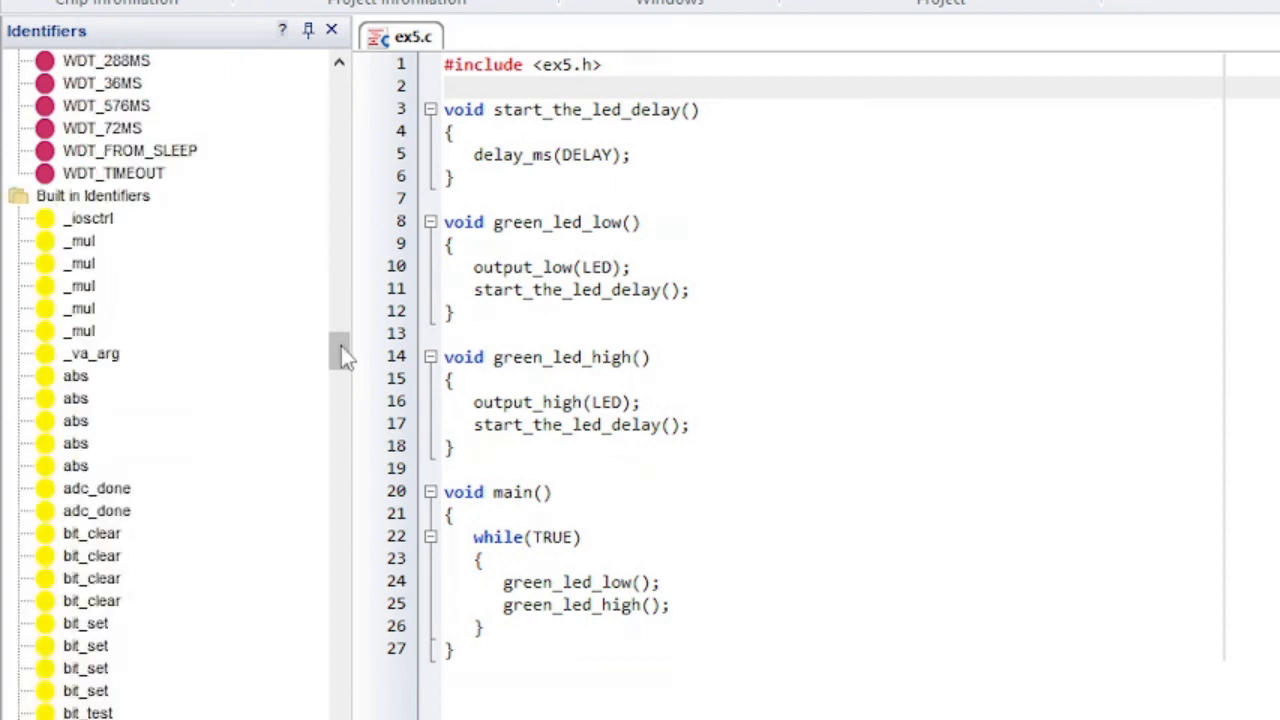
pyautogui.scroll(-3)
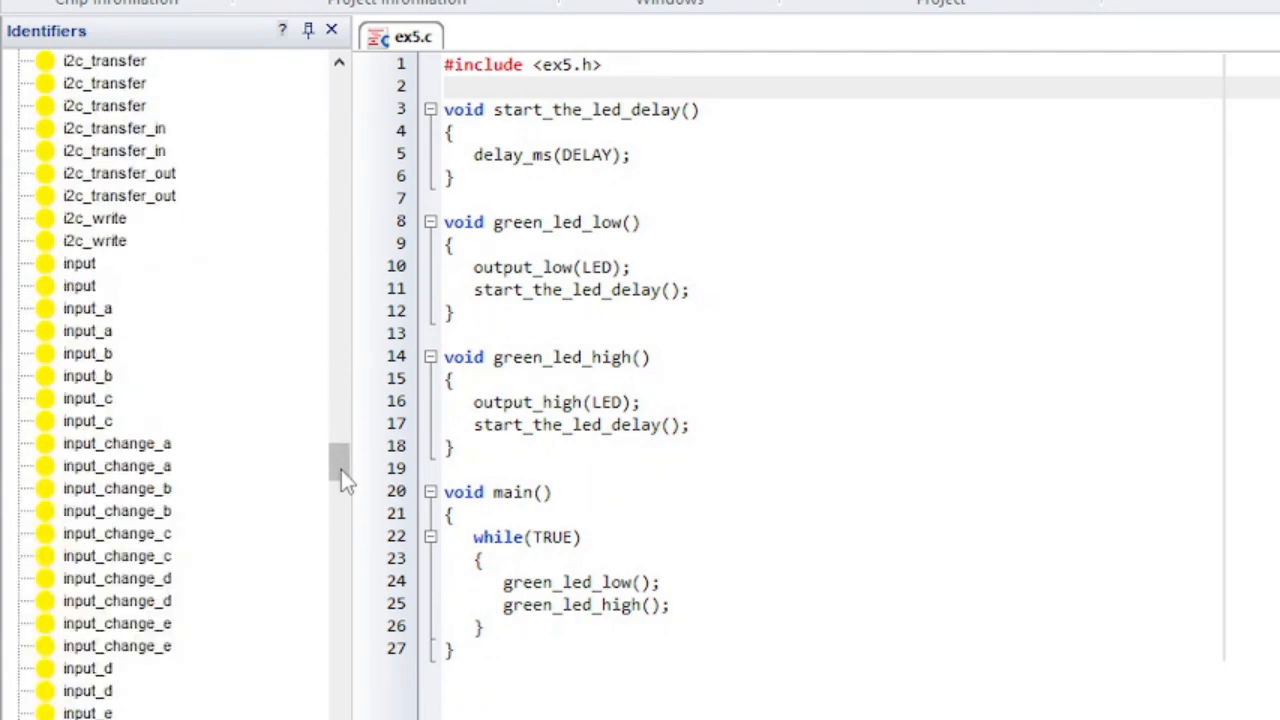
pyautogui.scroll(-3)
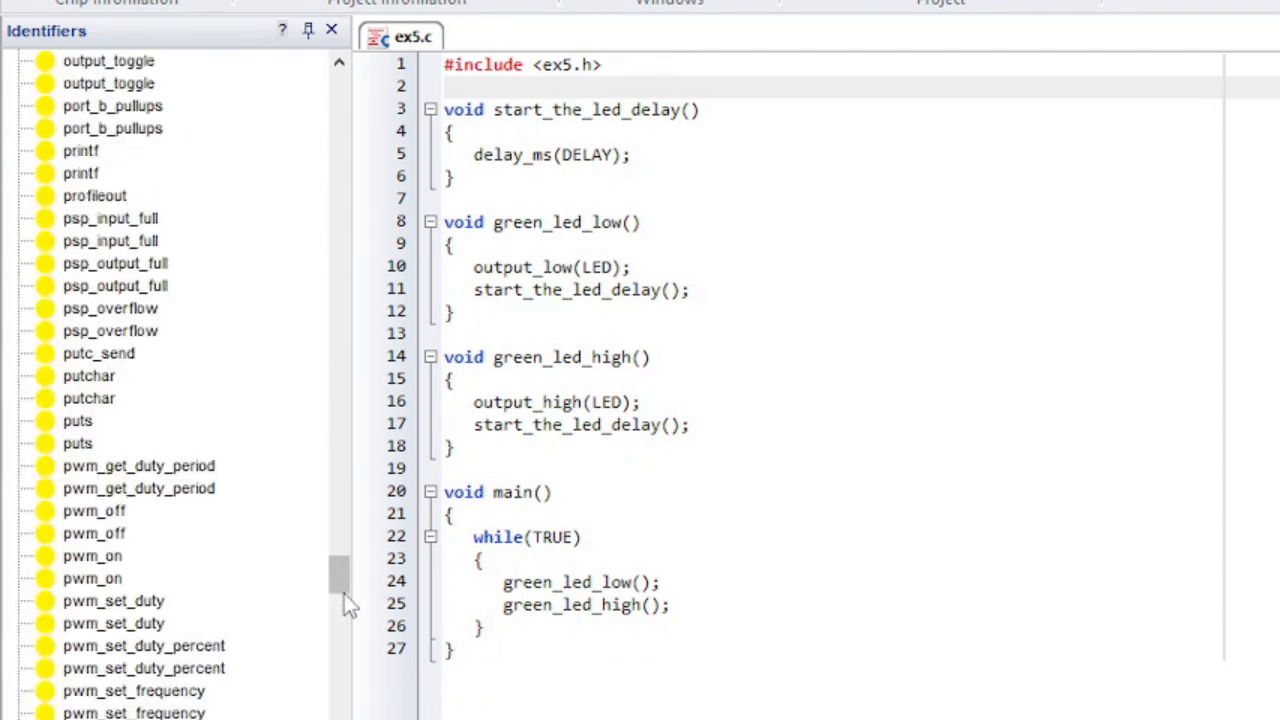
# Browse further down the identifier list, then close the ex5.h header file
pyautogui.scroll(-3)
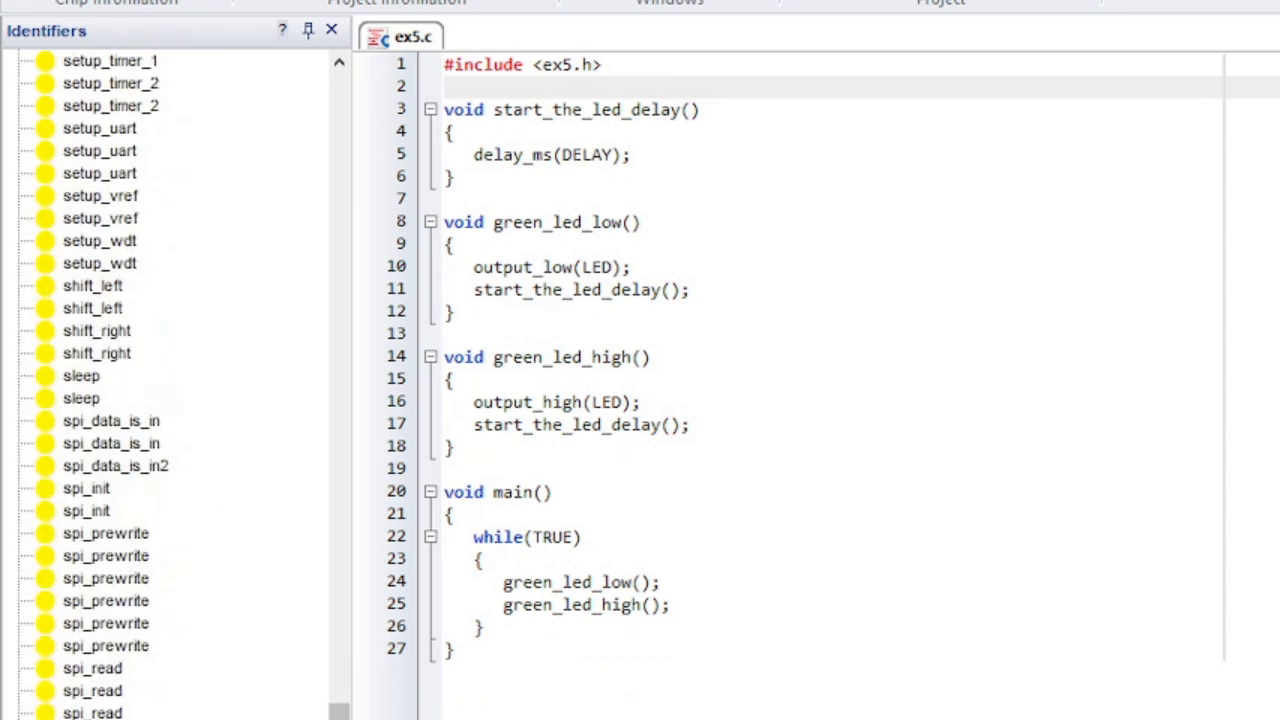
pyautogui.scroll(-3)
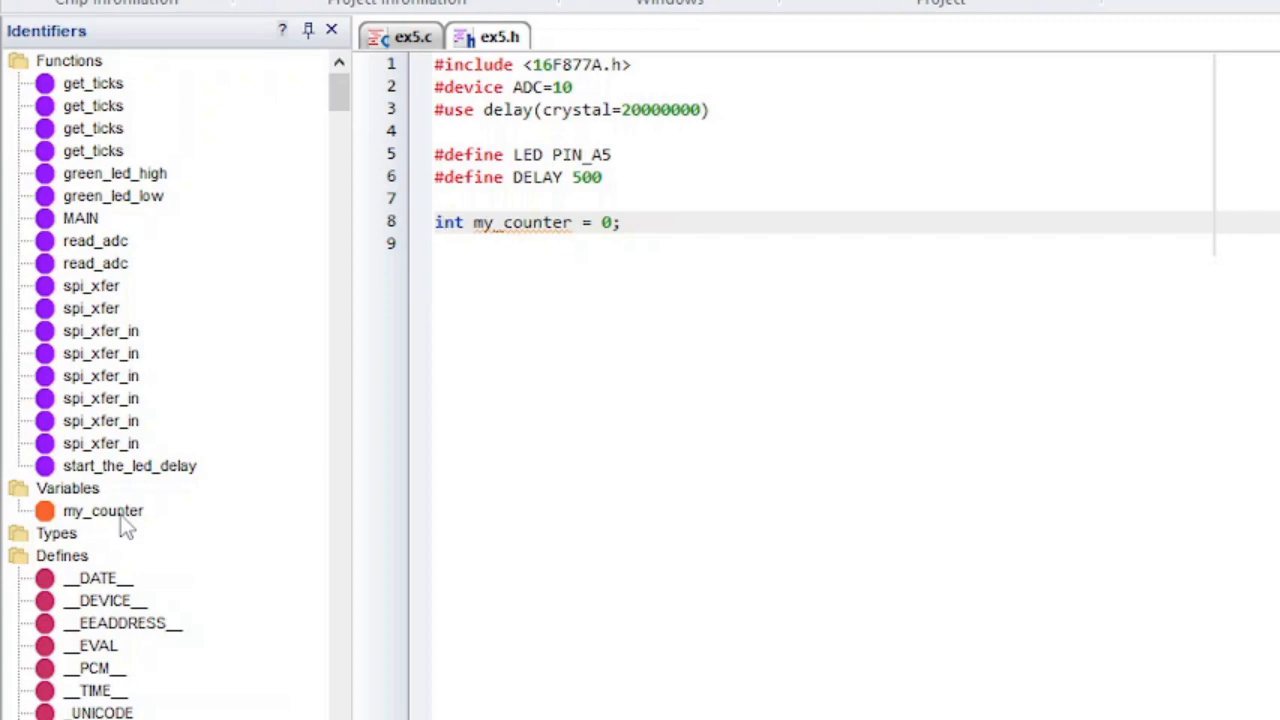
pyautogui.click(487, 37)
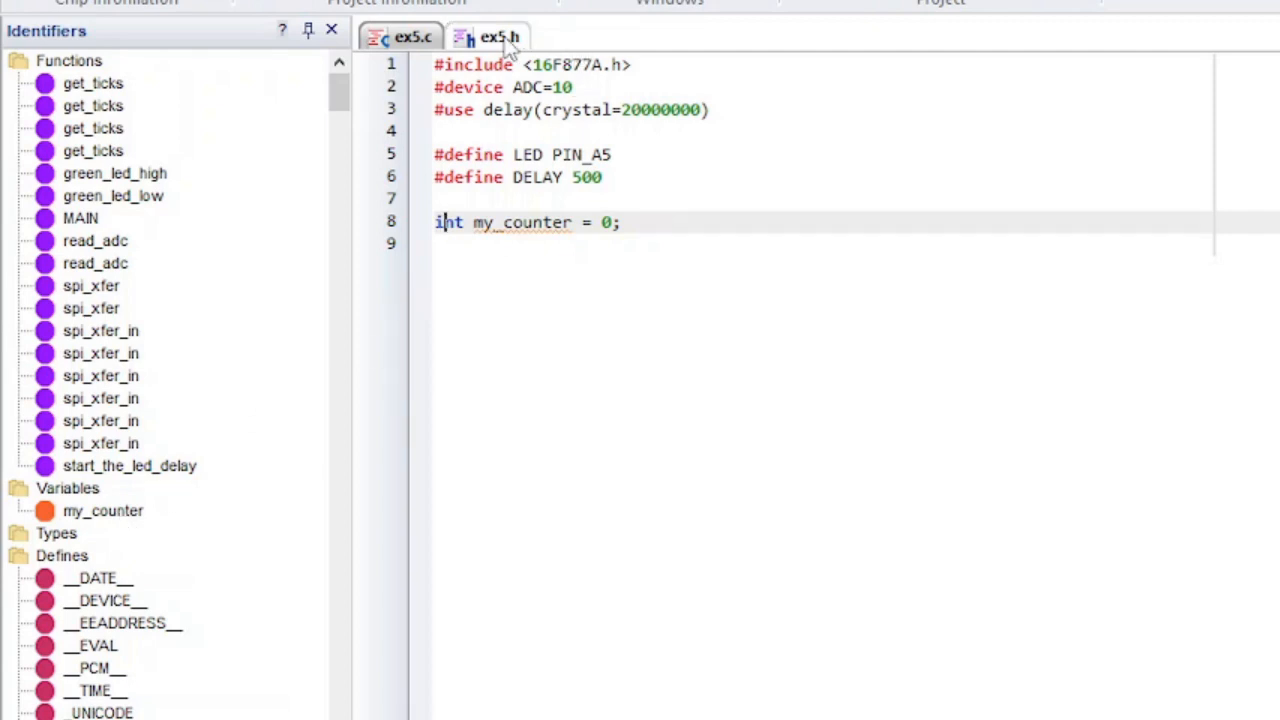
pyautogui.rightClick(490, 37)
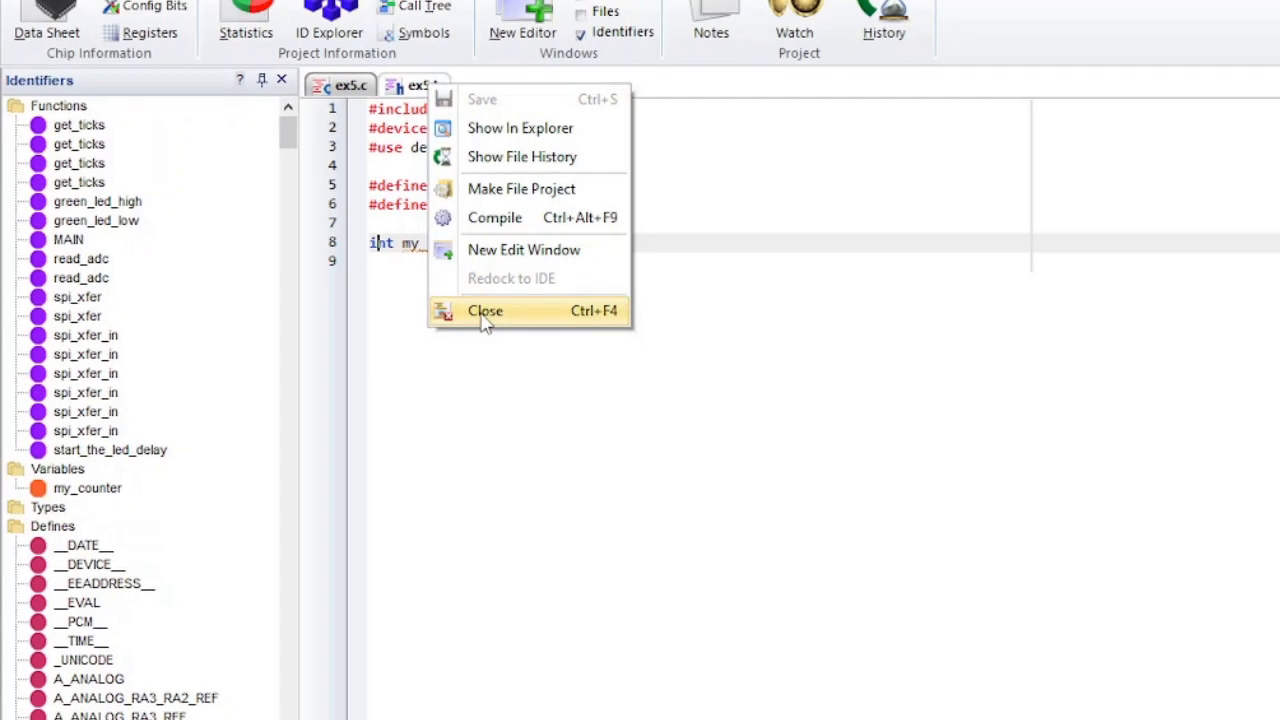
pyautogui.click(485, 310)
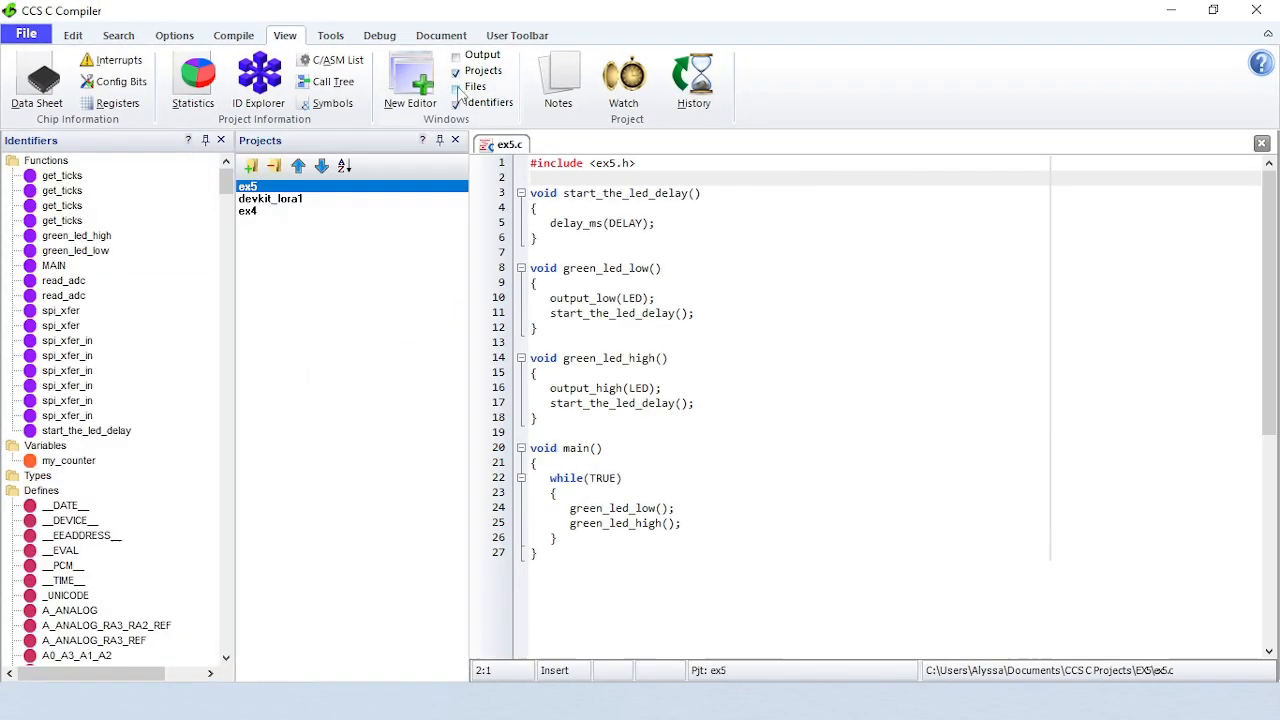
# Show the Files window again, then tuck Files and Identifiers away as auto-hide panes
pyautogui.click(457, 87)
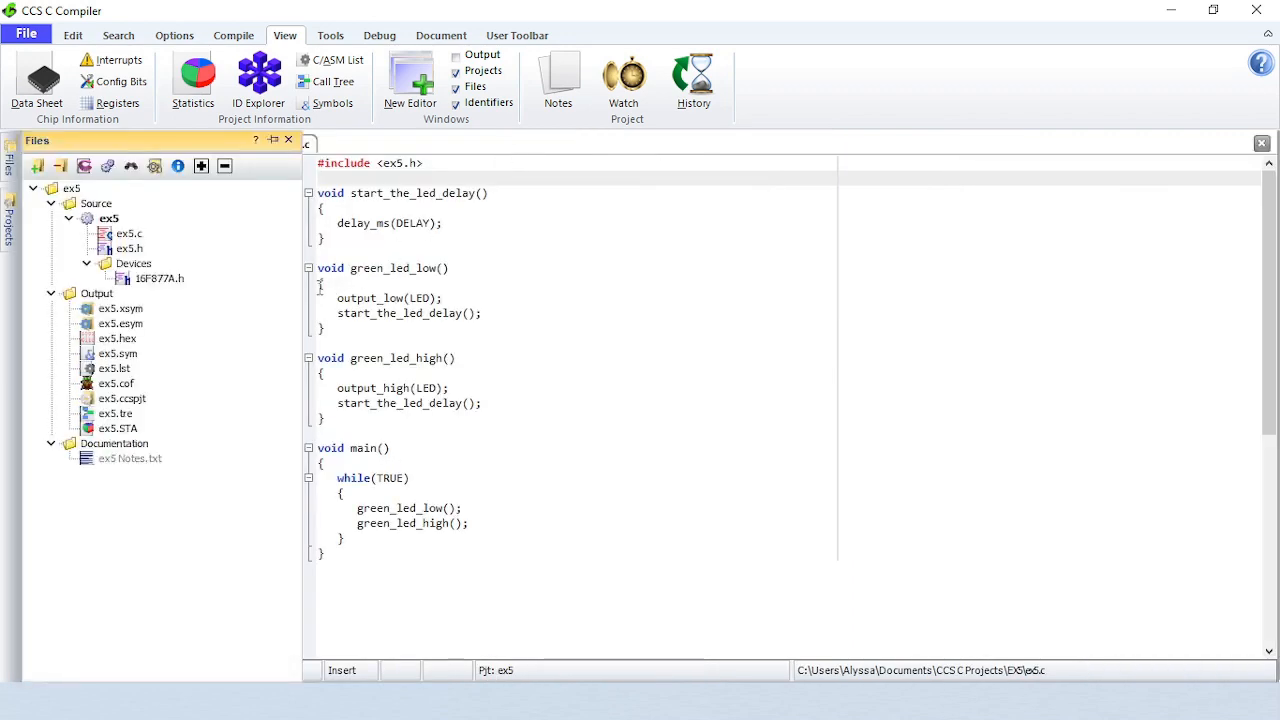
pyautogui.click(489, 103)
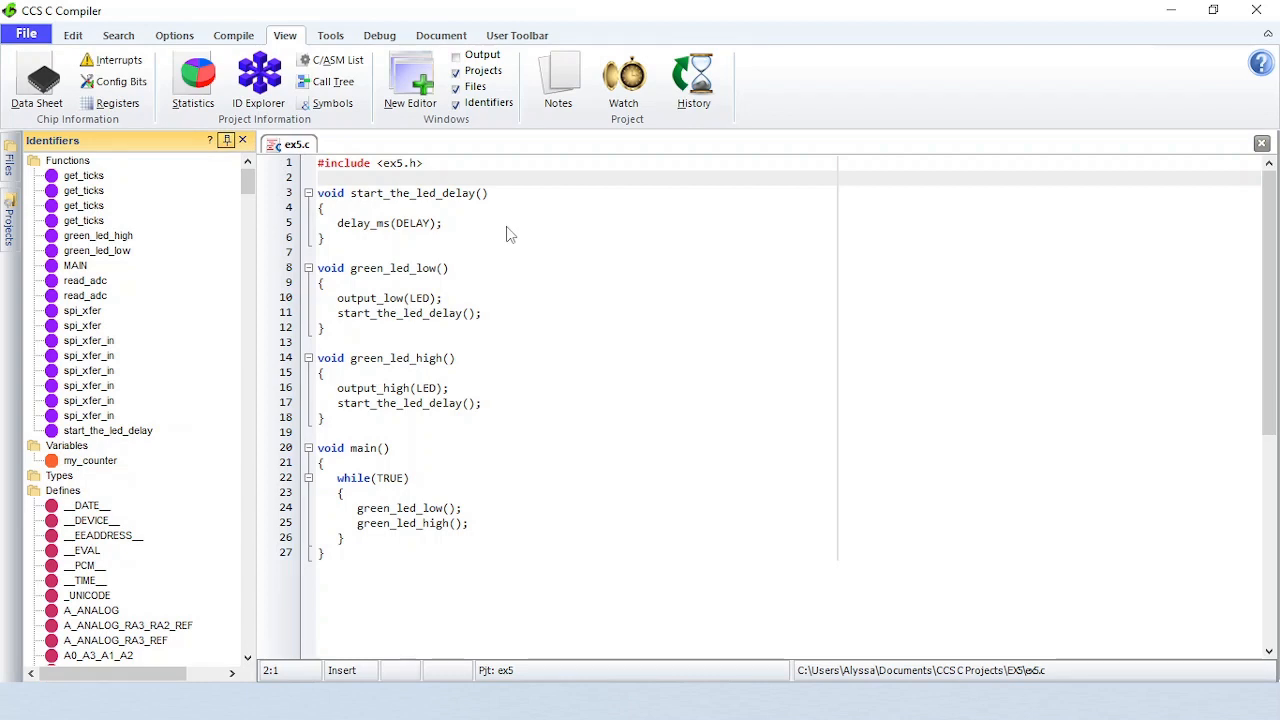
pyautogui.click(242, 140)
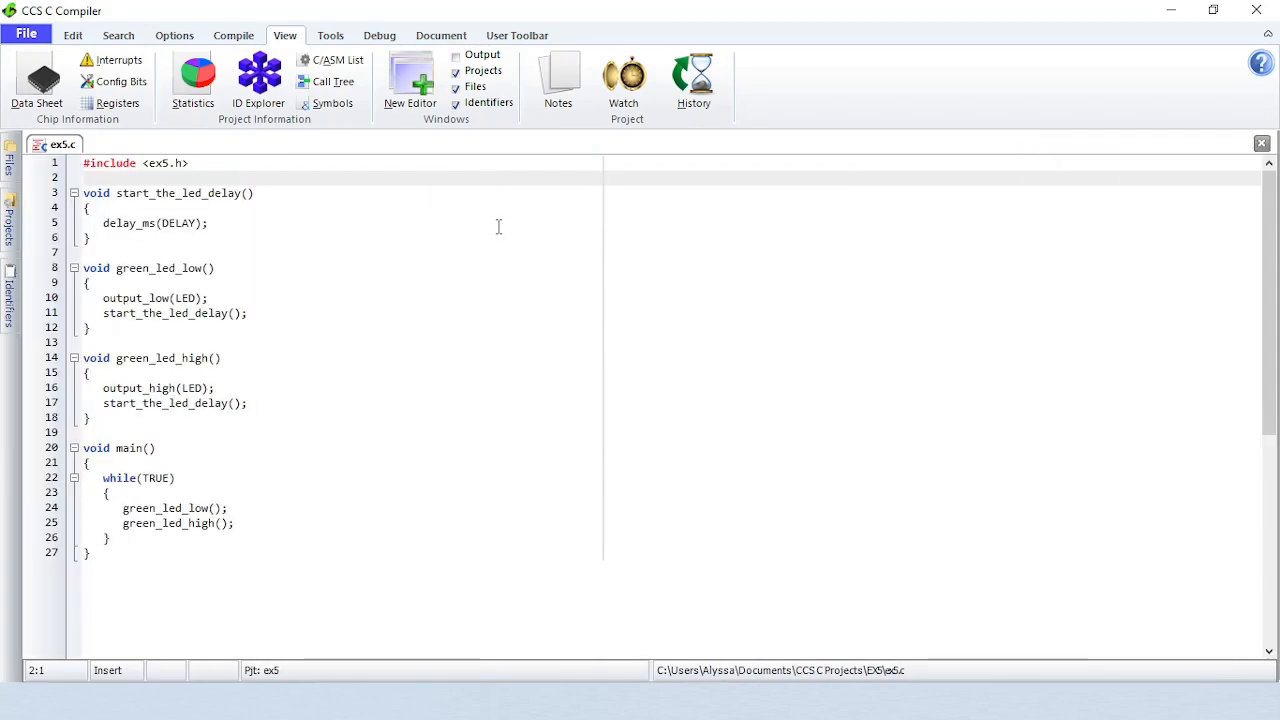
pyautogui.moveTo(370, 172)
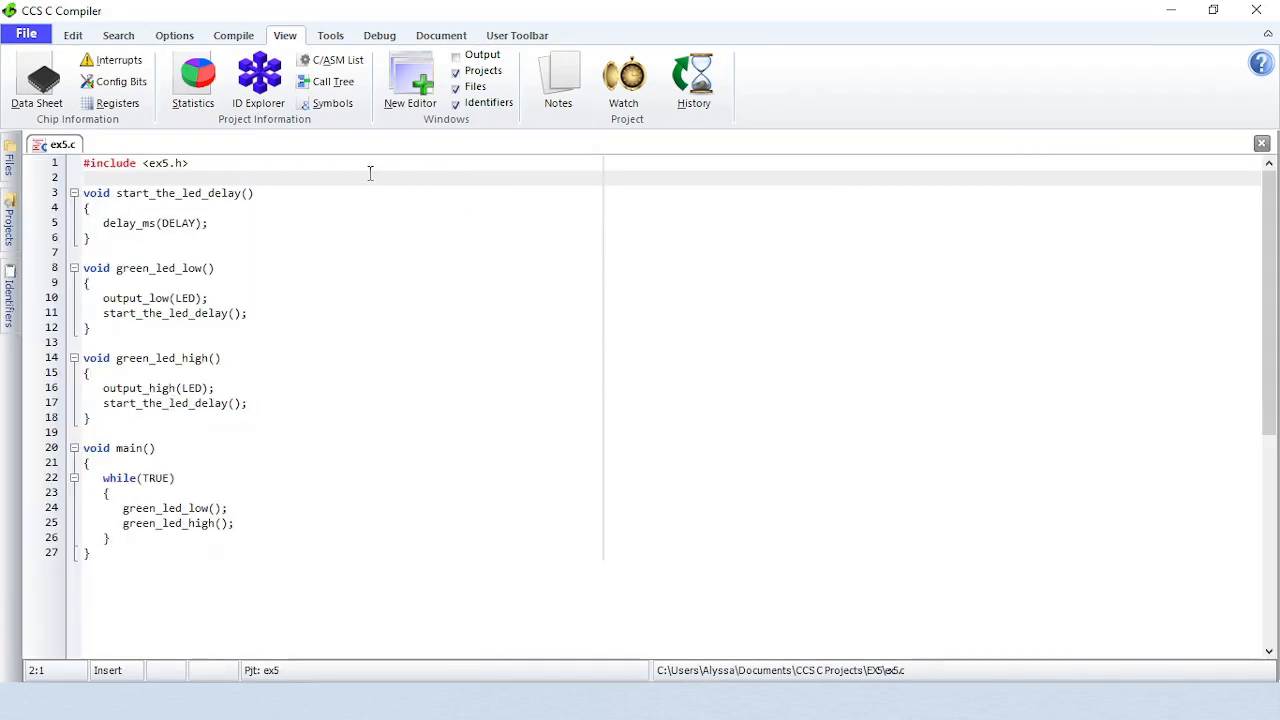
pyautogui.click(558, 80)
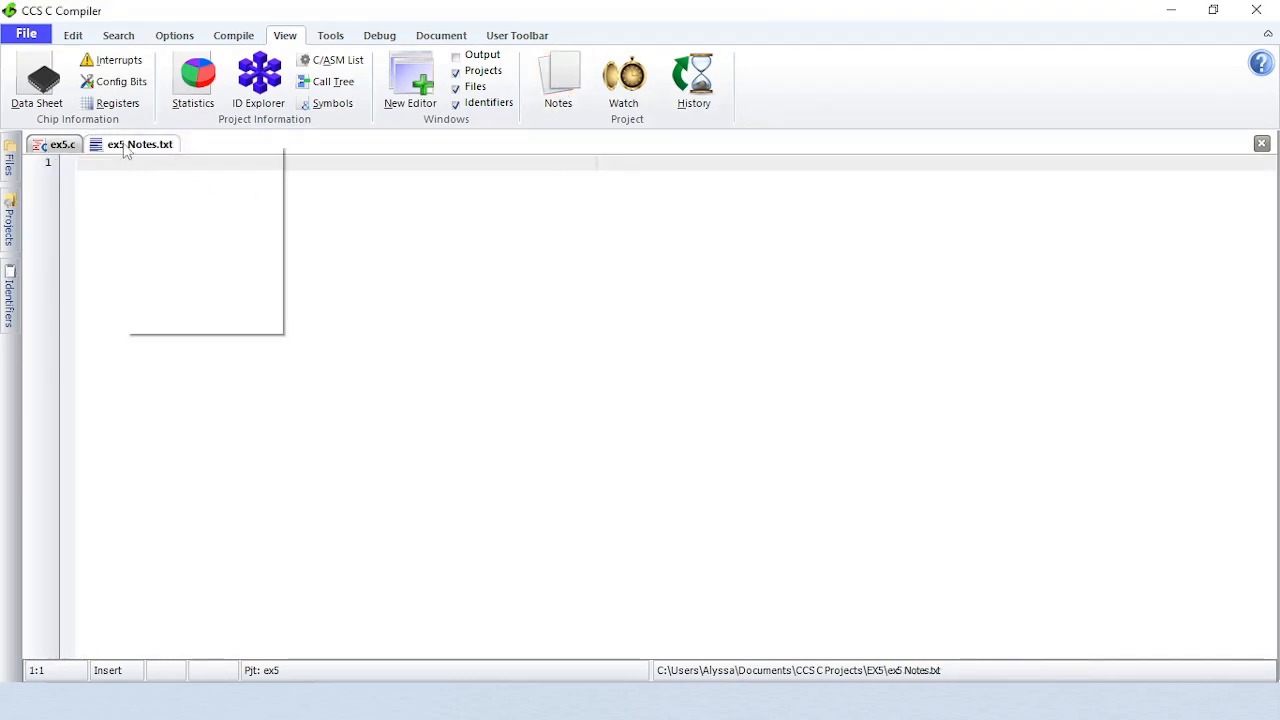
pyautogui.rightClick(137, 144)
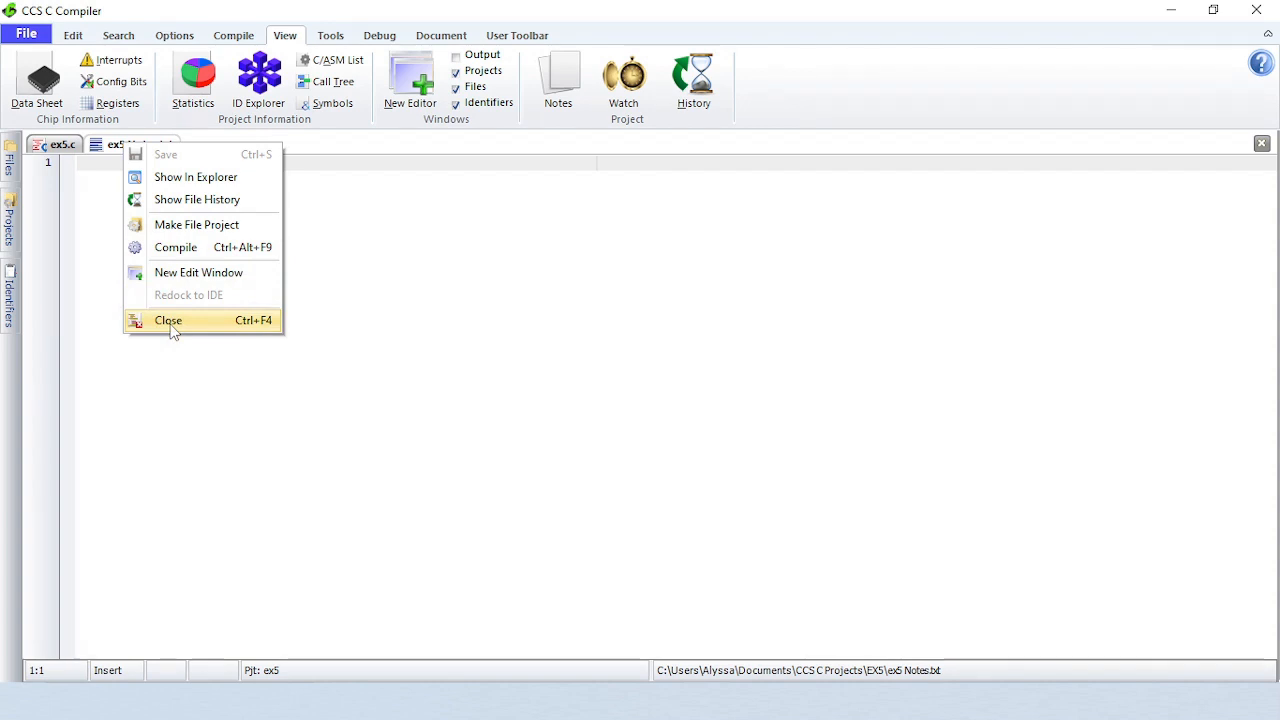
pyautogui.click(623, 77)
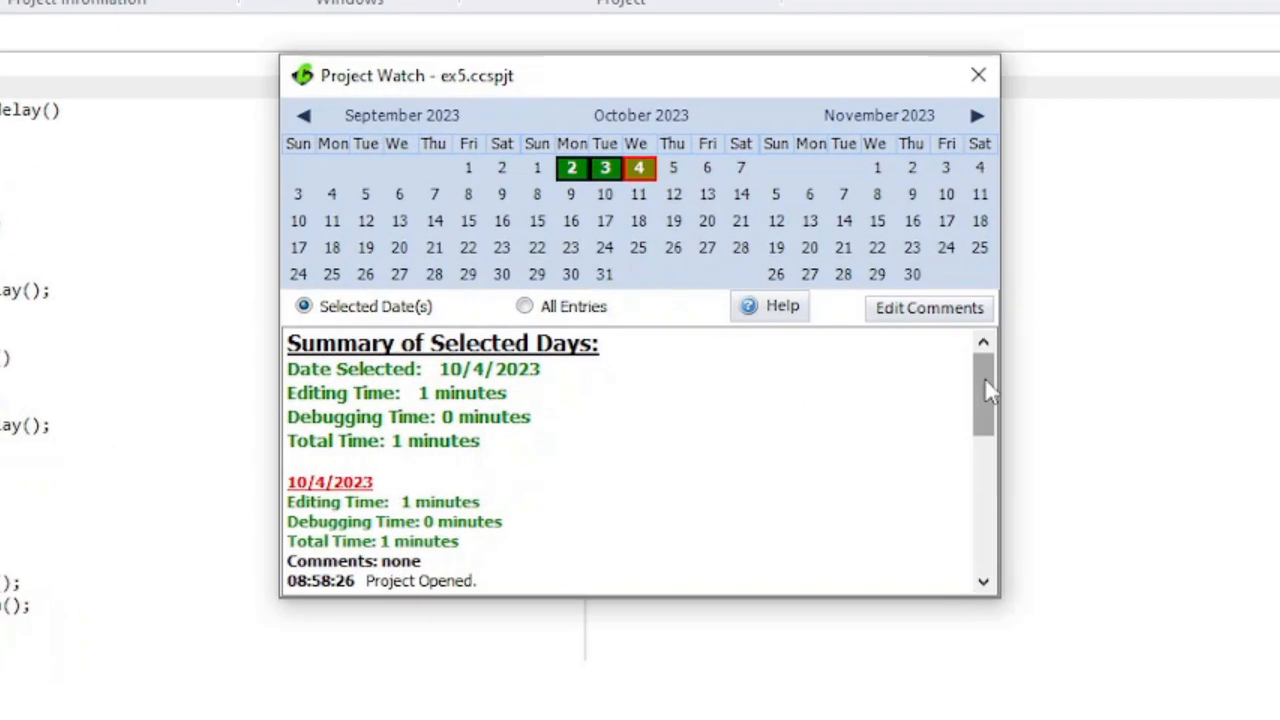
# Select October 2 through October 4 in the Project Watch calendar, totalling 8 minutes
pyautogui.scroll(-3)
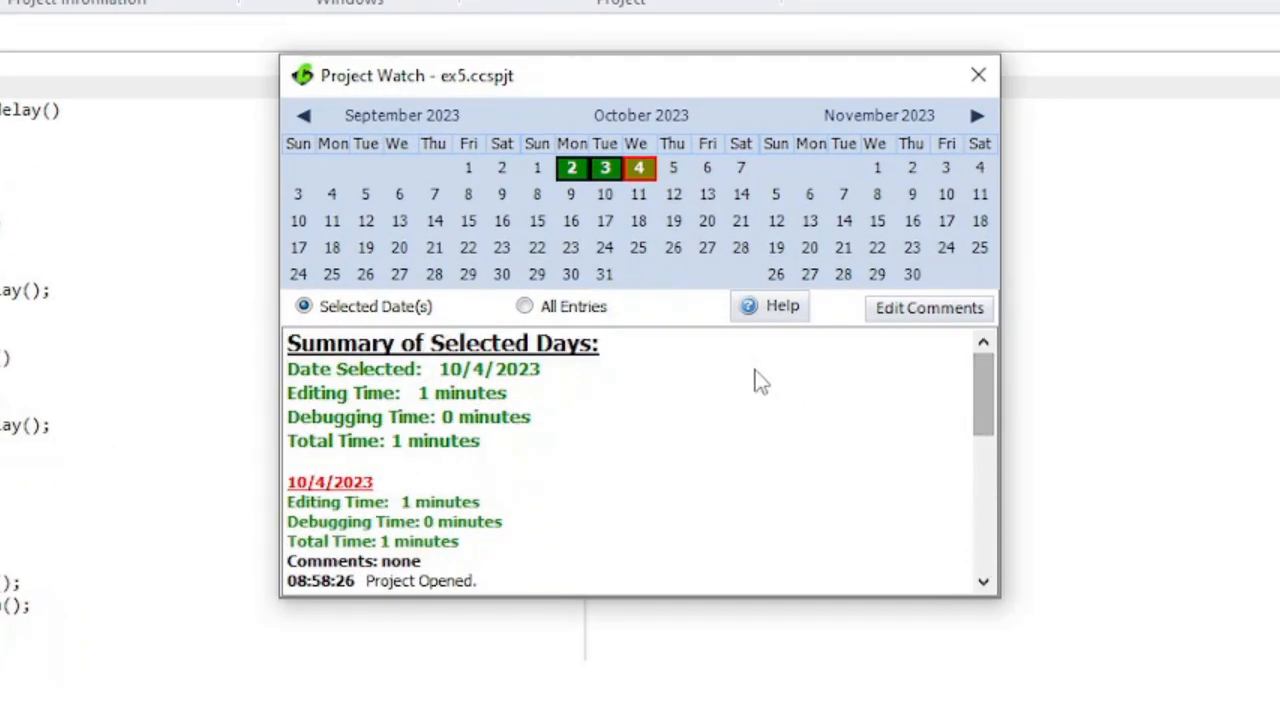
pyautogui.click(571, 167)
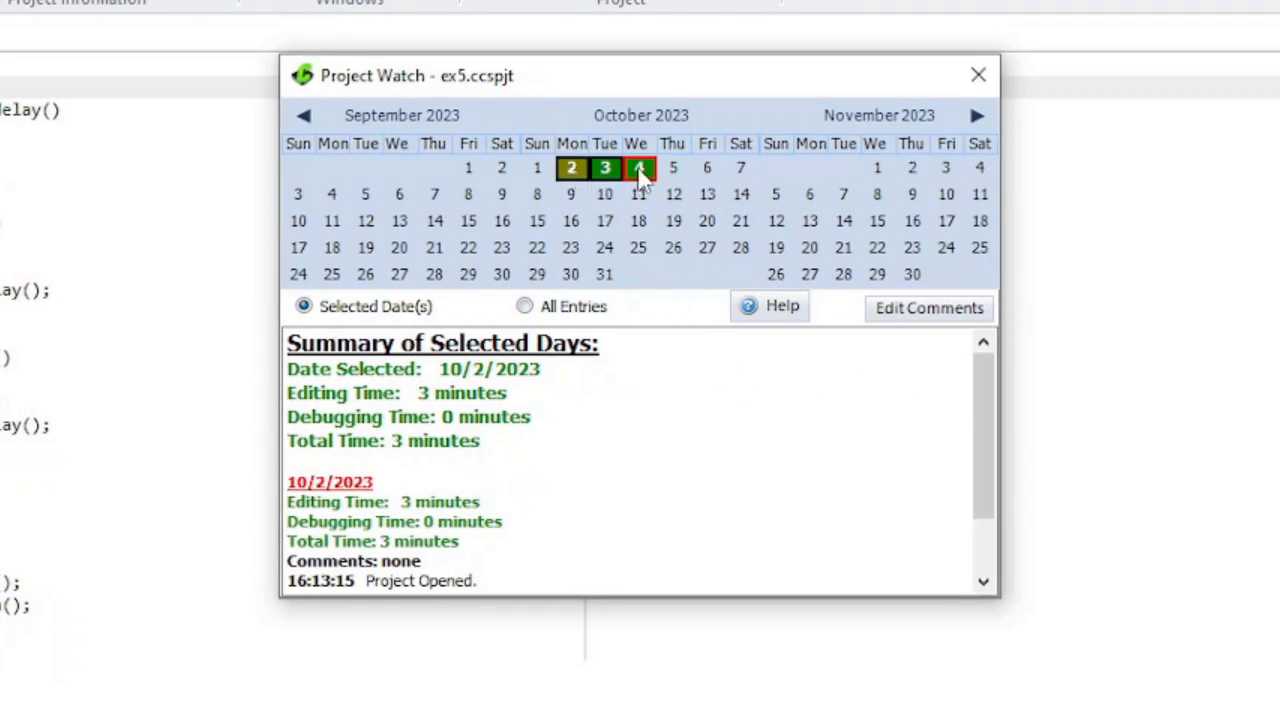
pyautogui.click(638, 167)
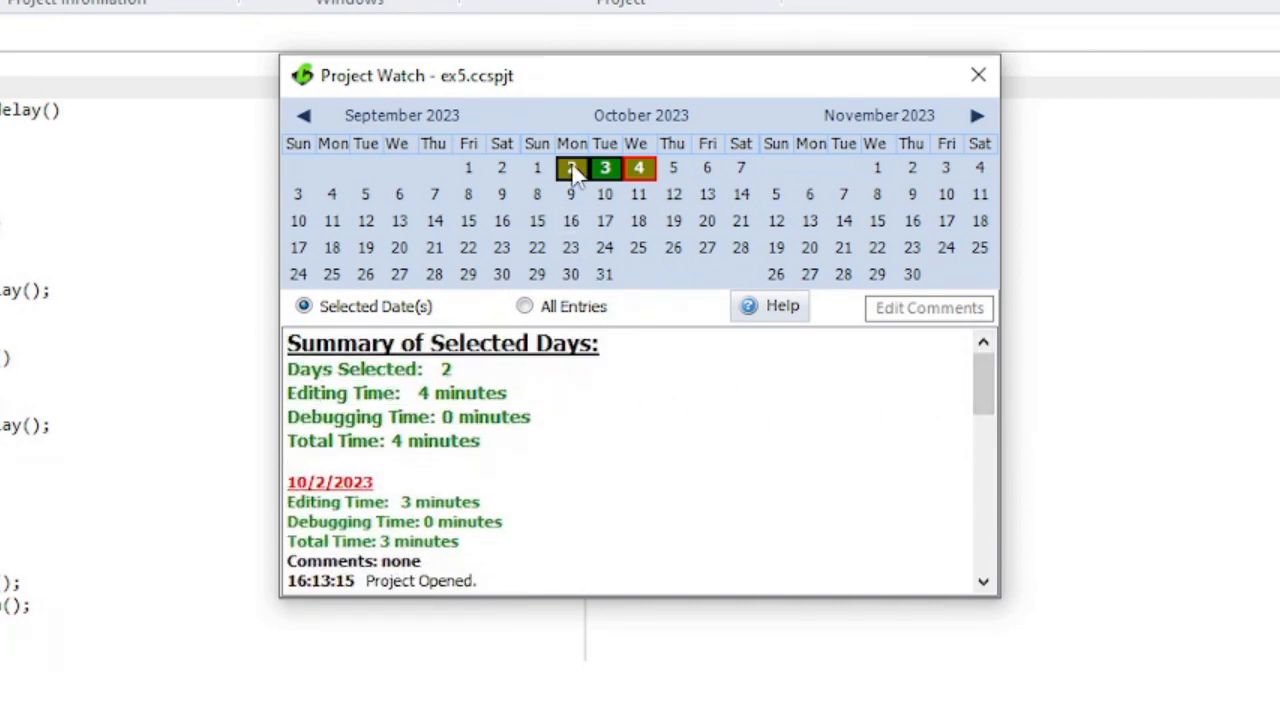
pyautogui.click(638, 167)
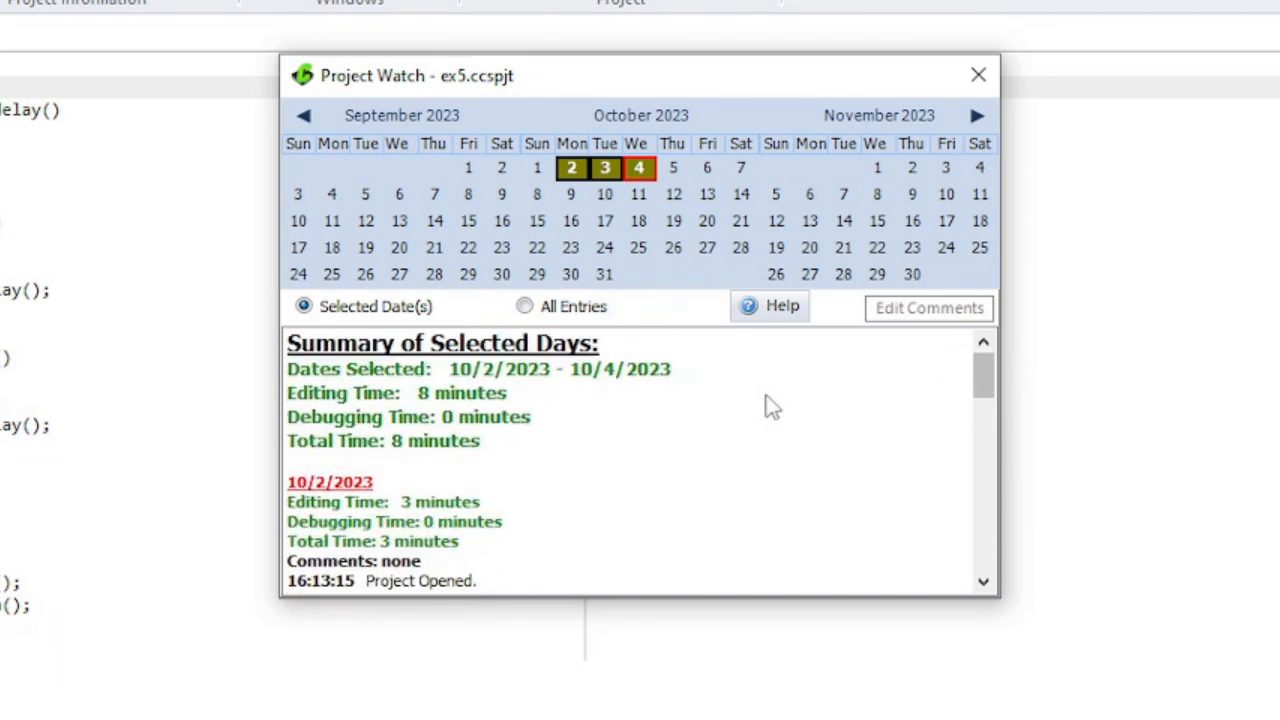
pyautogui.click(524, 306)
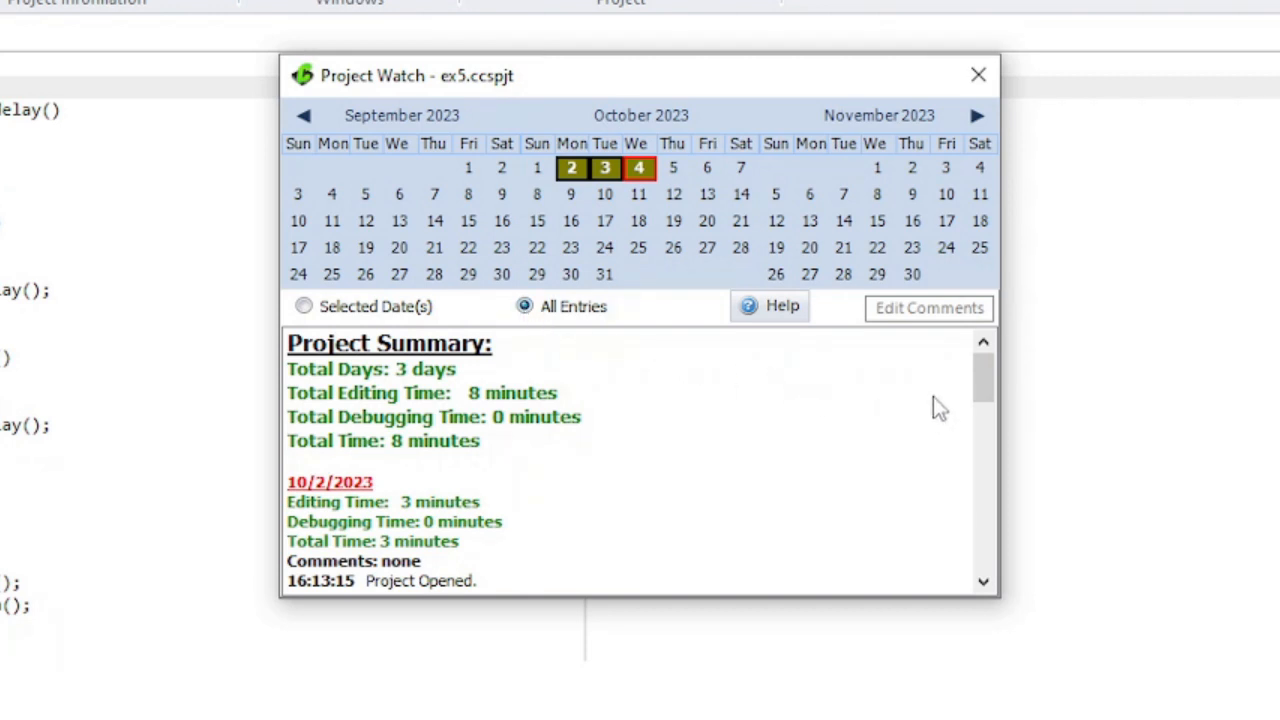
pyautogui.scroll(-3)
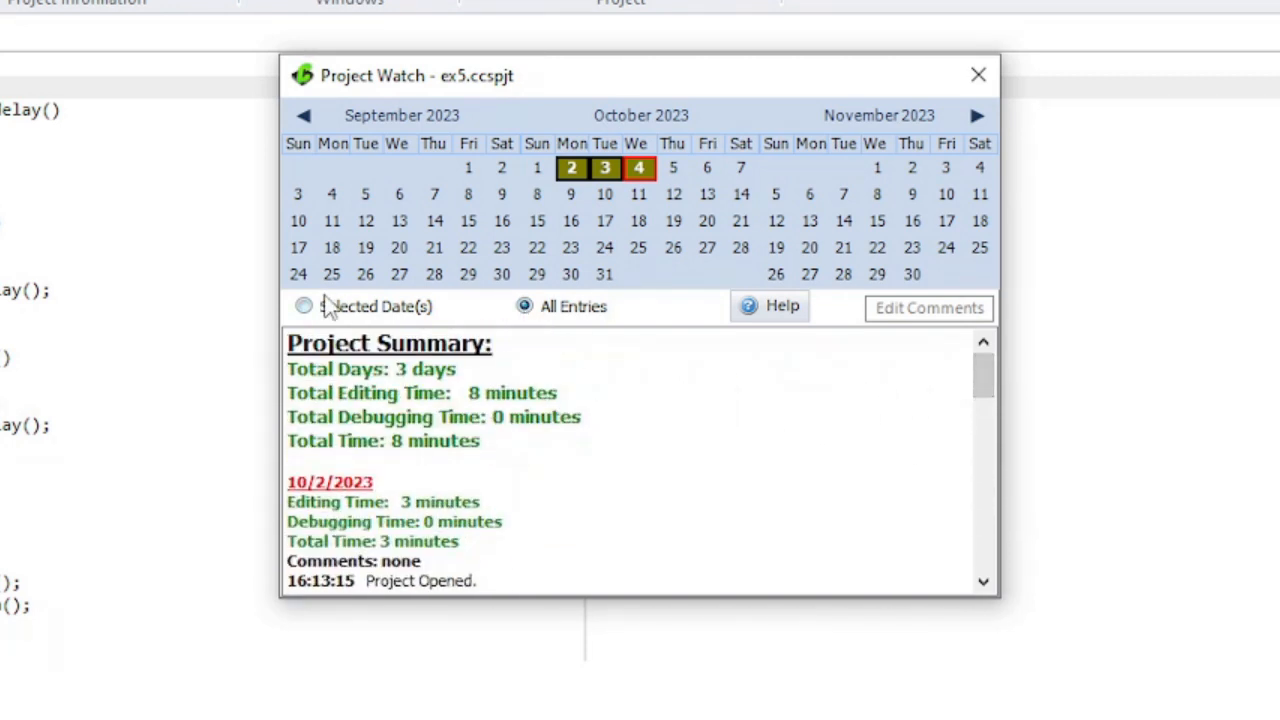
pyautogui.click(304, 306)
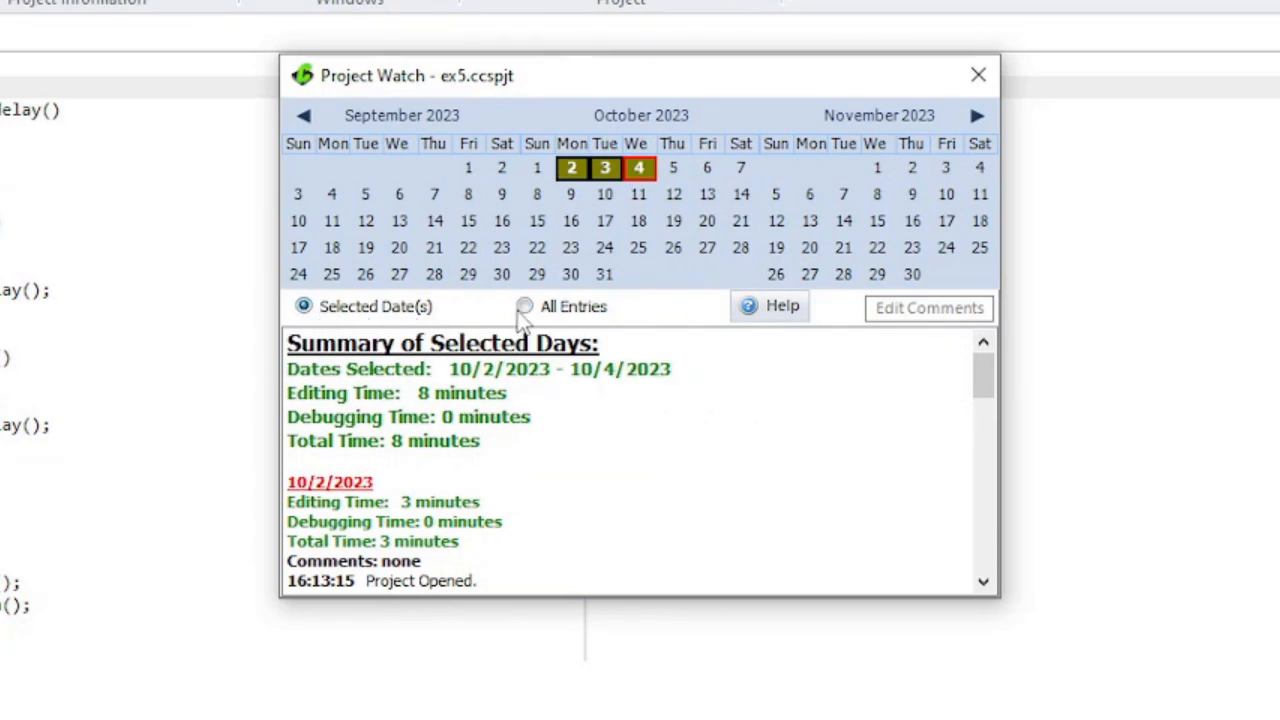
pyautogui.click(638, 167)
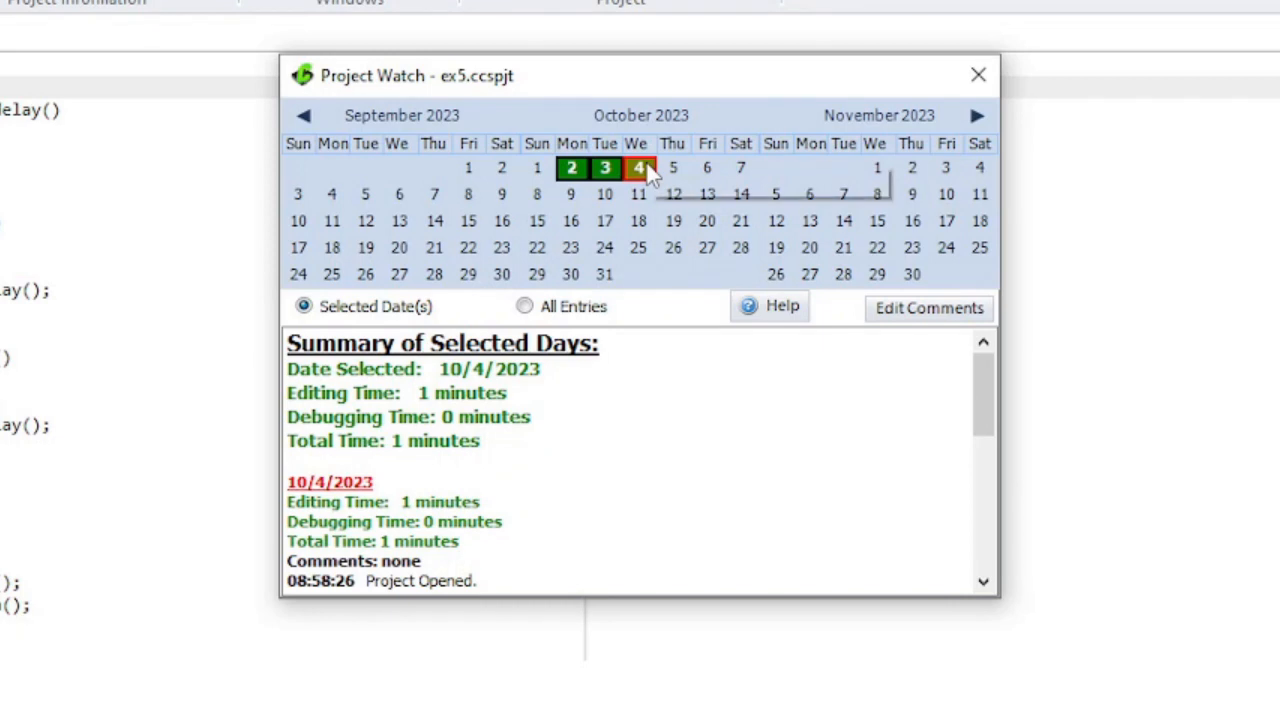
# Cancel the October 4 comment edits without saving and close the Project Watch window
pyautogui.click(928, 307)
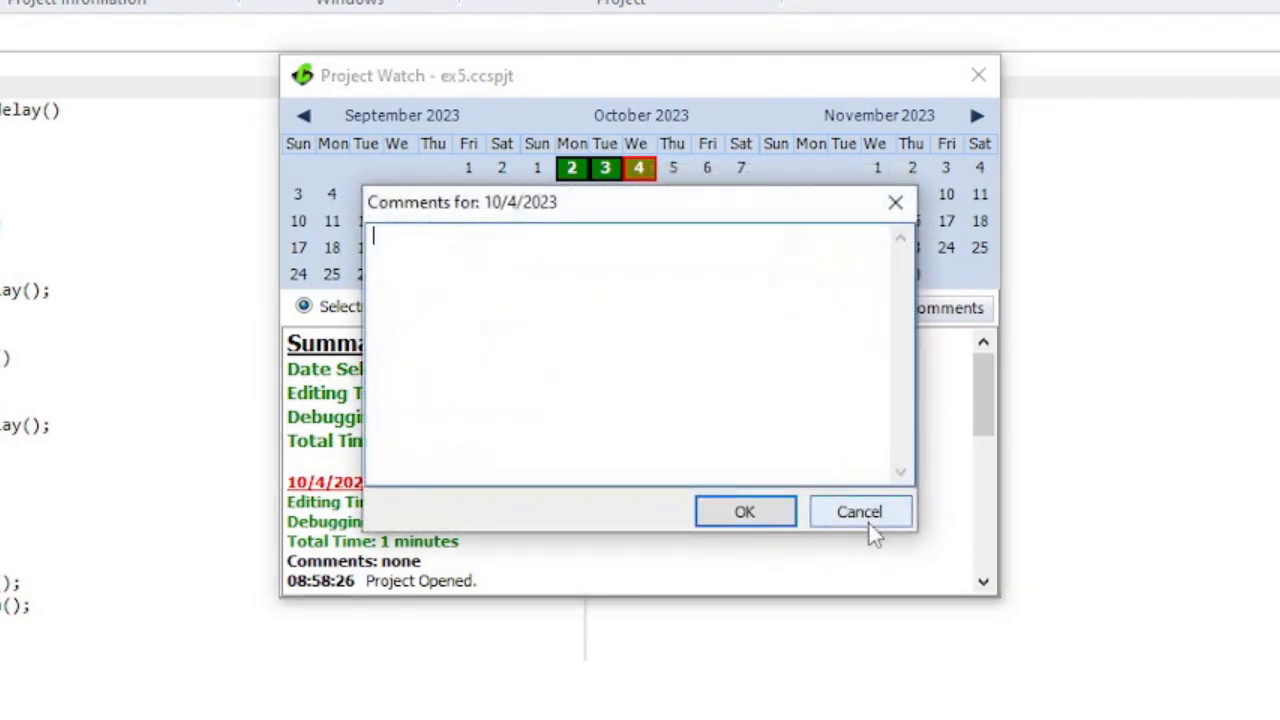
pyautogui.click(859, 511)
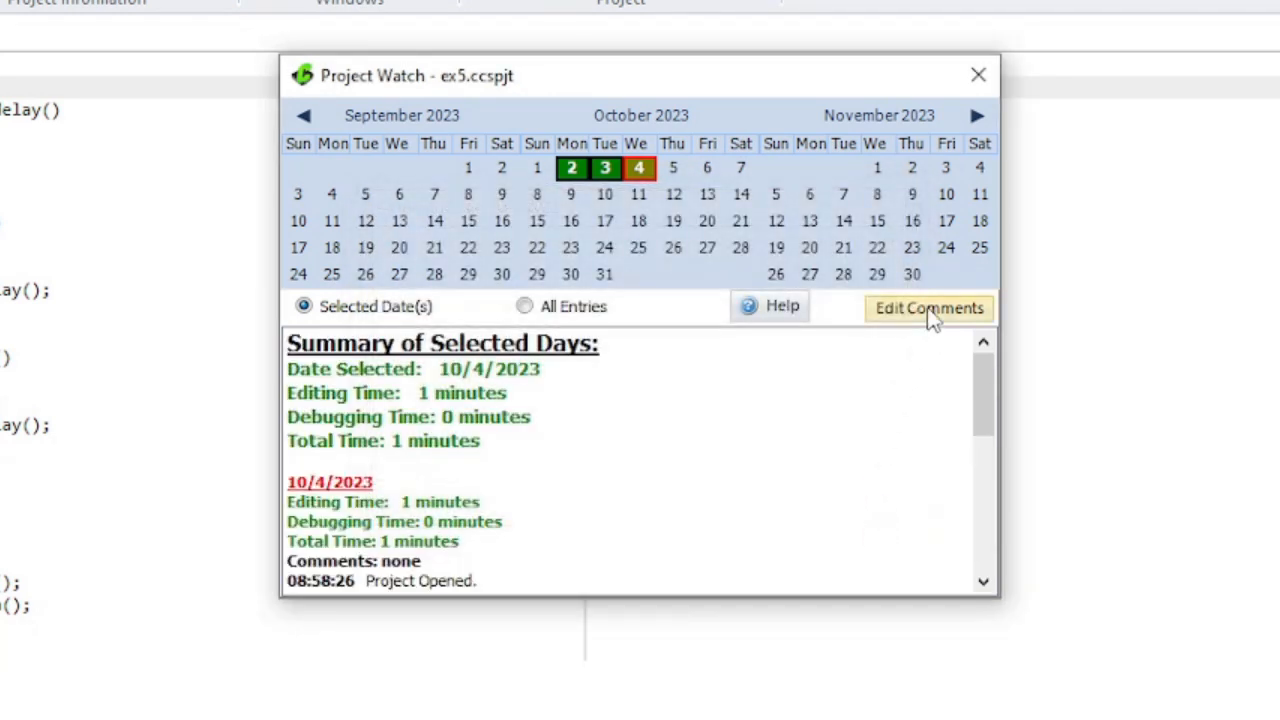
pyautogui.click(928, 308)
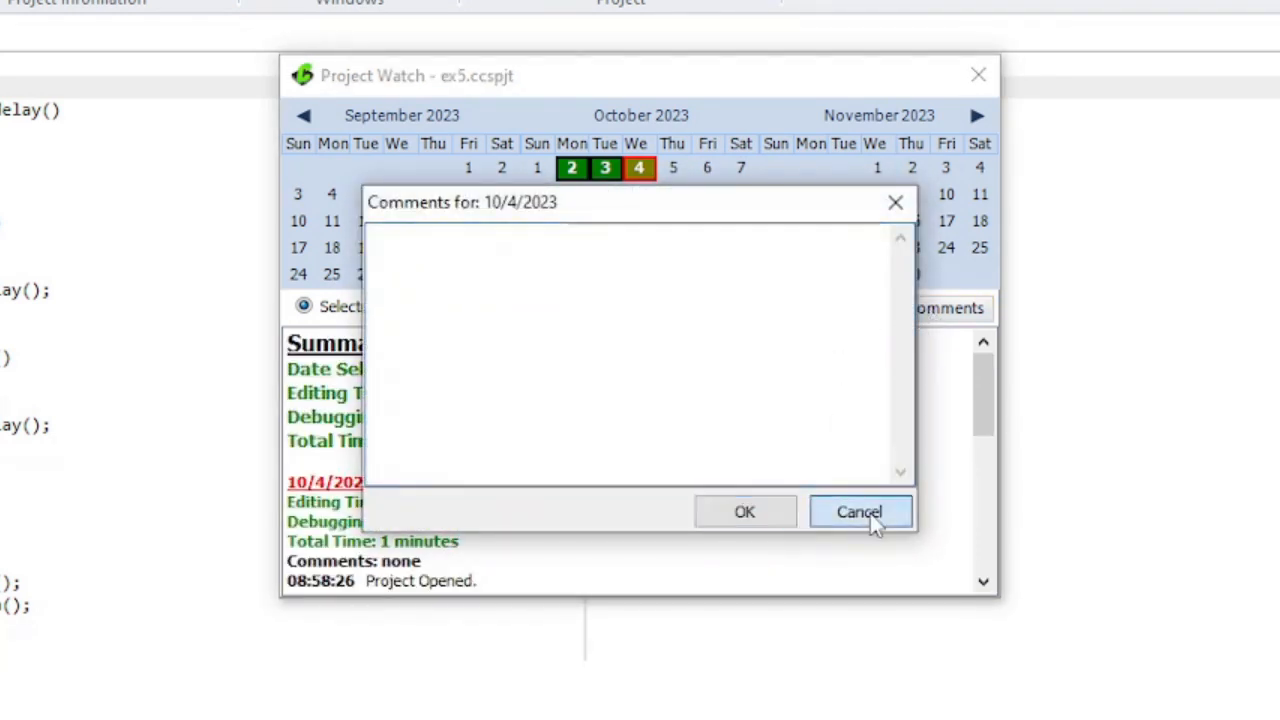
pyautogui.click(859, 511)
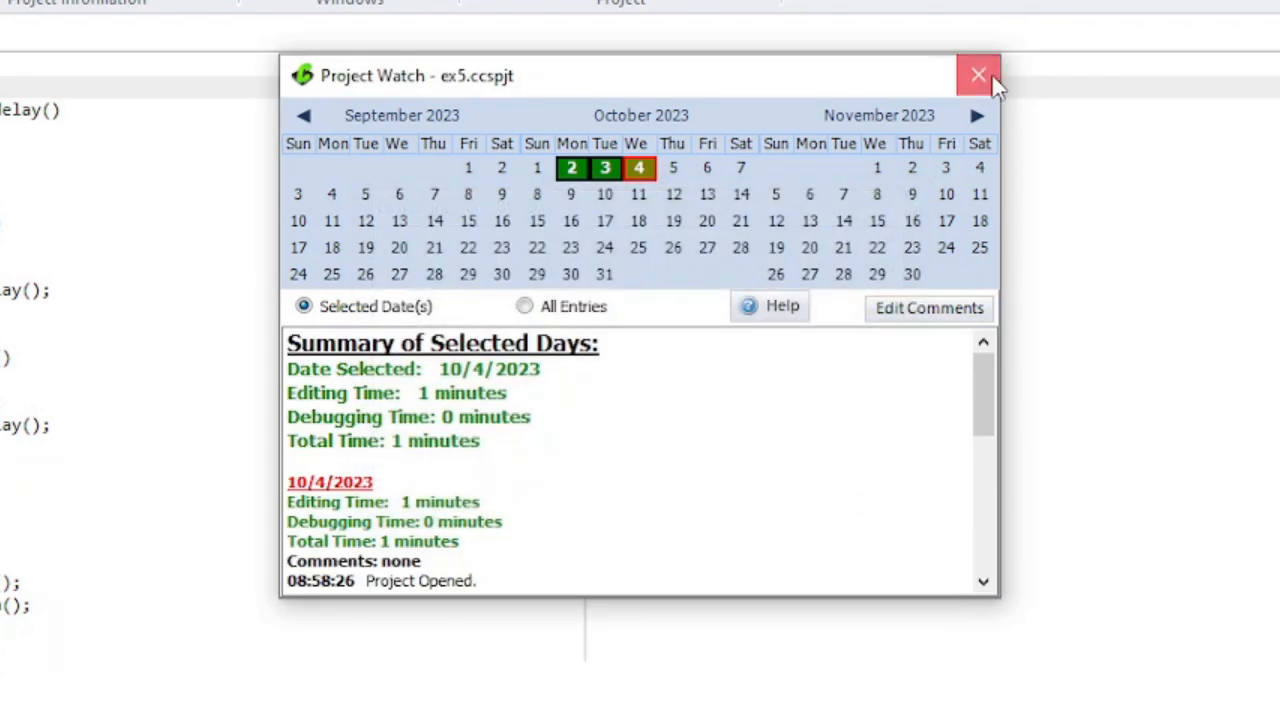
pyautogui.click(978, 75)
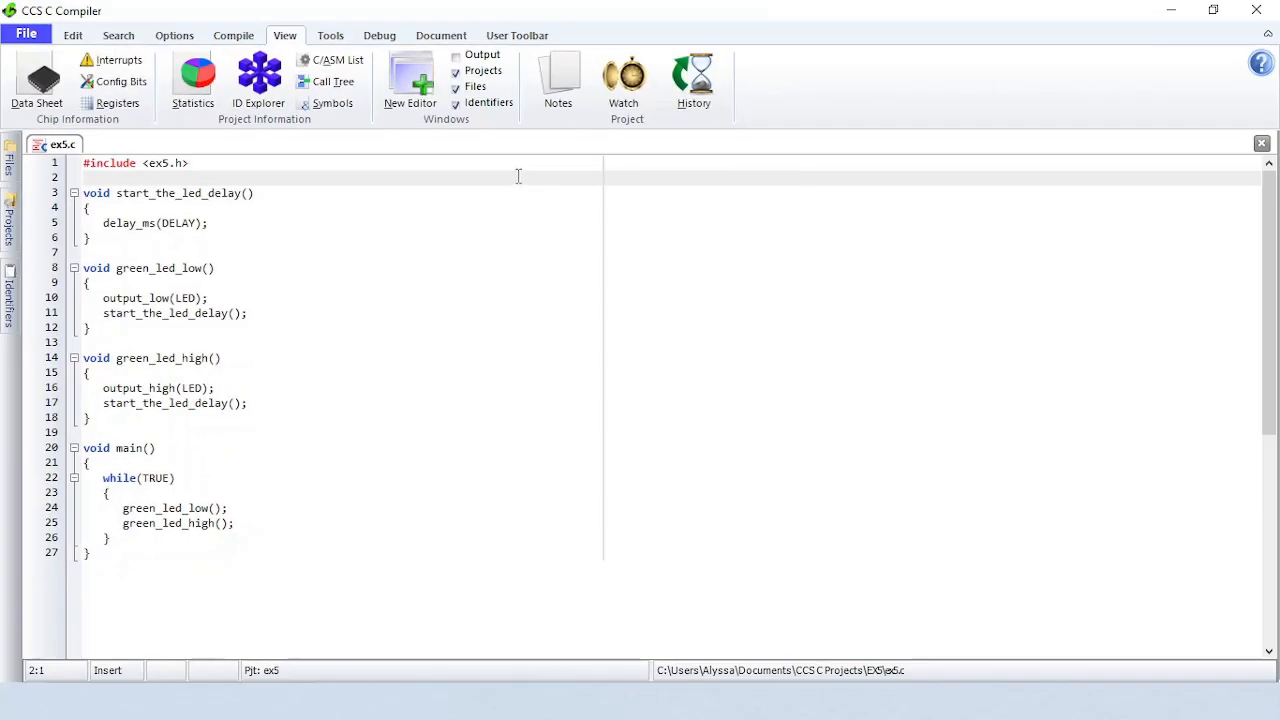
# Save project version ex5 v1, keep it instead of deleting it, and list current files
pyautogui.click(693, 85)
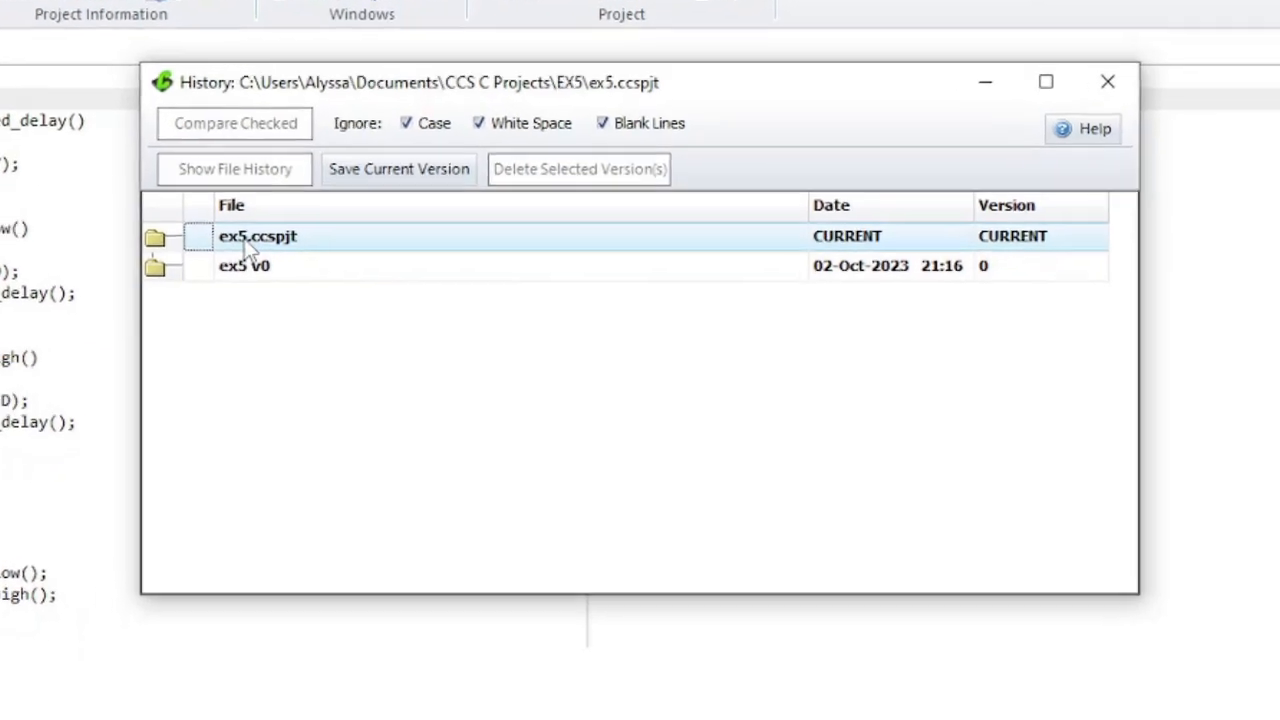
pyautogui.click(398, 168)
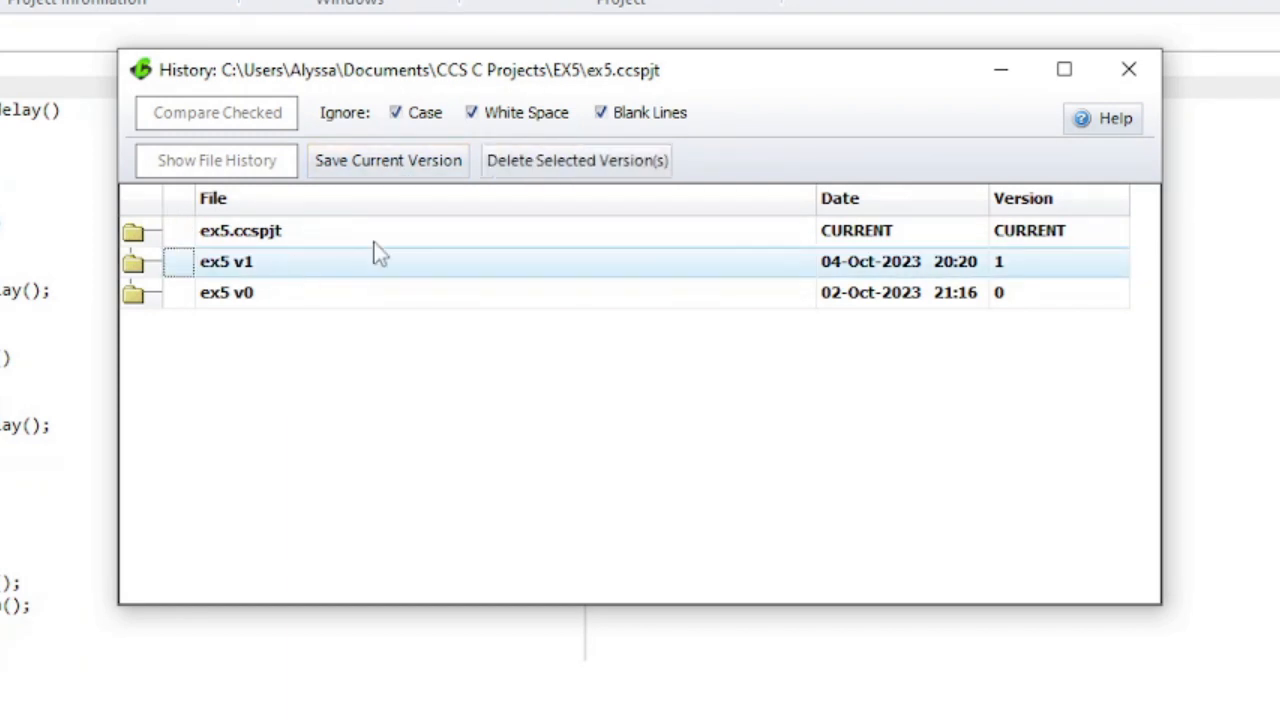
pyautogui.click(576, 160)
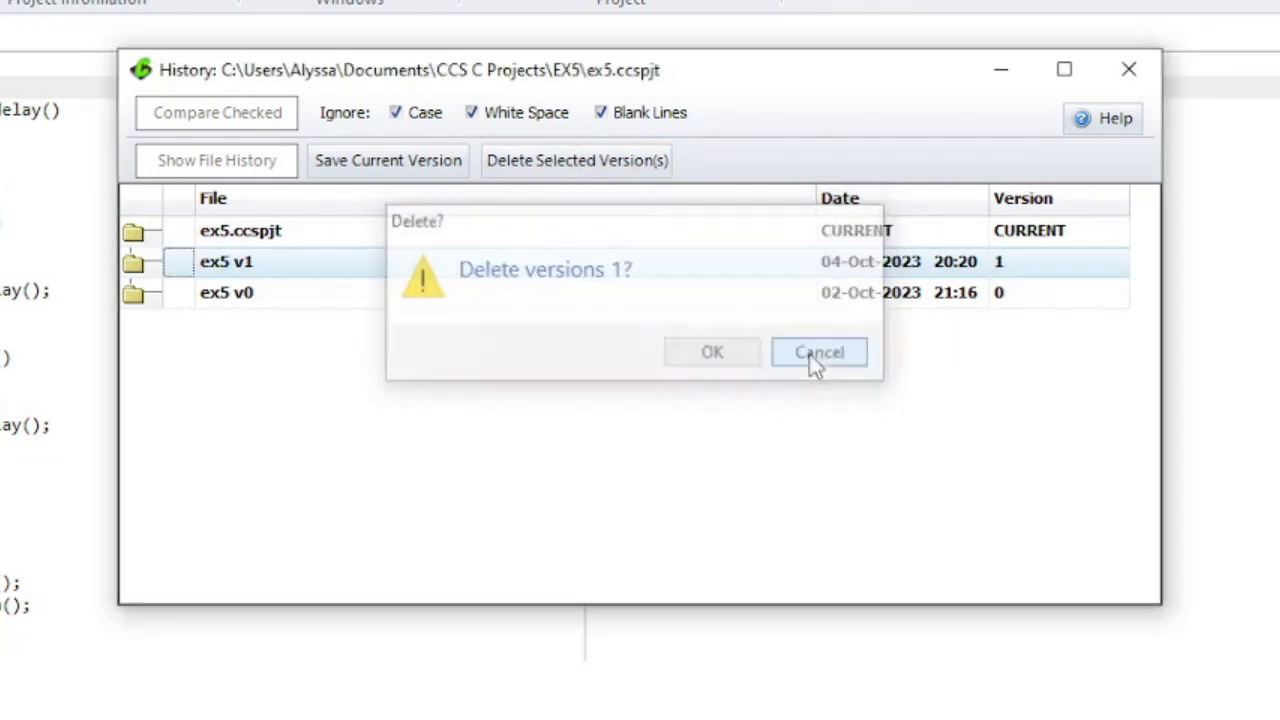
pyautogui.click(818, 352)
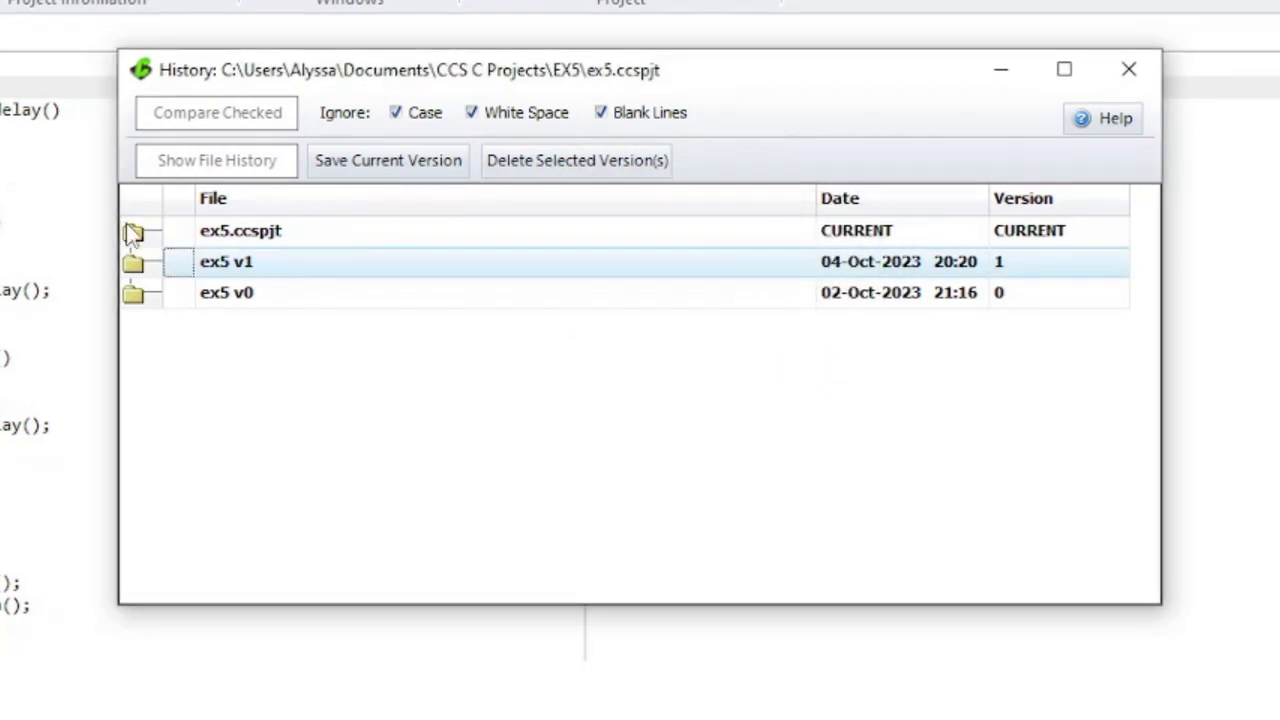
pyautogui.click(133, 231)
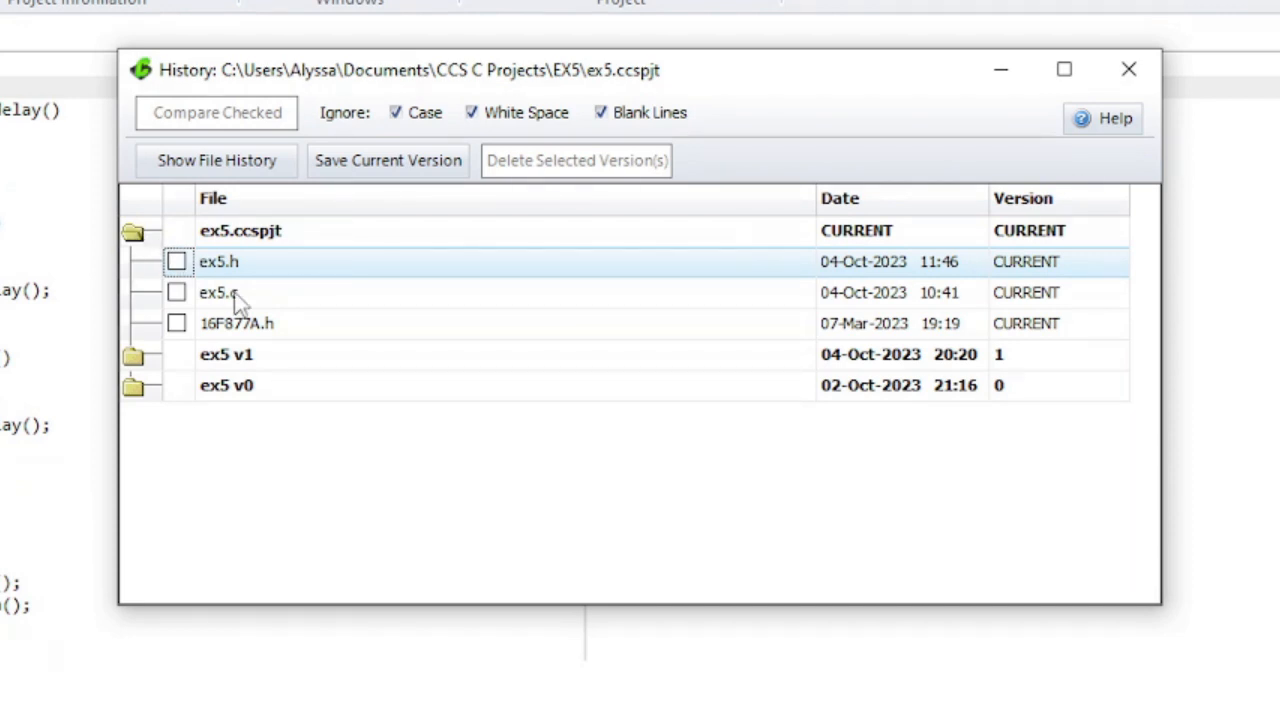
# Compare the current ex5.c against its original v0 copy, then return to its copies list
pyautogui.click(216, 160)
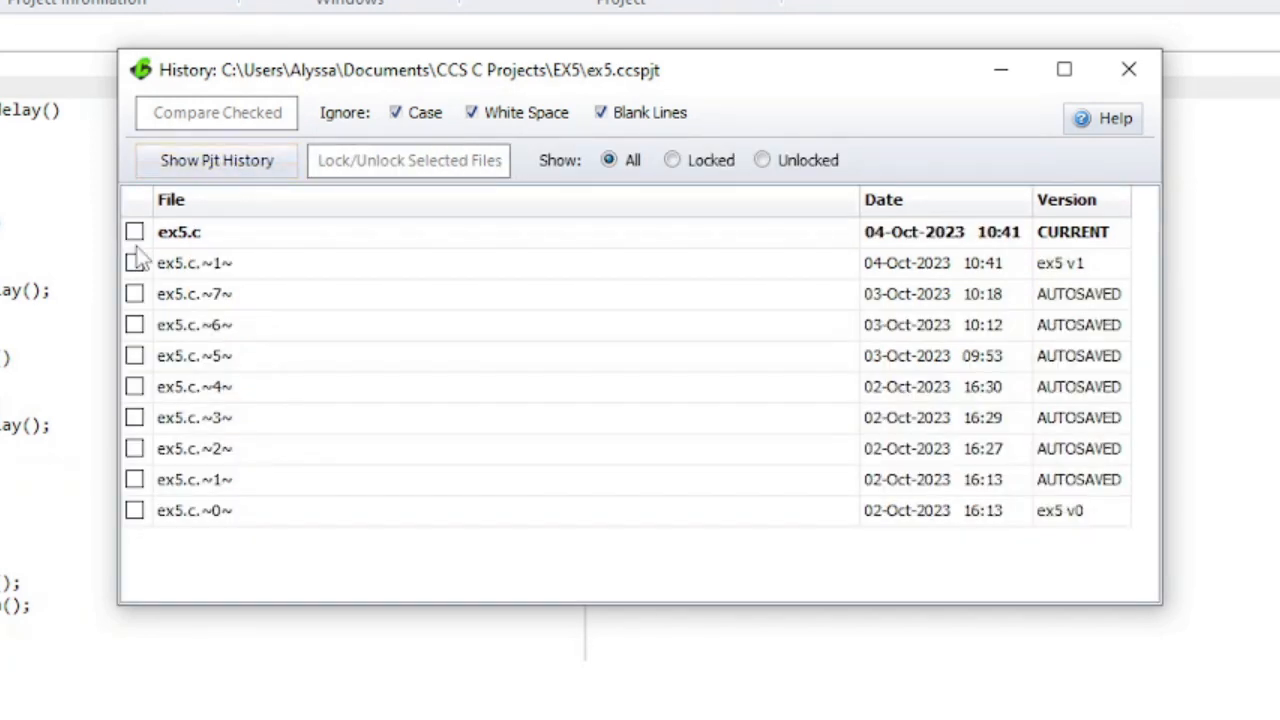
pyautogui.click(135, 510)
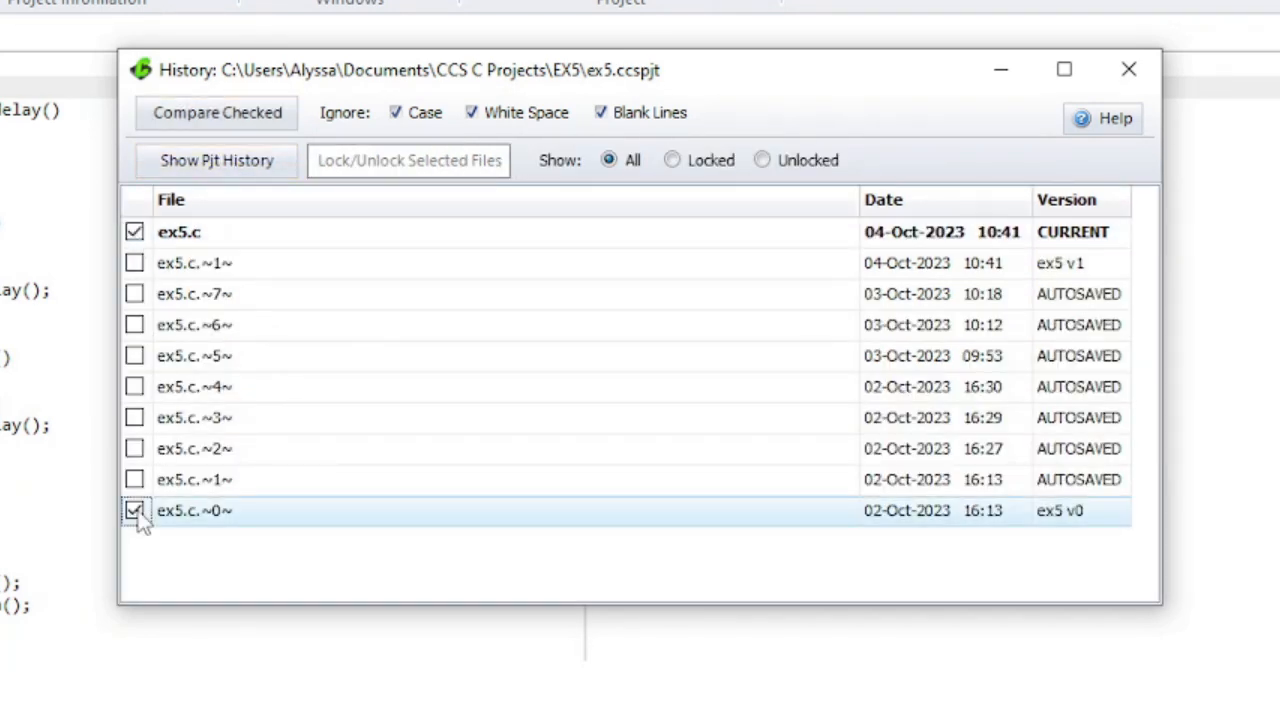
pyautogui.click(216, 112)
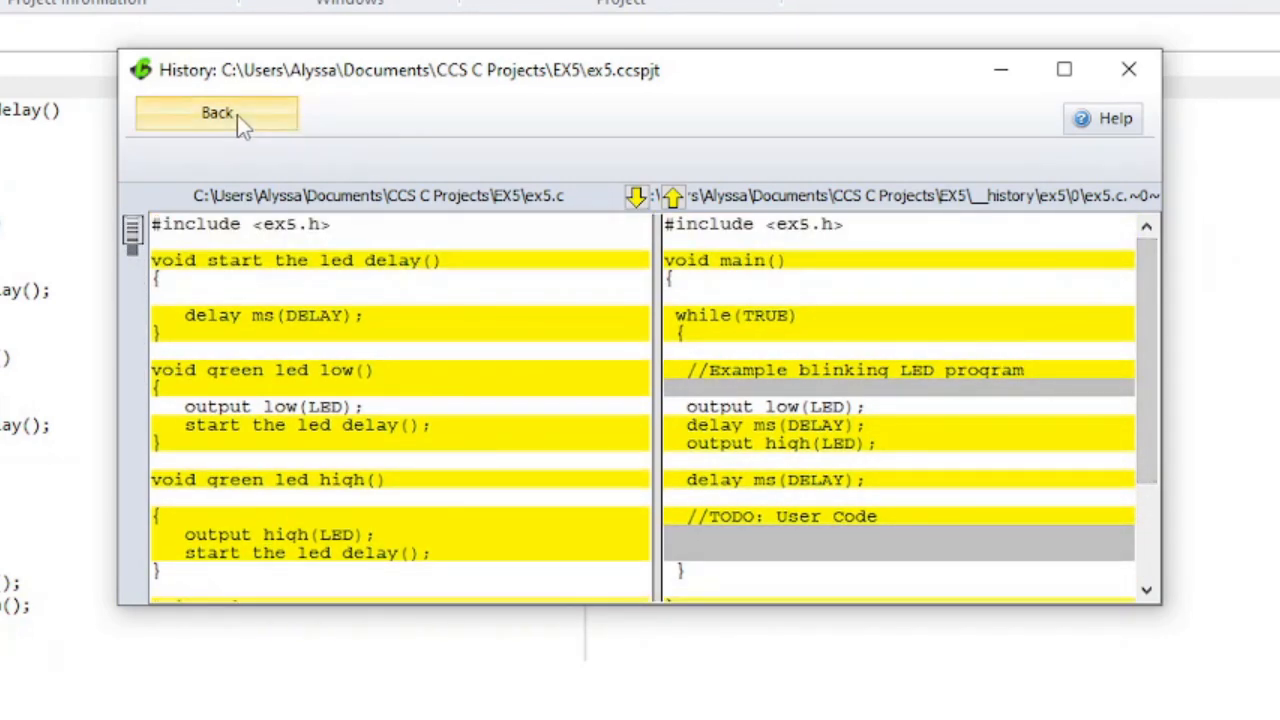
pyautogui.click(216, 112)
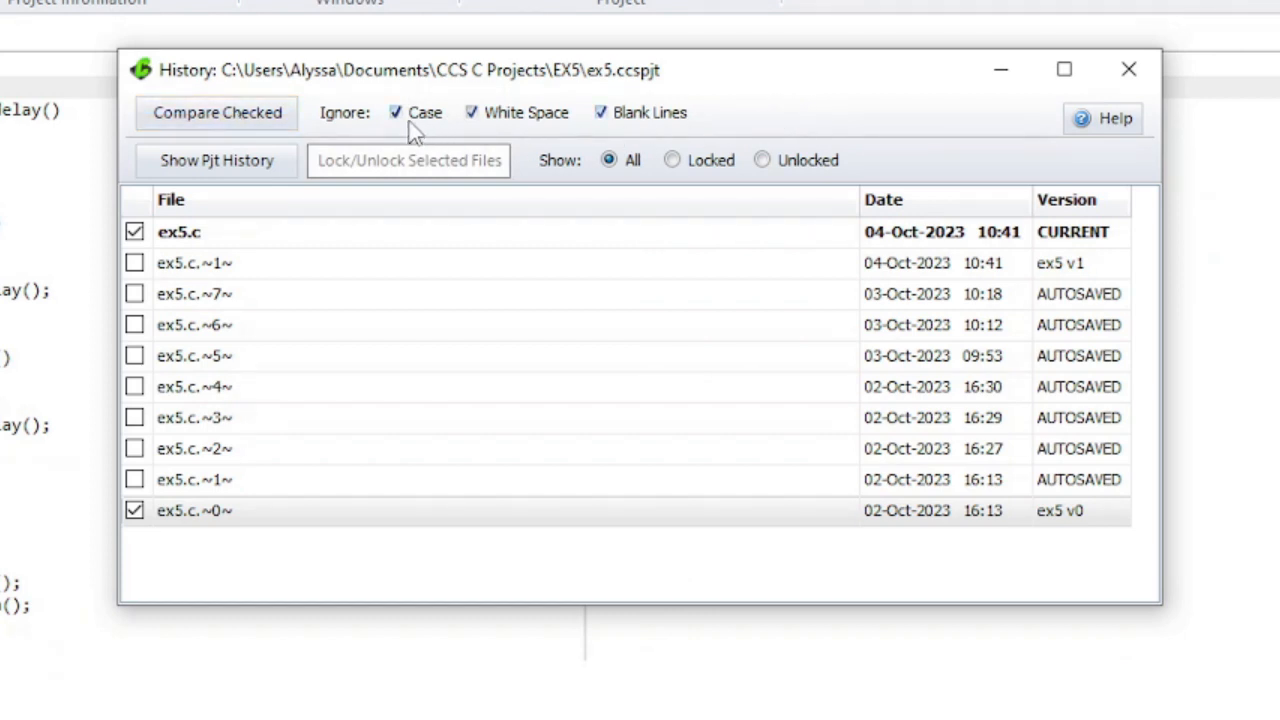
pyautogui.moveTo(485, 135)
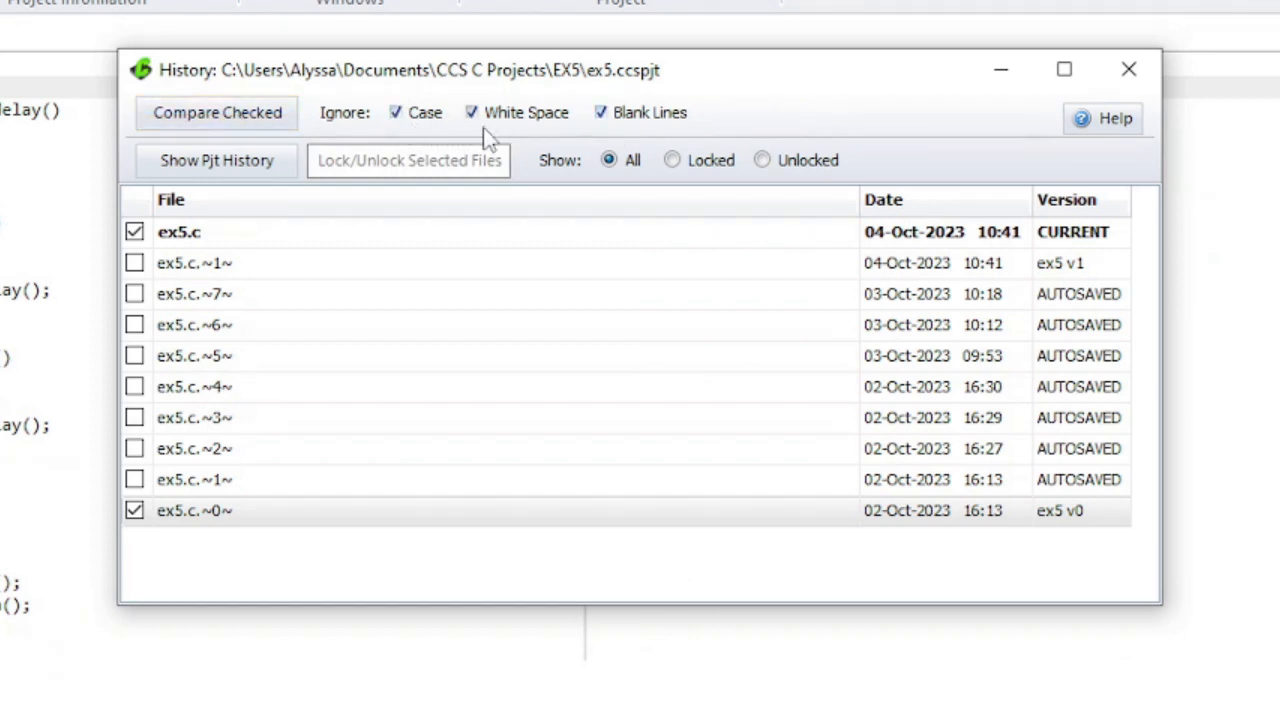
pyautogui.moveTo(665, 135)
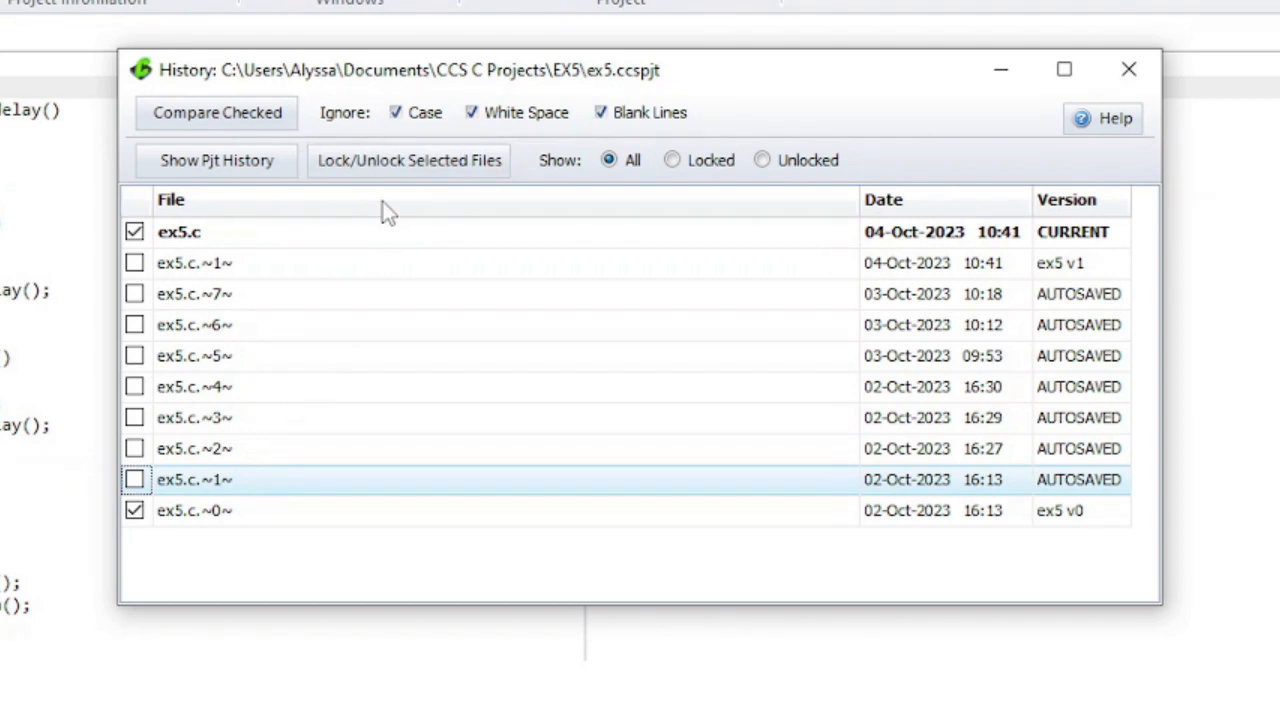
pyautogui.click(409, 160)
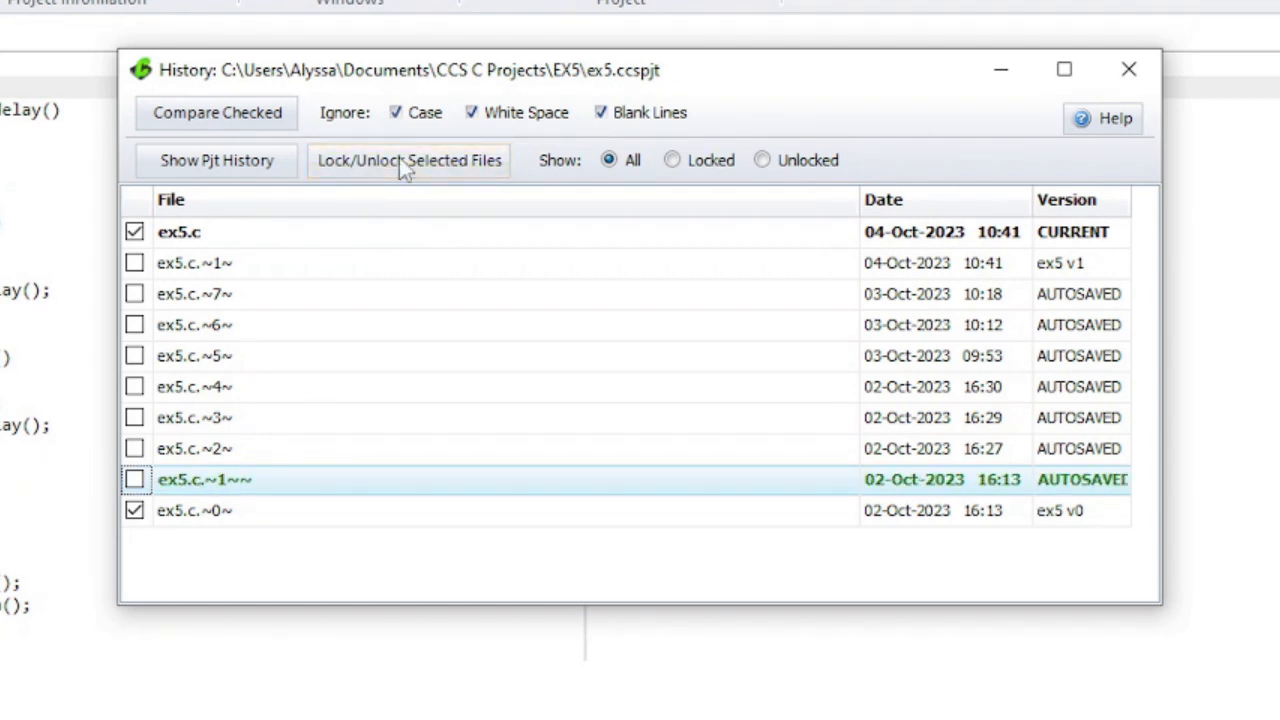
pyautogui.click(408, 160)
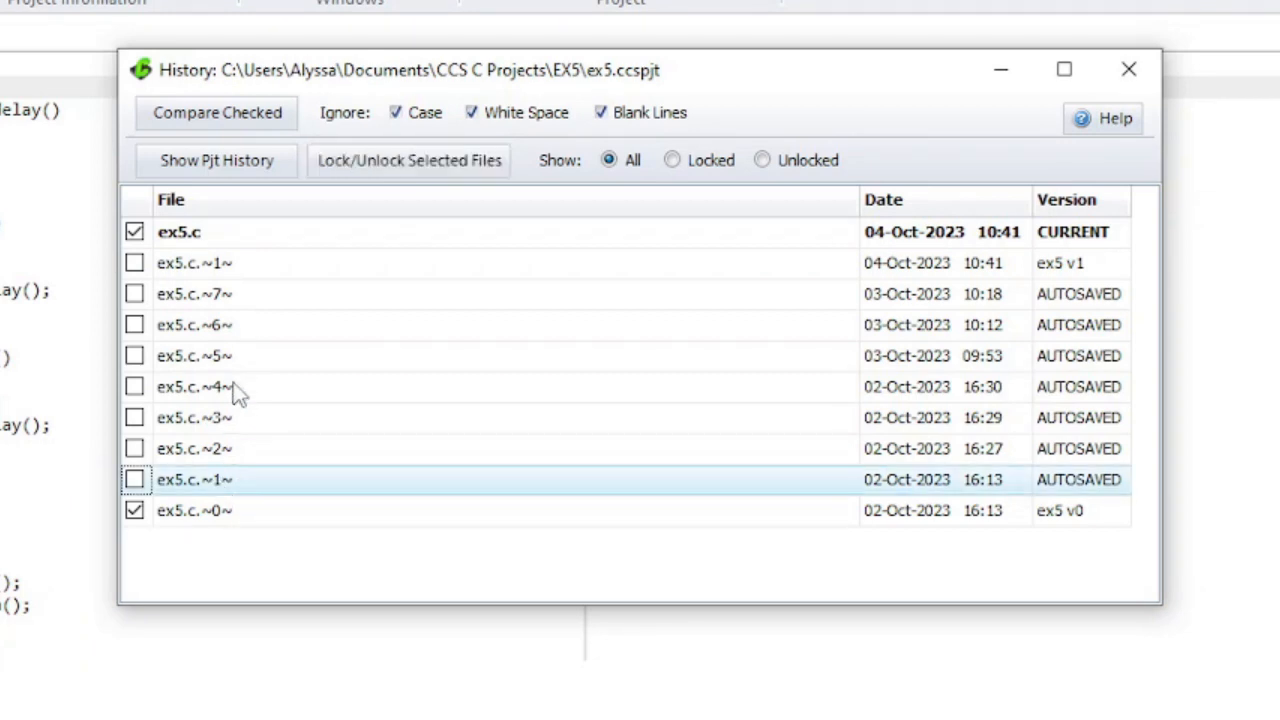
# Return to the whole project's version history, then close the History window
pyautogui.click(216, 160)
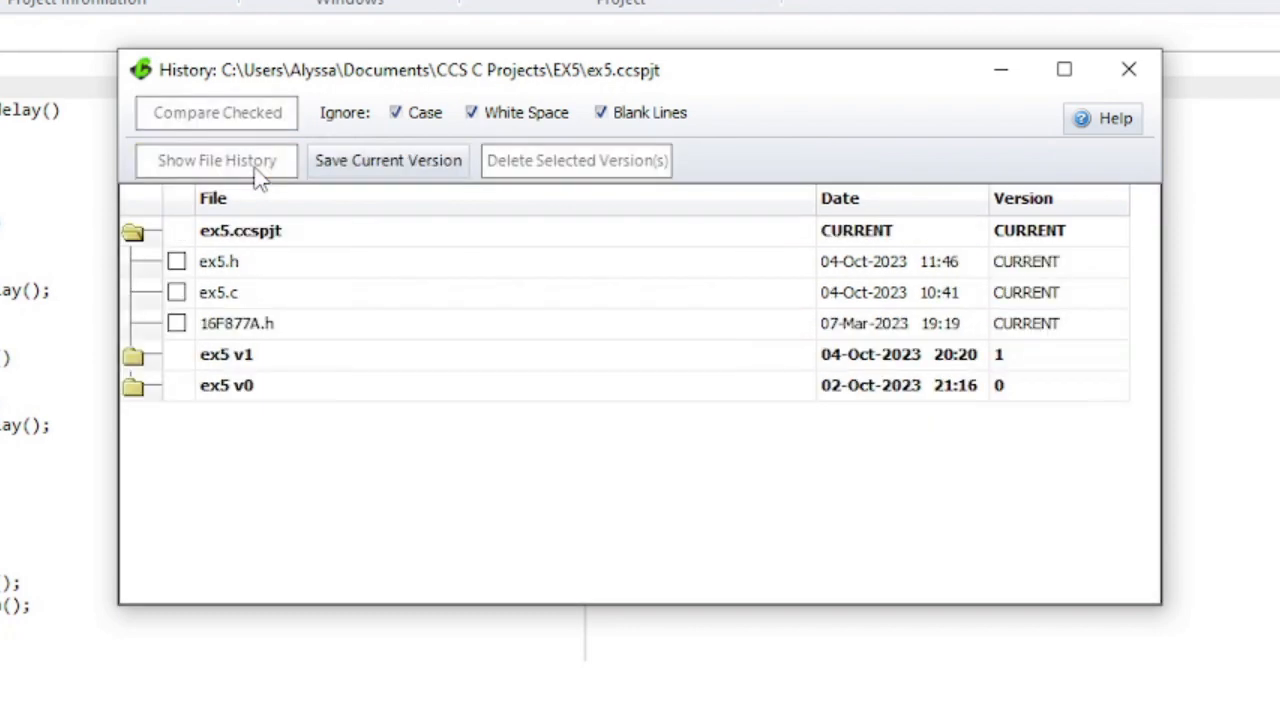
pyautogui.moveTo(504, 494)
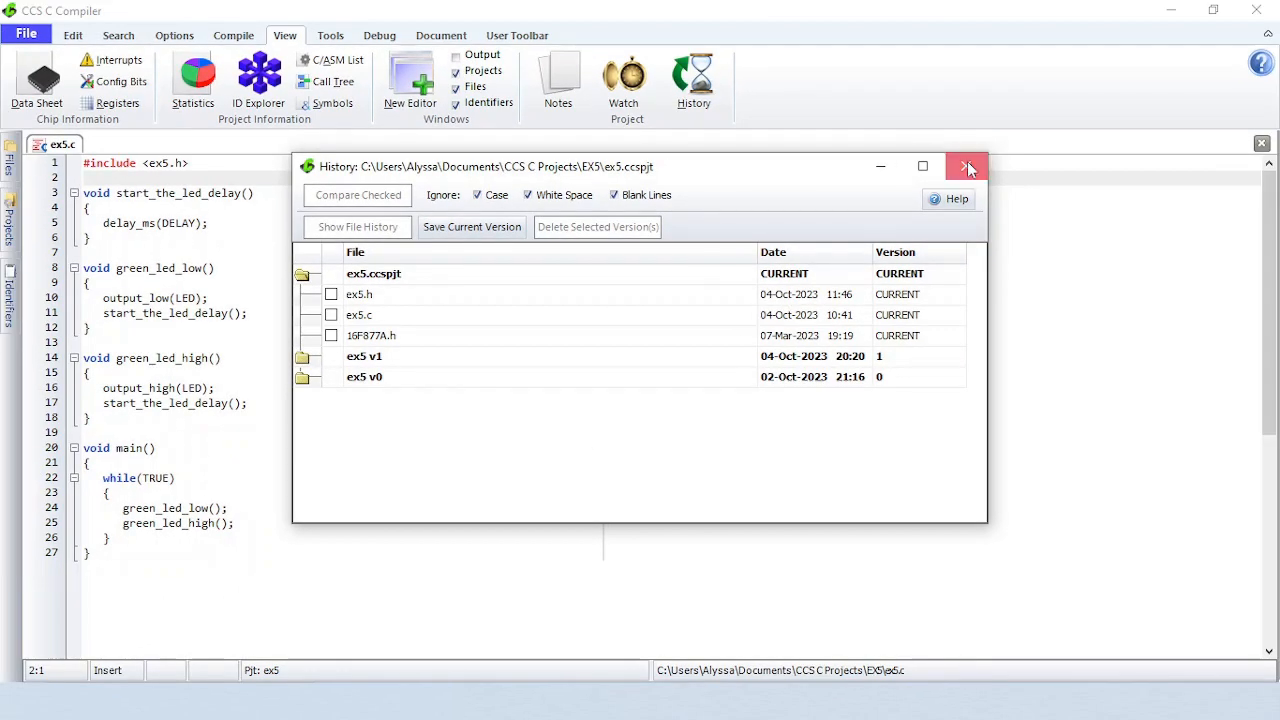
pyautogui.click(966, 166)
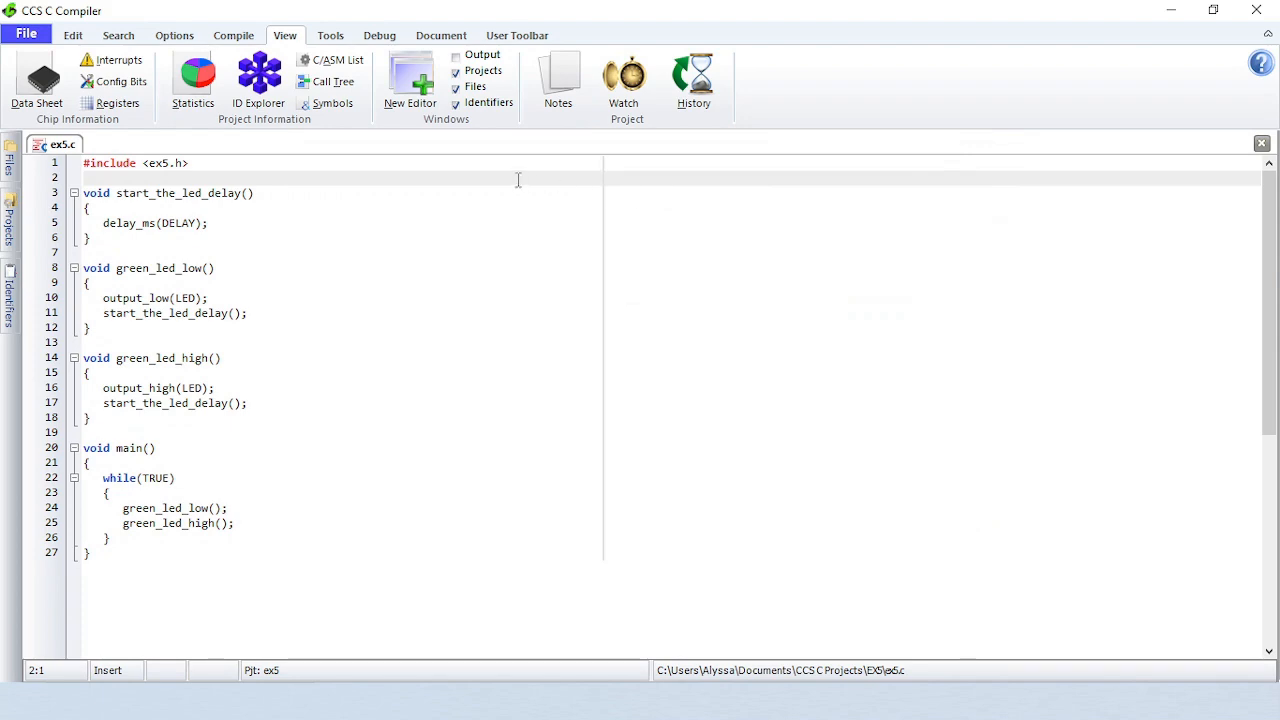